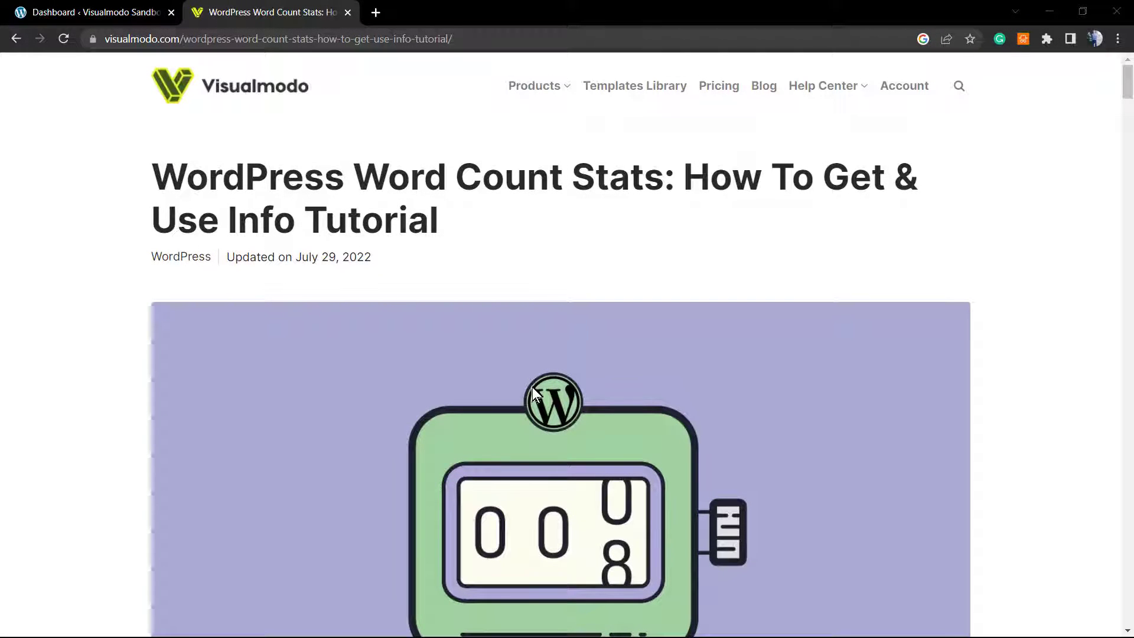
{"action": "mouse_move", "coordinate": [526, 401]}
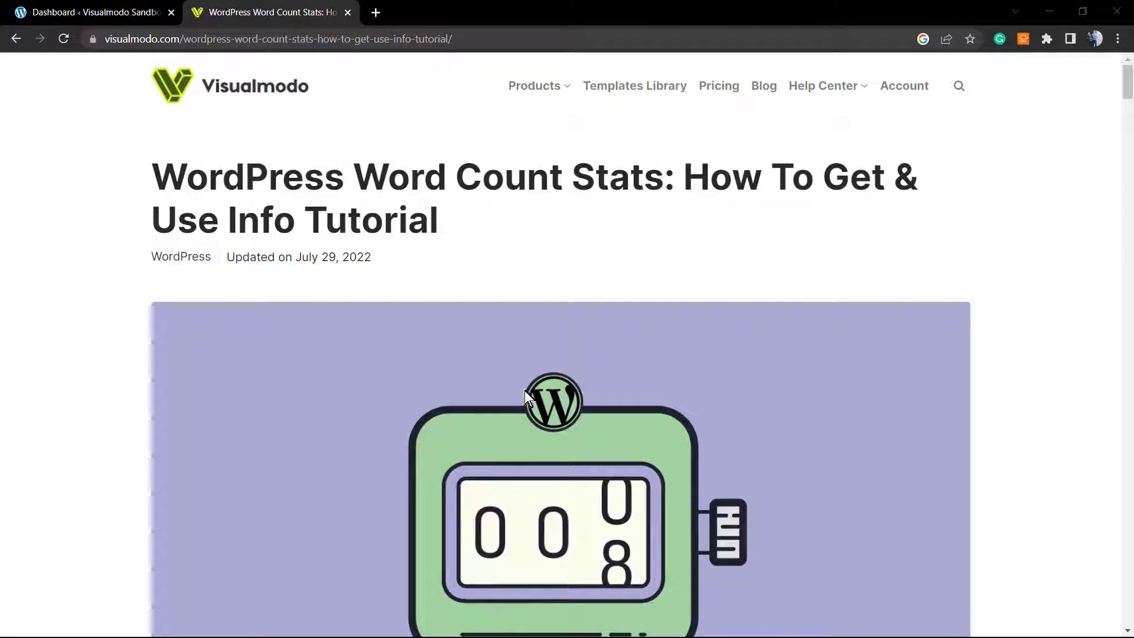
{"action": "mouse_move", "coordinate": [496, 290]}
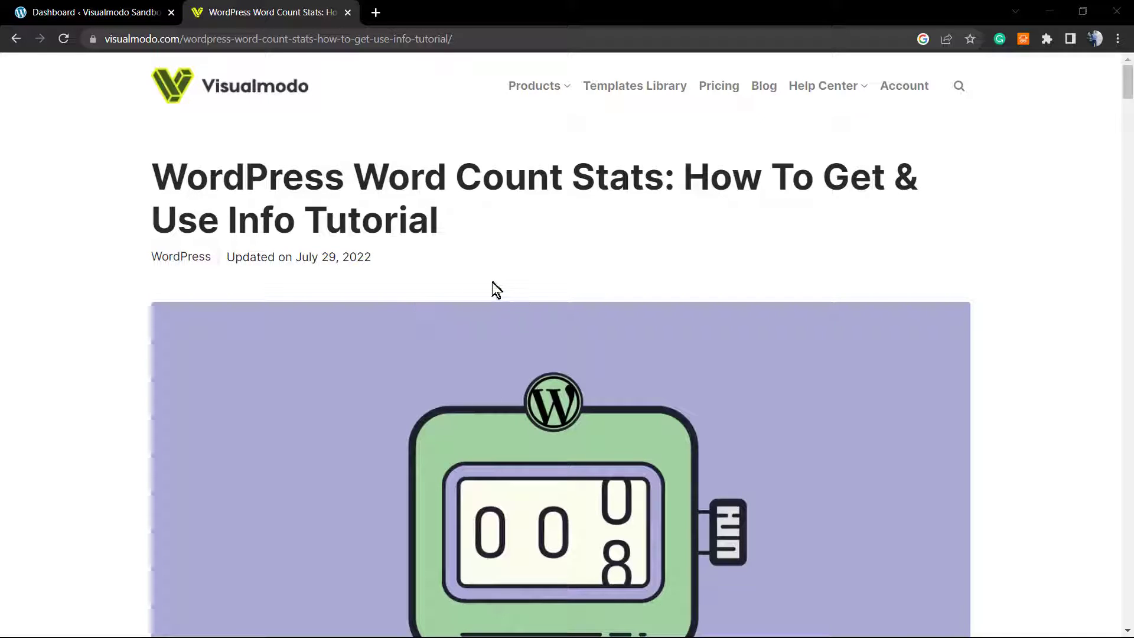
{"action": "mouse_move", "coordinate": [485, 301]}
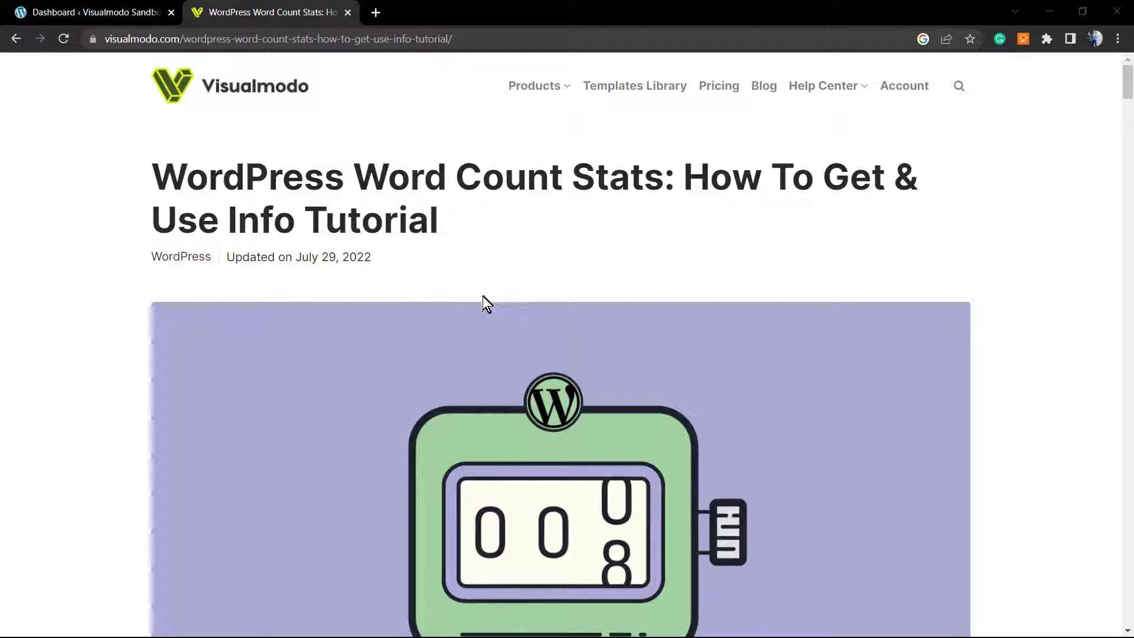
{"action": "mouse_move", "coordinate": [495, 288]}
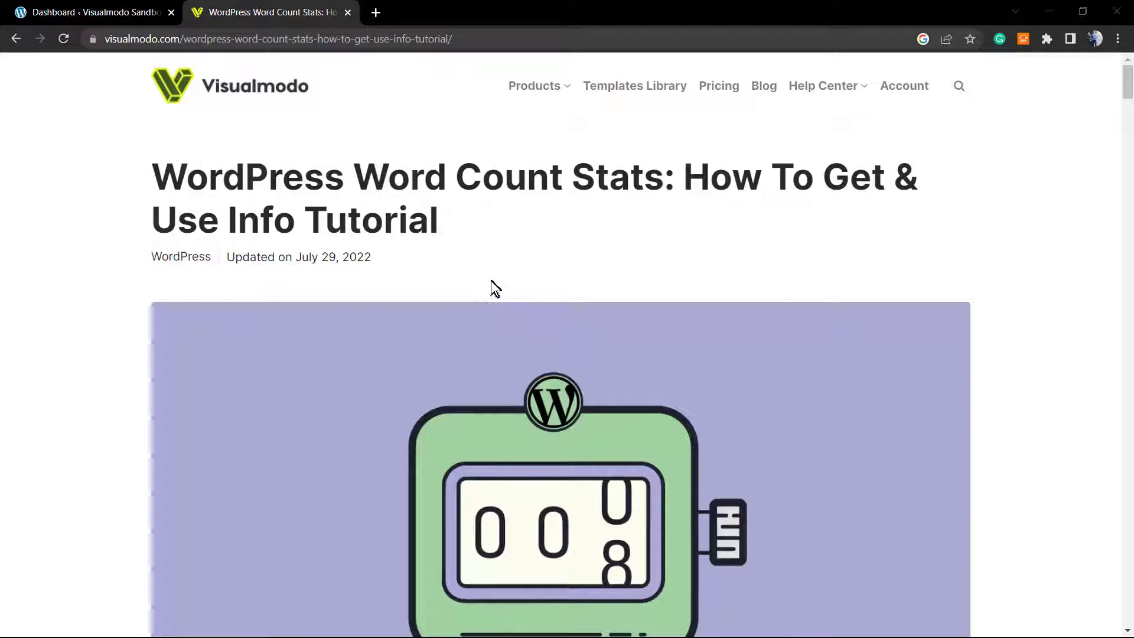
{"action": "mouse_move", "coordinate": [492, 287]}
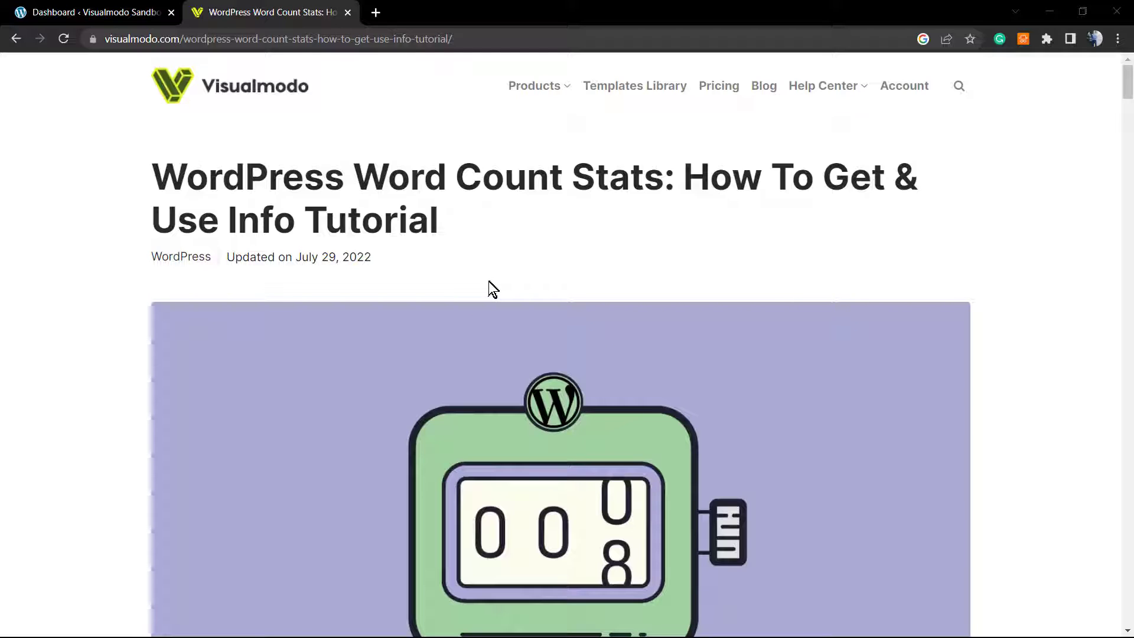
{"action": "mouse_move", "coordinate": [491, 293]}
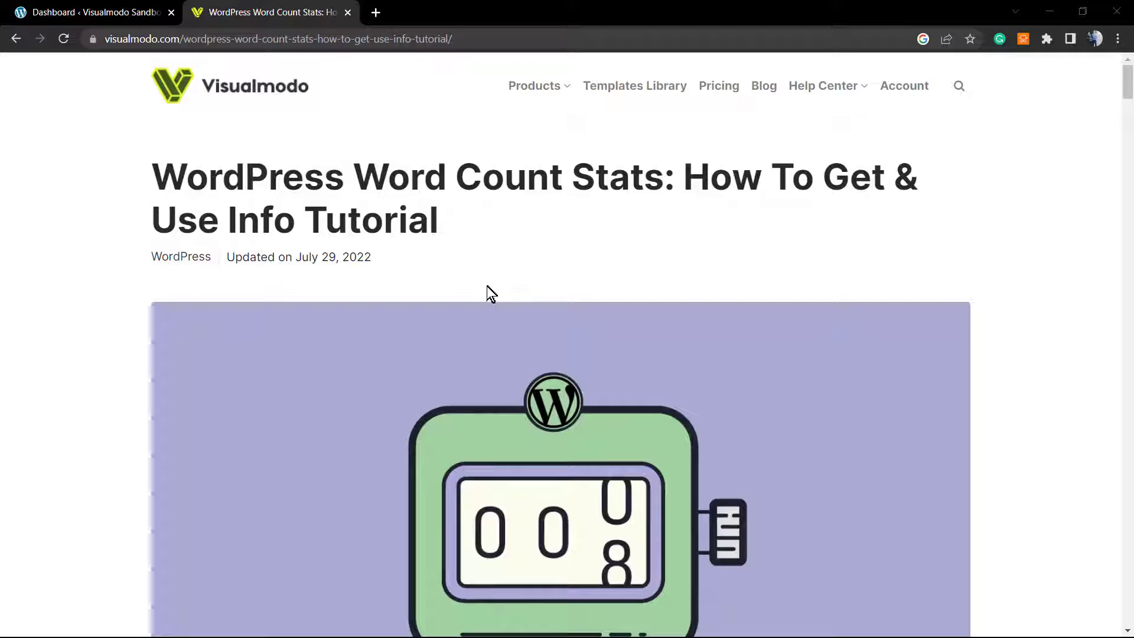
Switch to the Visualmodo Sandbox admin tab and reach the Add Plugins page.
{"action": "scroll", "scroll_direction": "down", "scroll_amount": 3}
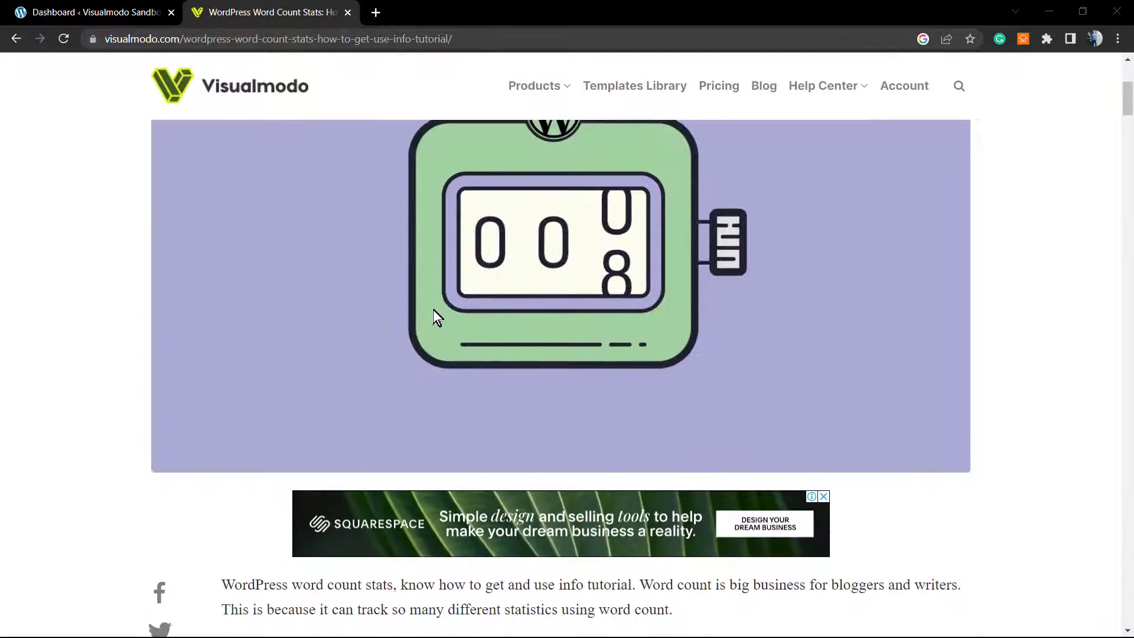
{"action": "scroll", "scroll_direction": "down", "scroll_amount": 3}
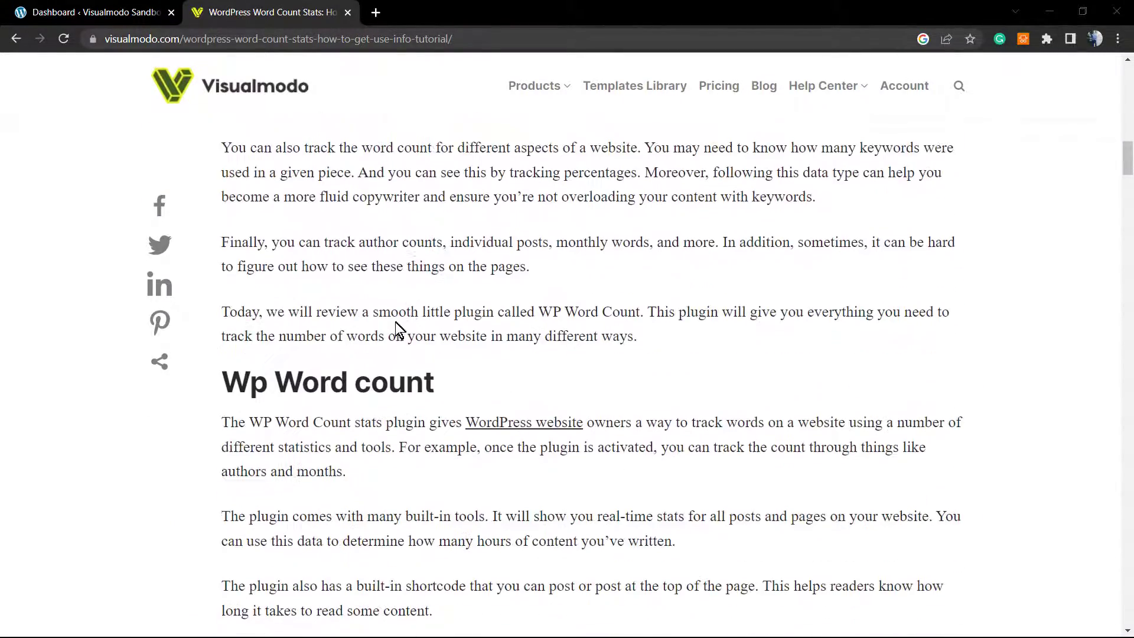
{"action": "scroll", "scroll_direction": "down", "scroll_amount": 3}
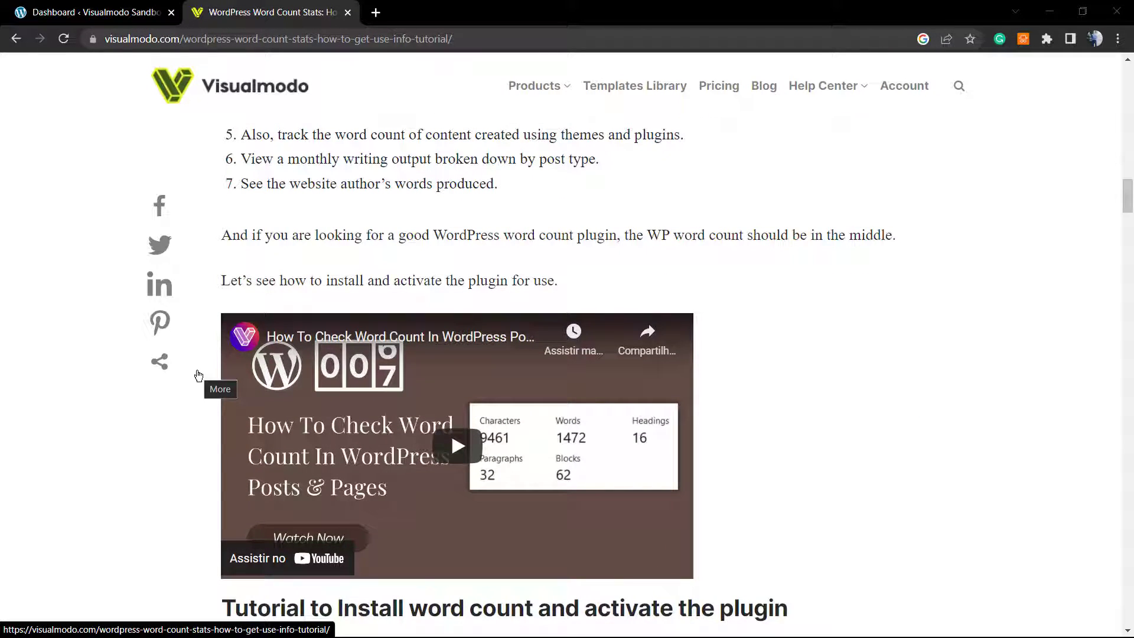
{"action": "mouse_move", "coordinate": [195, 376]}
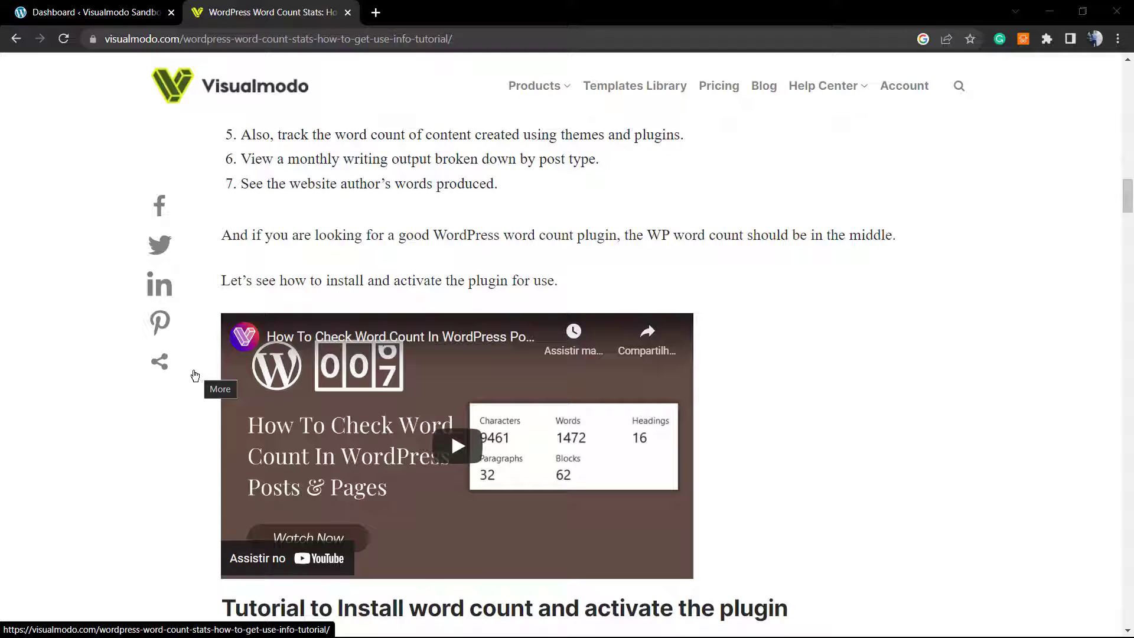
{"action": "mouse_move", "coordinate": [196, 381]}
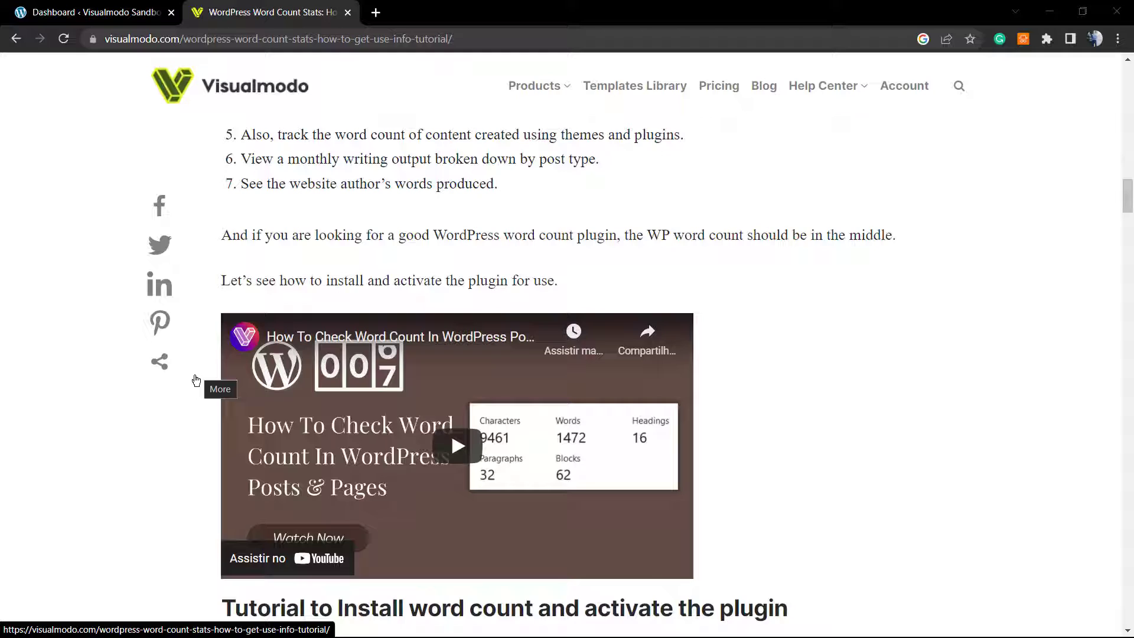
{"action": "mouse_move", "coordinate": [199, 379]}
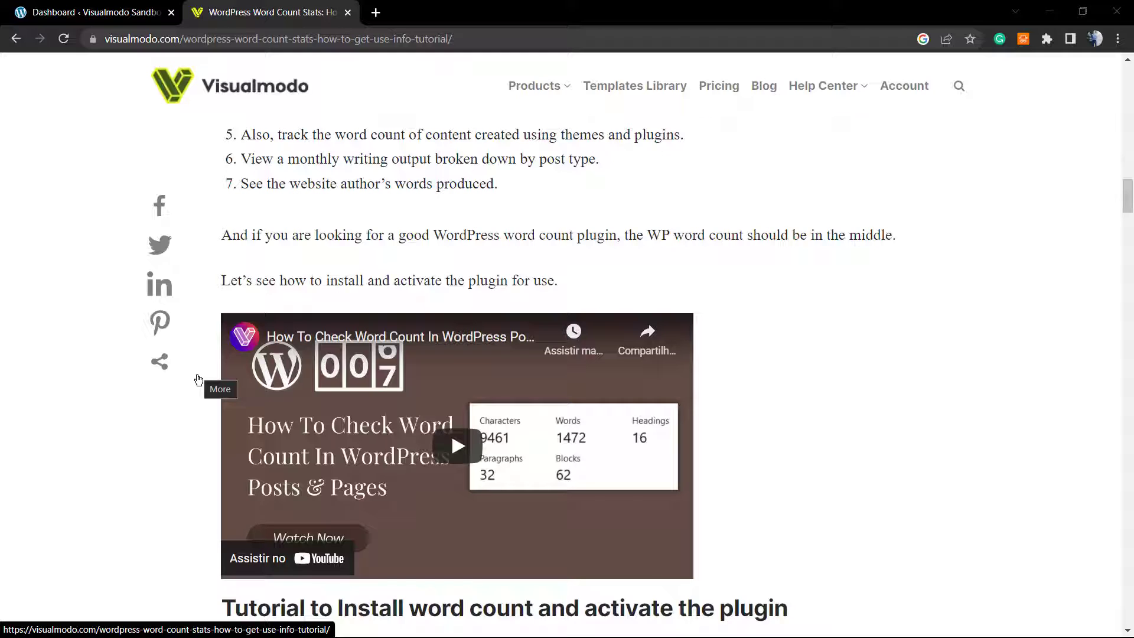
{"action": "mouse_move", "coordinate": [187, 381]}
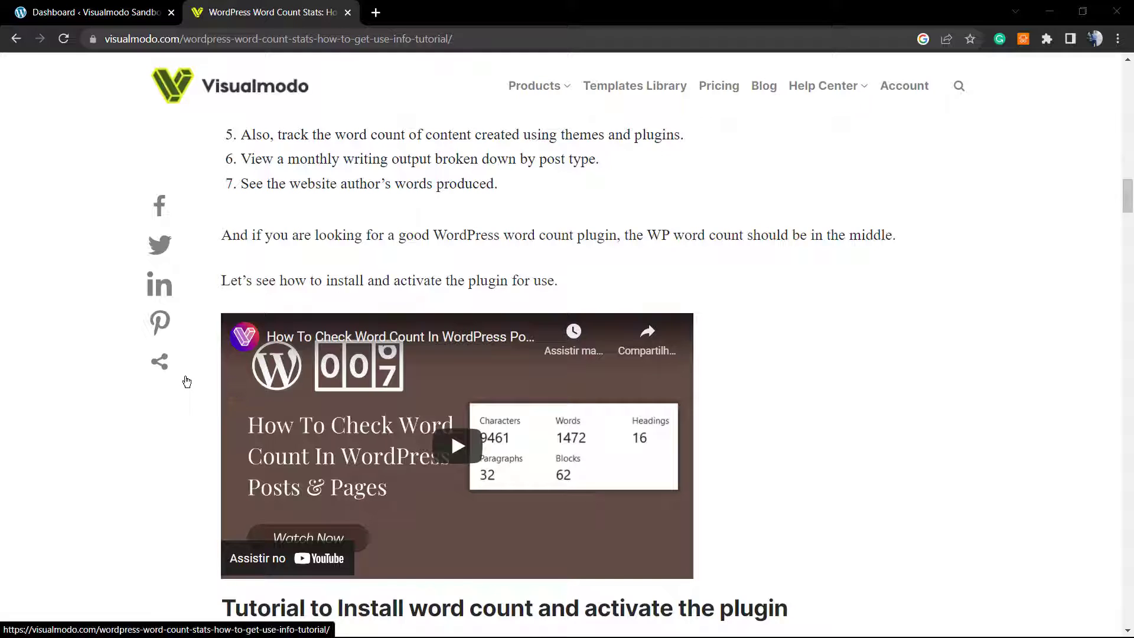
{"action": "scroll", "scroll_direction": "up", "scroll_amount": 3}
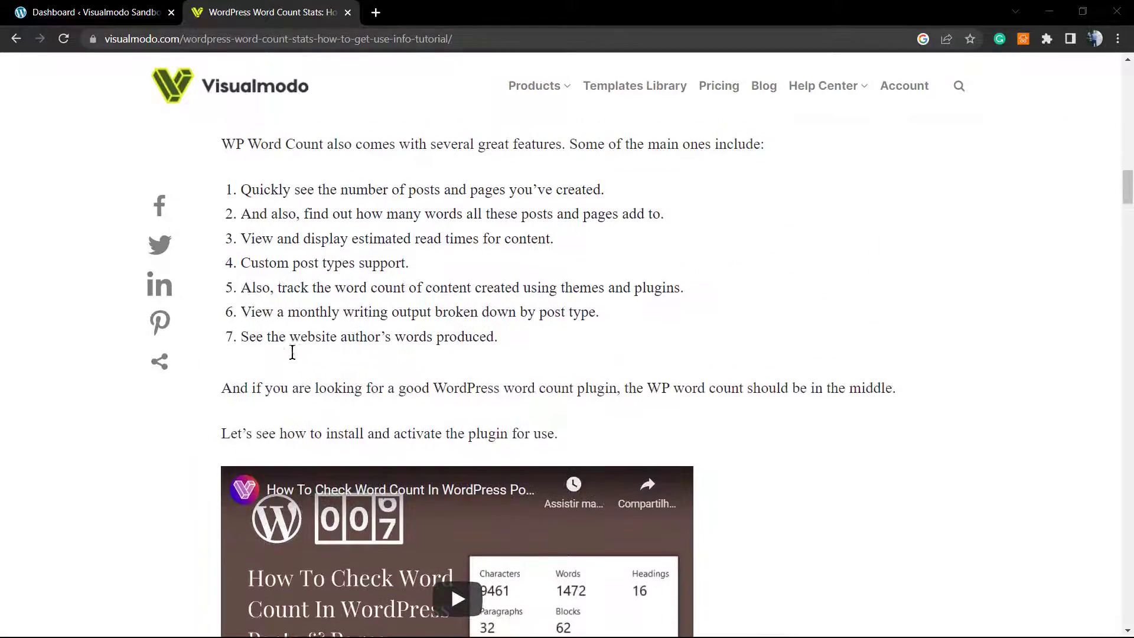
{"action": "scroll", "scroll_direction": "up", "scroll_amount": 3}
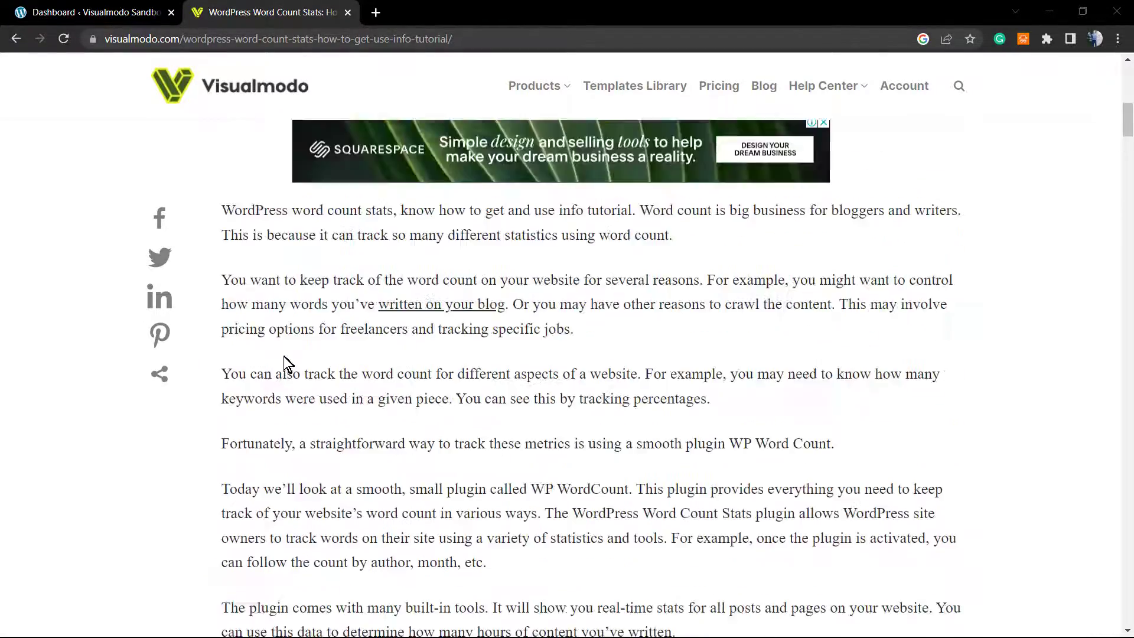
{"action": "scroll", "scroll_direction": "up", "scroll_amount": 3}
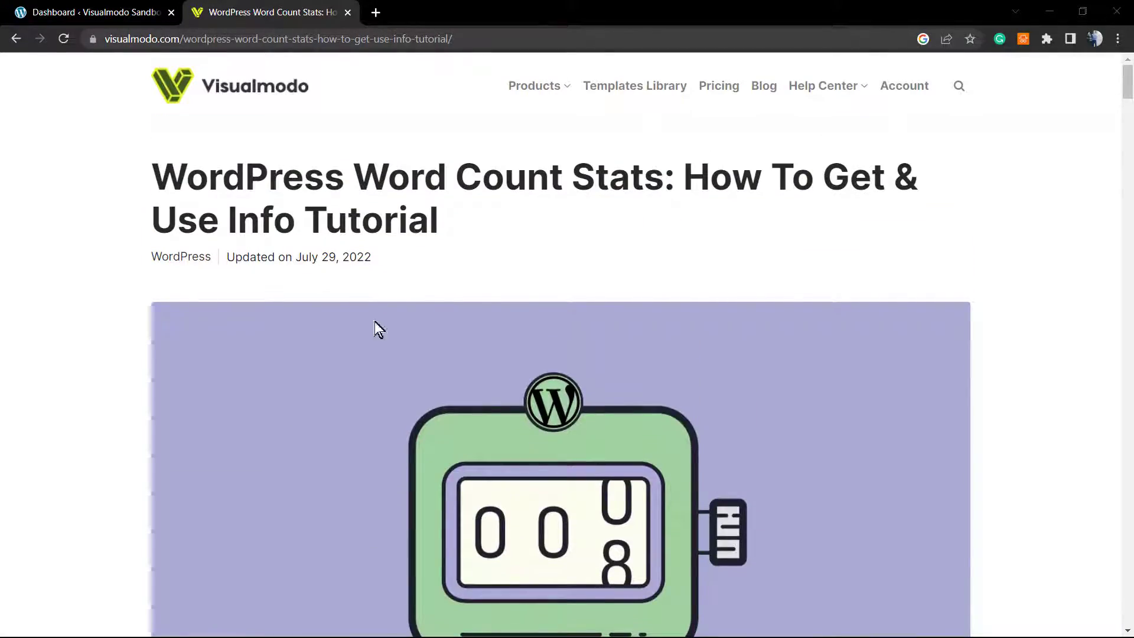
{"action": "mouse_move", "coordinate": [421, 314]}
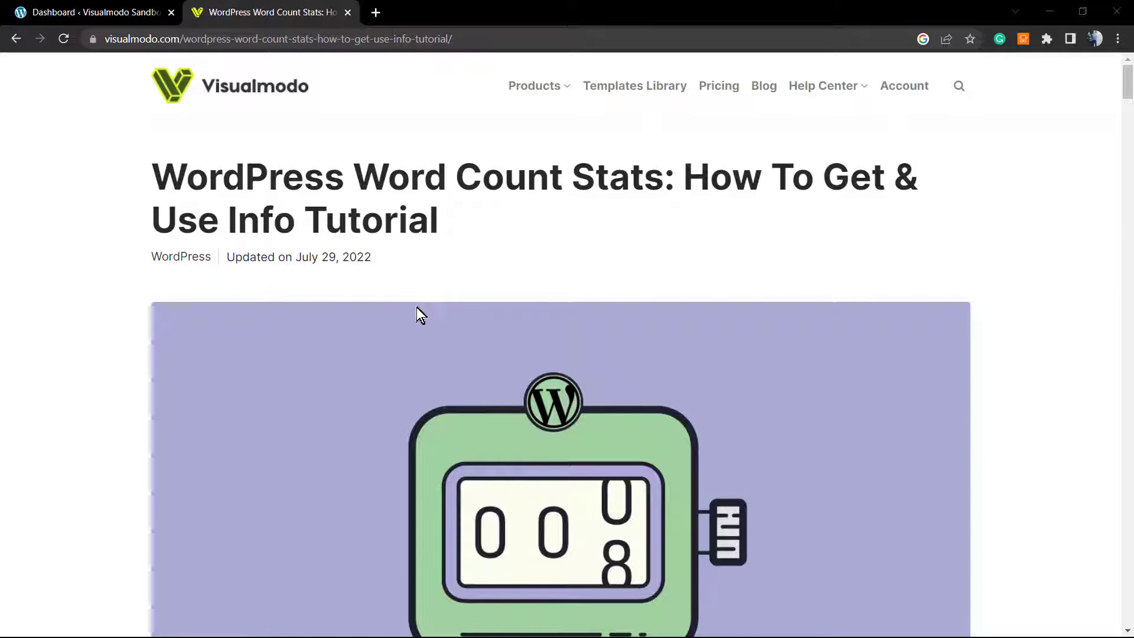
{"action": "mouse_move", "coordinate": [452, 271]}
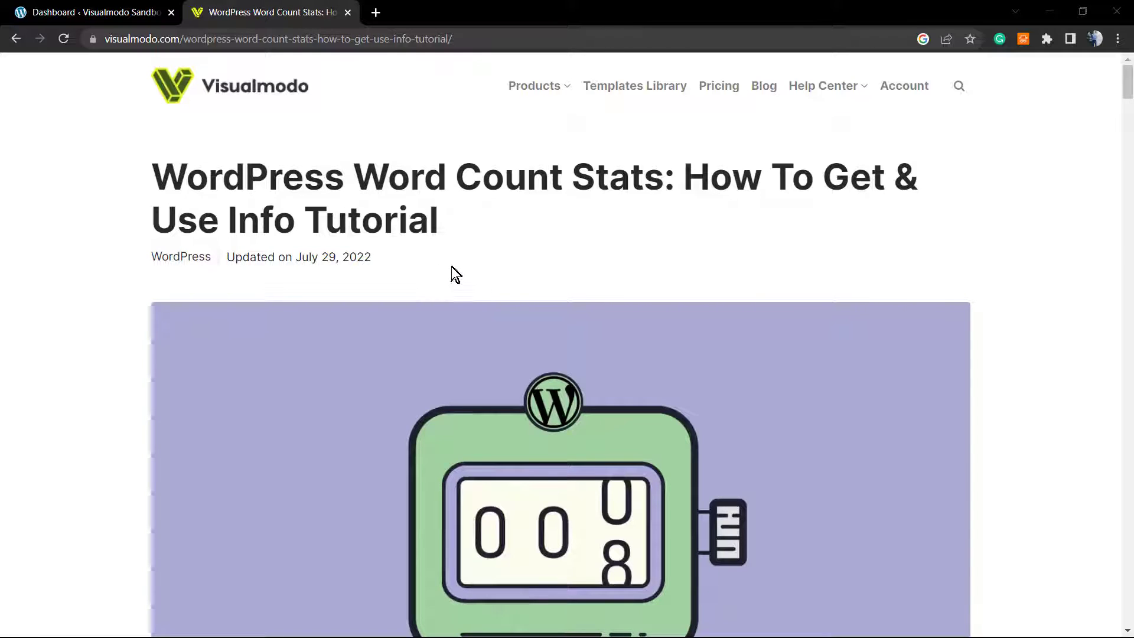
{"action": "mouse_move", "coordinate": [451, 279]}
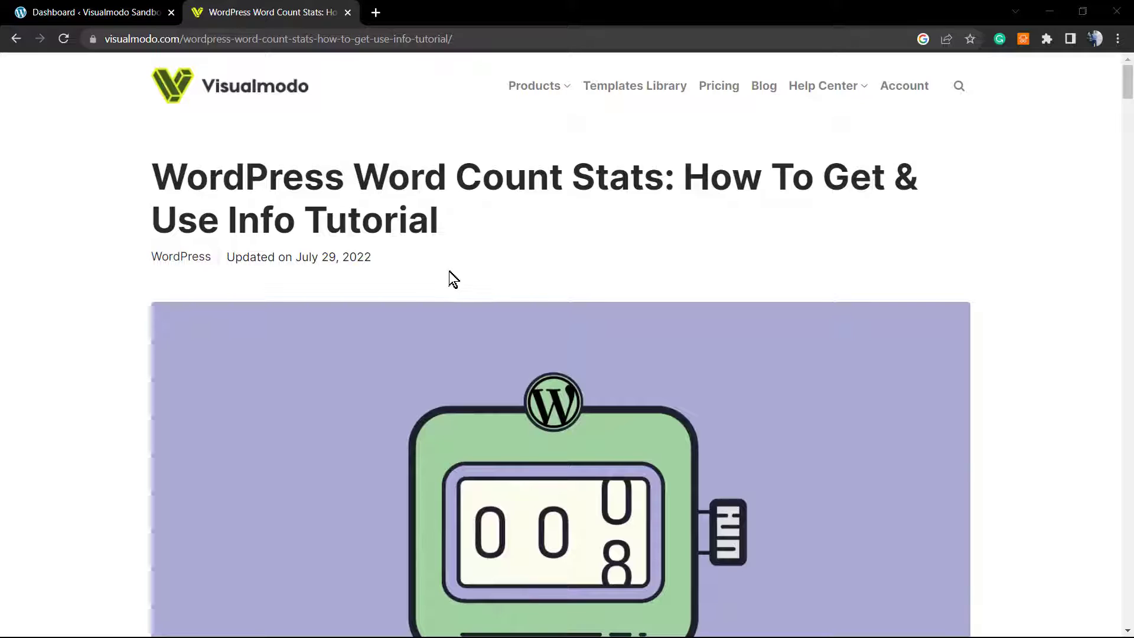
{"action": "mouse_move", "coordinate": [444, 283]}
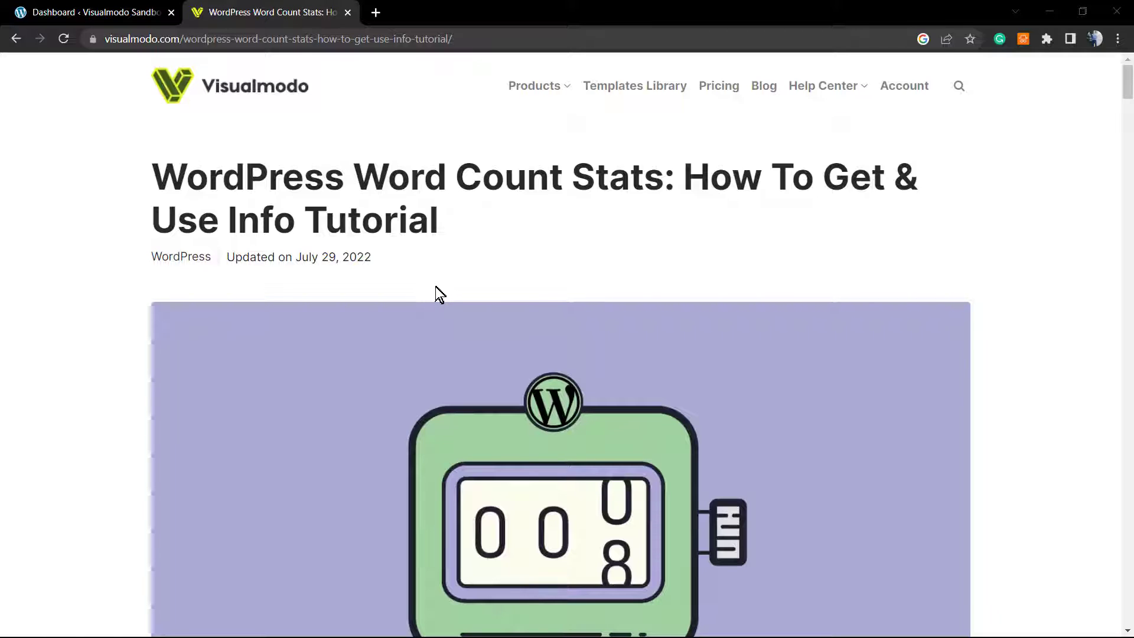
{"action": "mouse_move", "coordinate": [104, 8]}
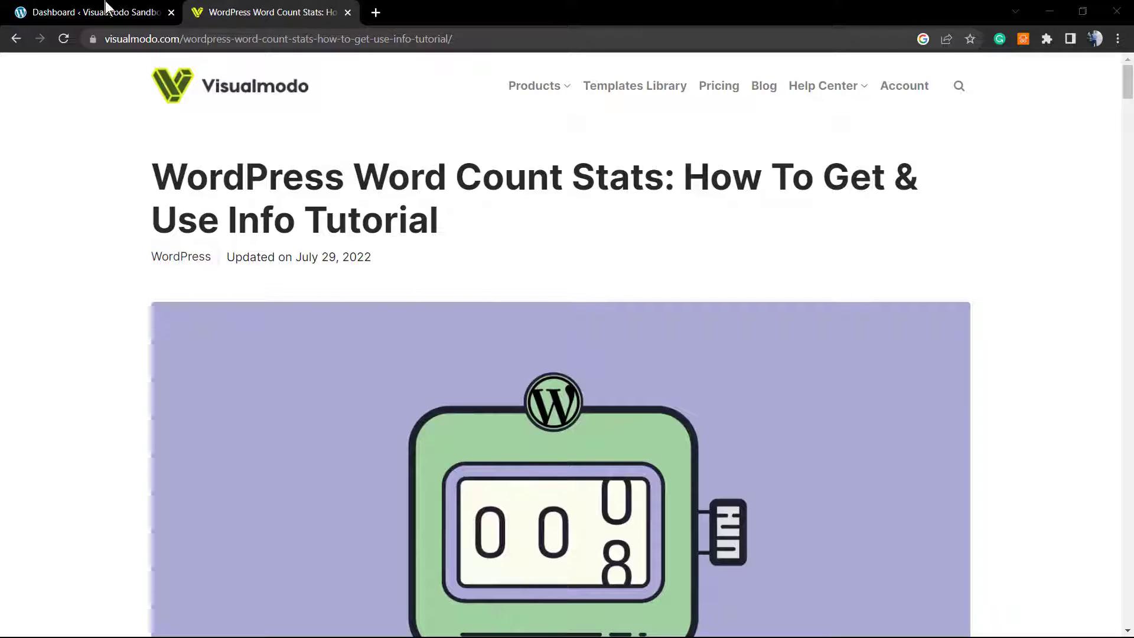
{"action": "left_click", "coordinate": [89, 12]}
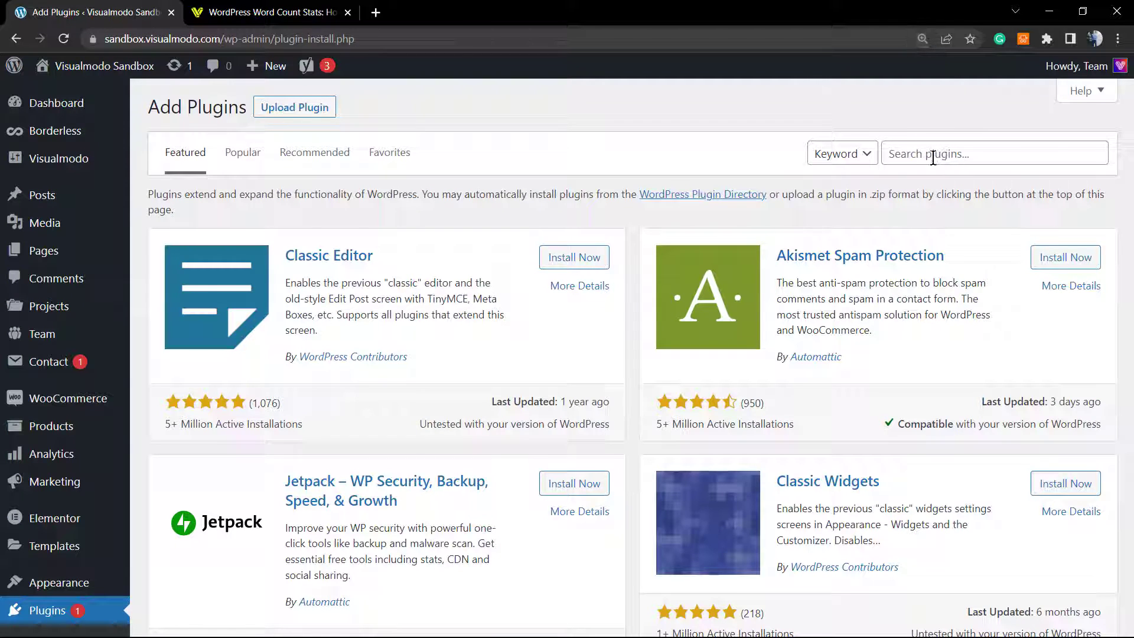
Search the plugin directory for 'Word Count' and review the WP Word Count by RedLettuce result.
{"action": "left_click", "coordinate": [993, 154]}
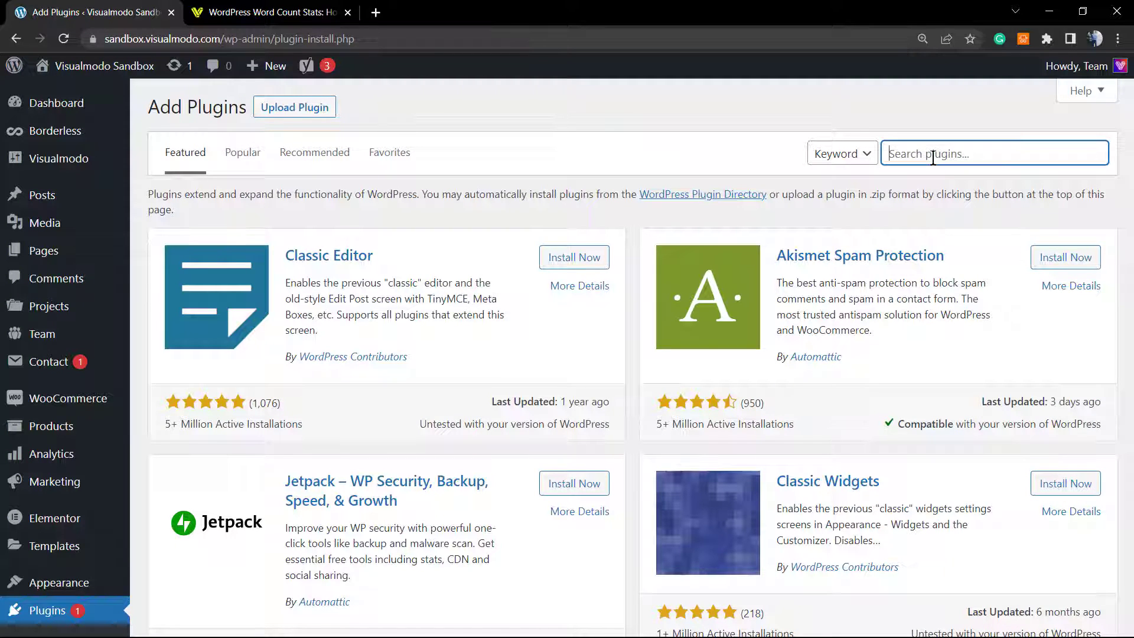
{"action": "type", "text": "Word Count"}
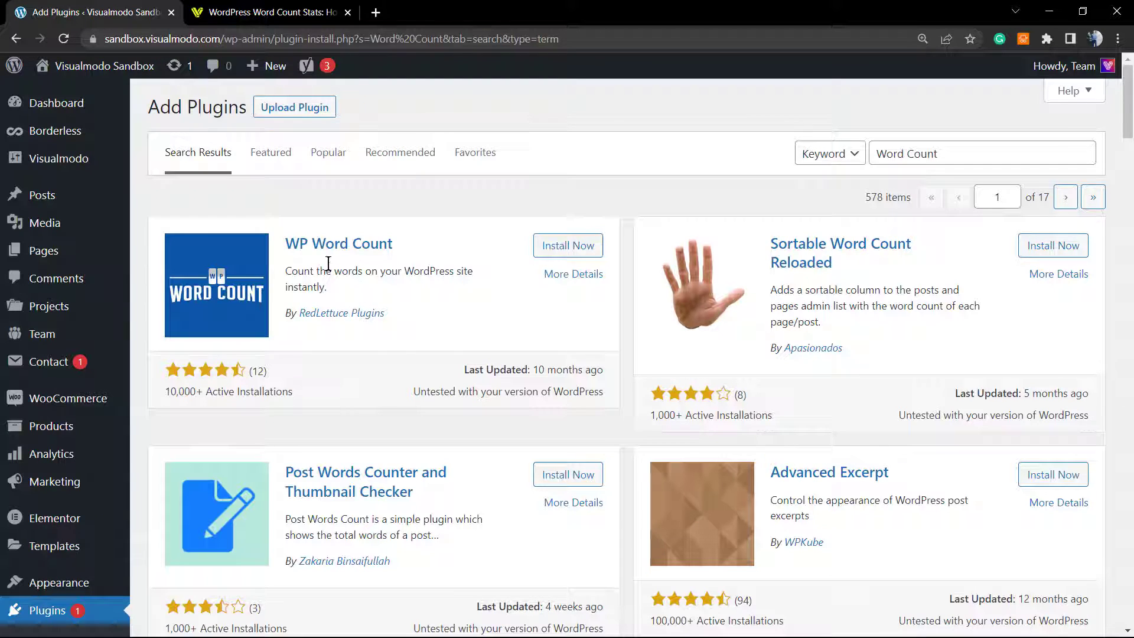
{"action": "left_click_drag", "start_coordinate": [289, 271], "coordinate": [326, 287]}
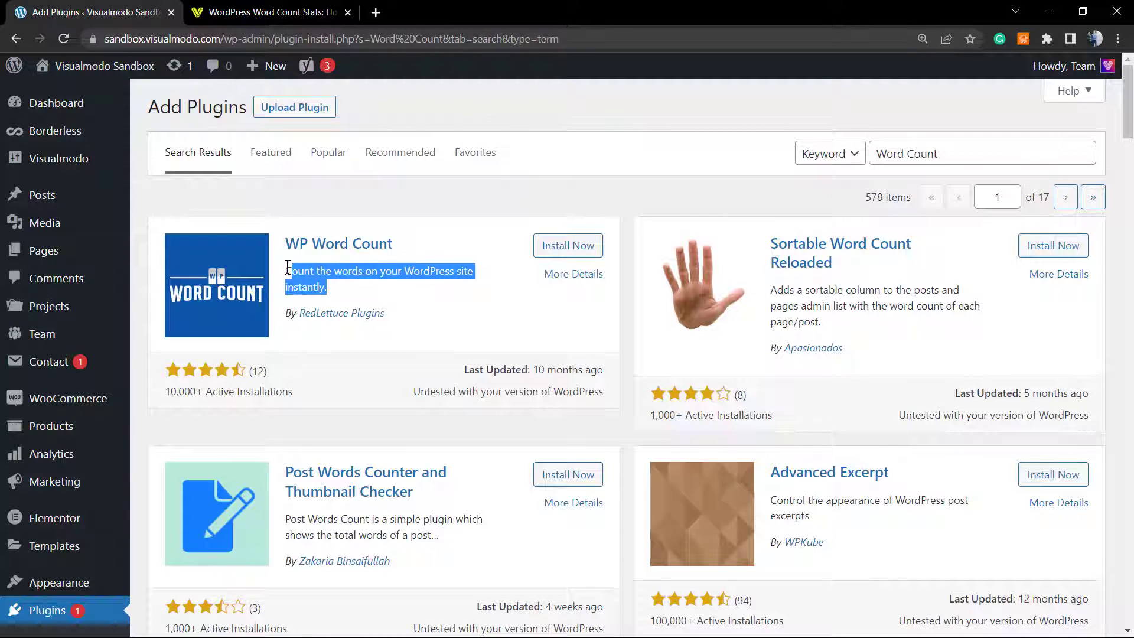
{"action": "left_click", "coordinate": [394, 289]}
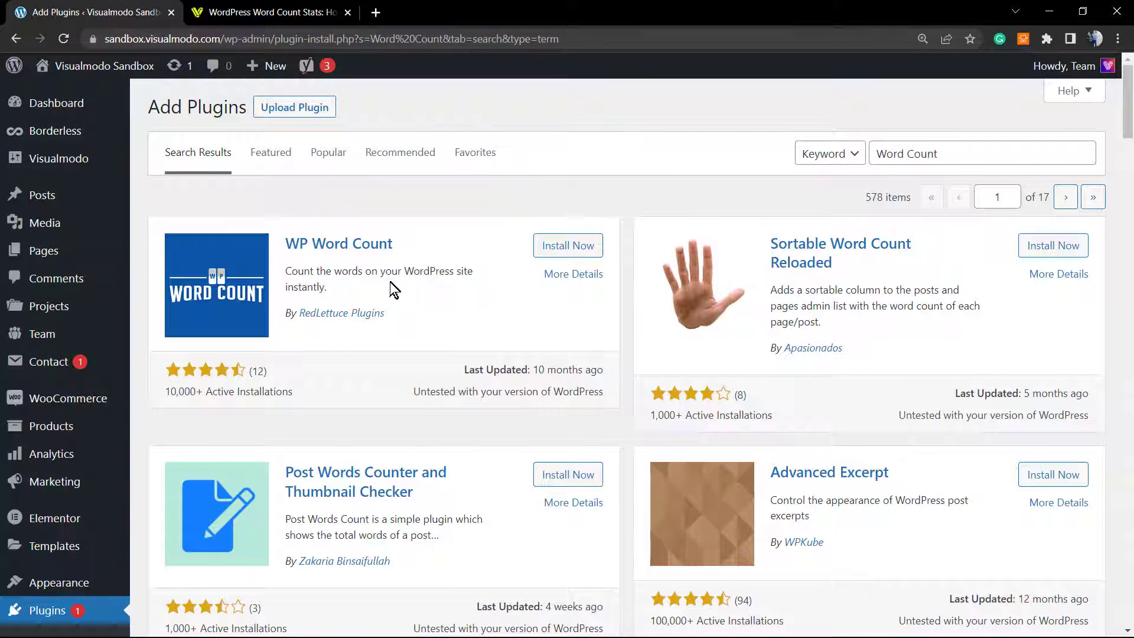
{"action": "scroll", "scroll_direction": "down", "scroll_amount": 3}
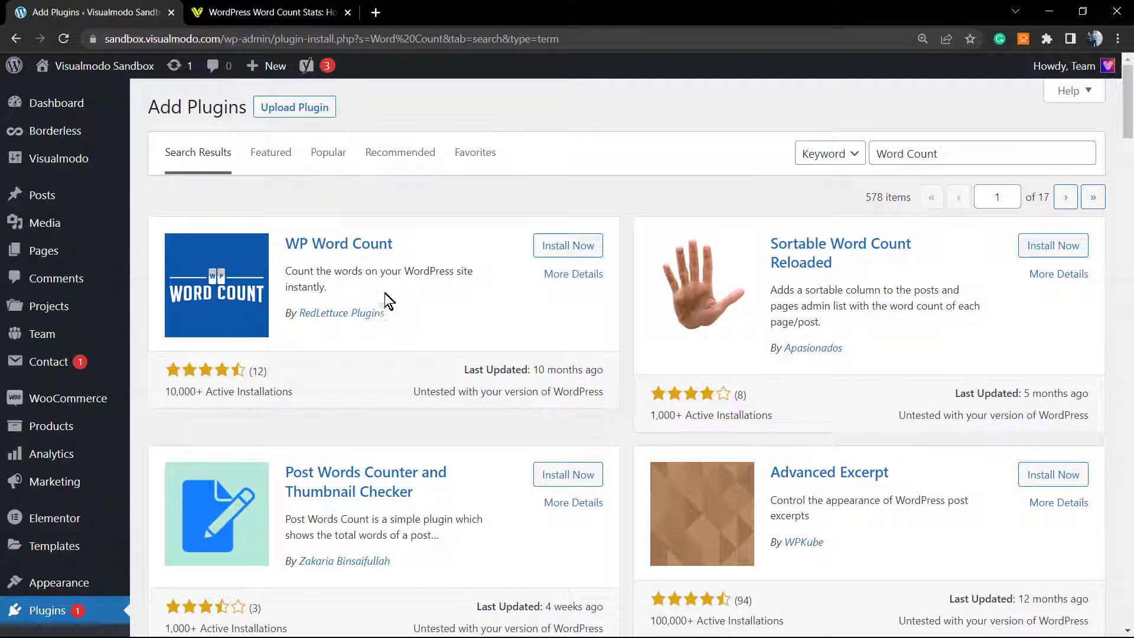
{"action": "mouse_move", "coordinate": [425, 323]}
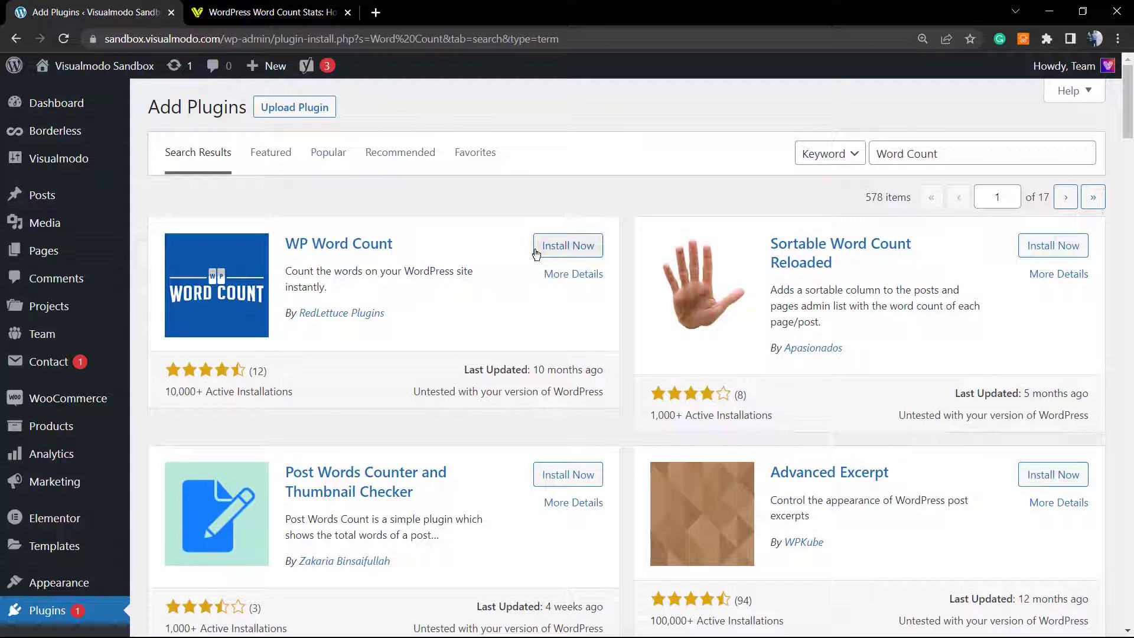
Install WP Word Count from its result card and activate it.
{"action": "left_click", "coordinate": [567, 245]}
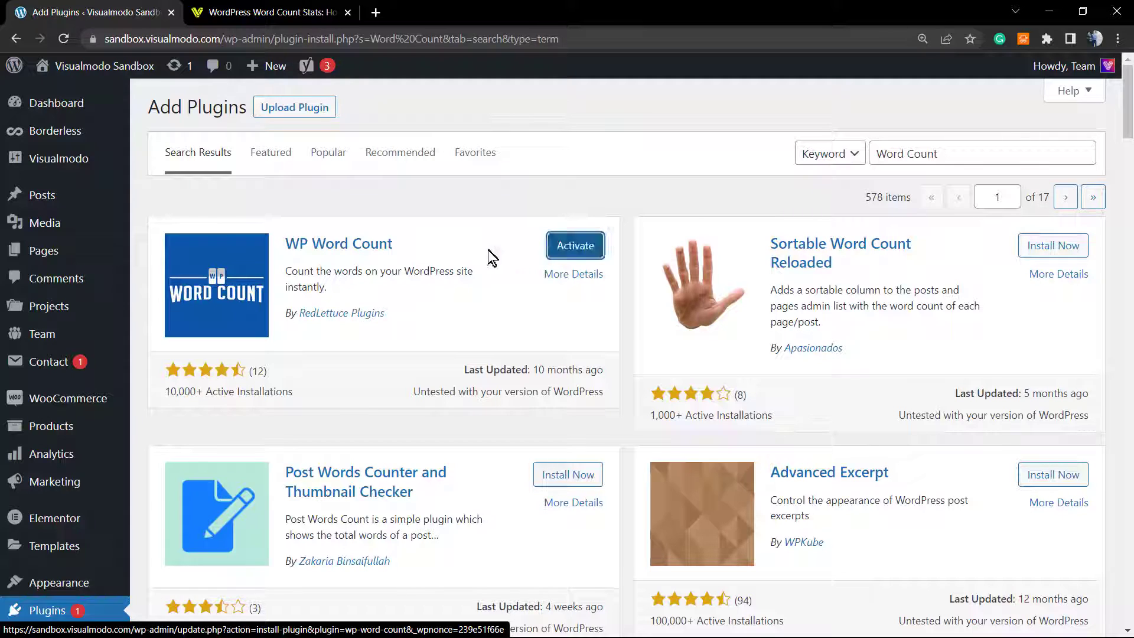
{"action": "left_click", "coordinate": [574, 245]}
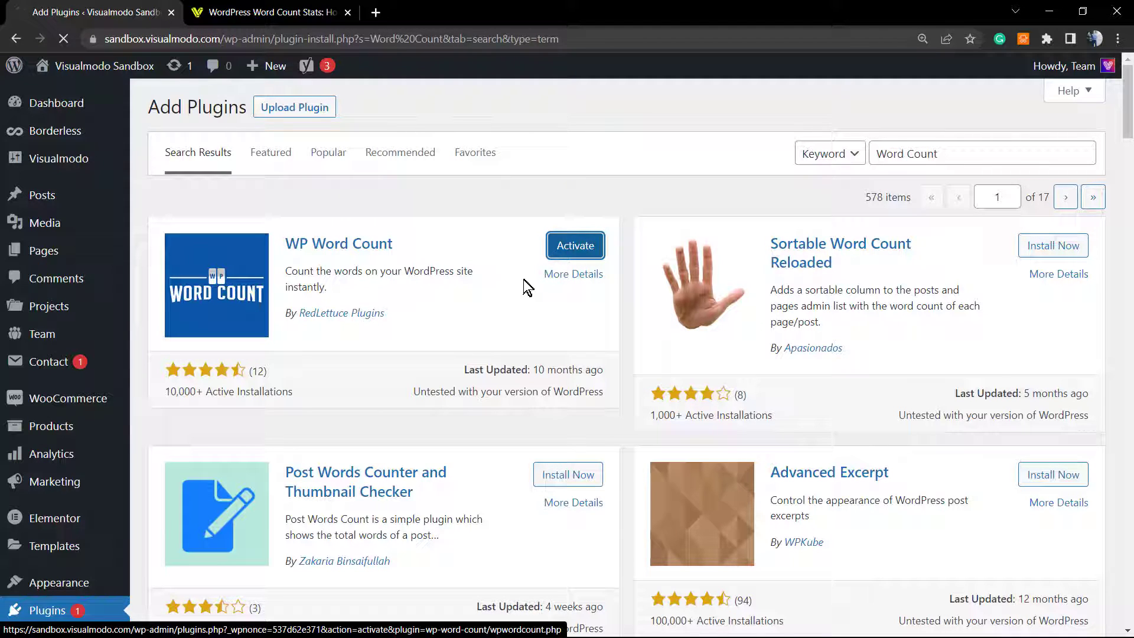
{"action": "left_click", "coordinate": [574, 246]}
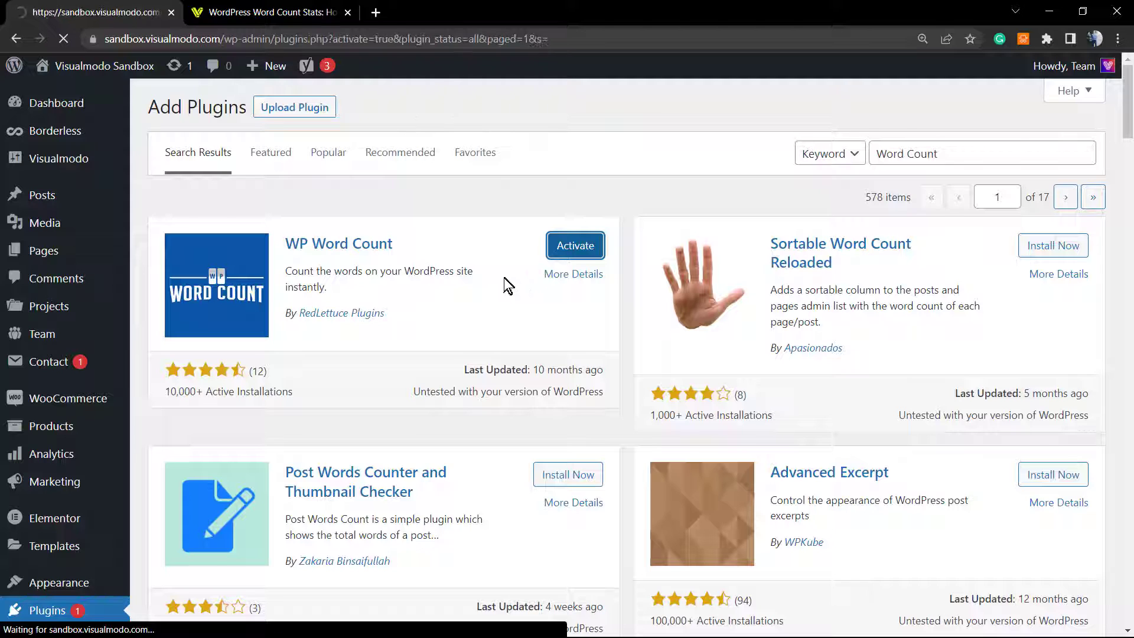
Locate WP Word Count as active in the Installed Plugins list and highlight its name.
{"action": "left_click", "coordinate": [575, 245]}
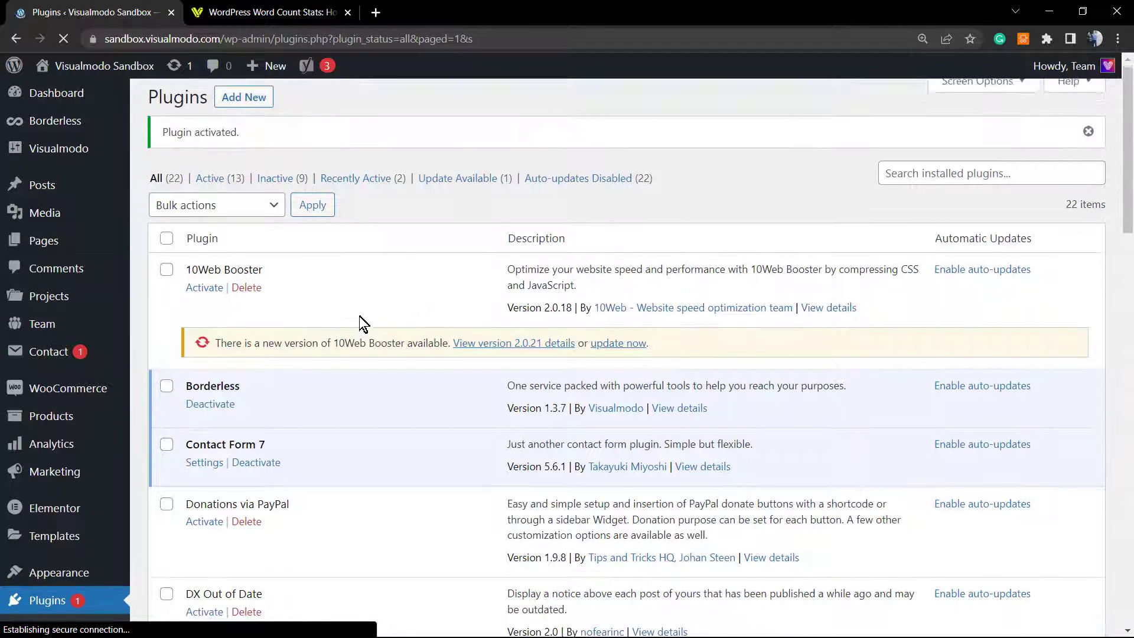
{"action": "scroll", "scroll_direction": "down", "scroll_amount": 3}
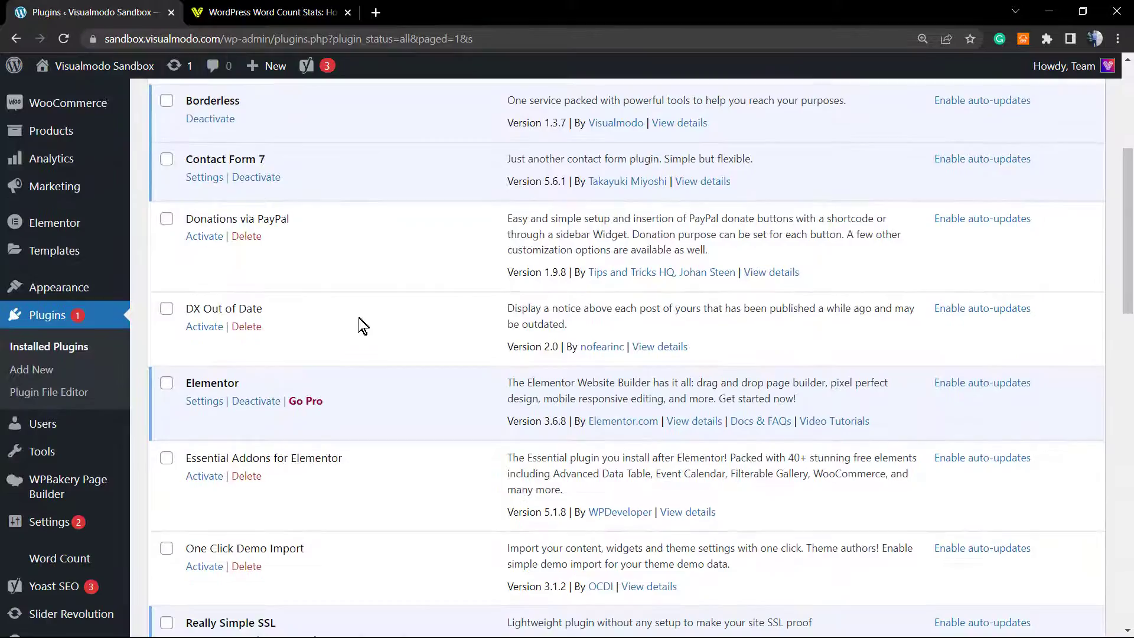
{"action": "scroll", "scroll_direction": "down", "scroll_amount": 3}
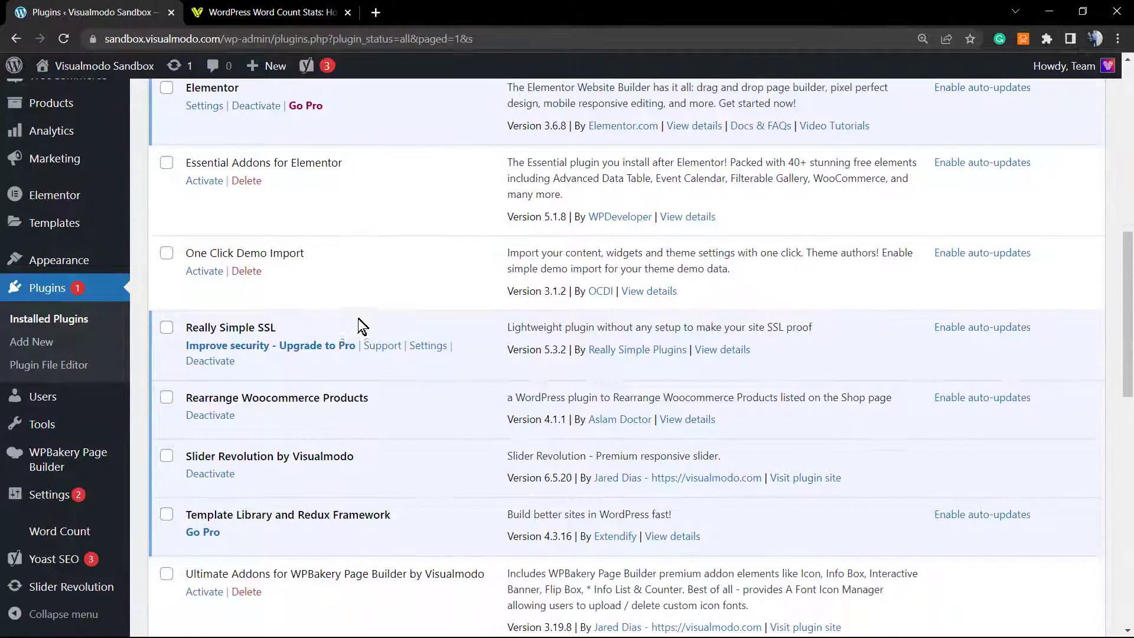
{"action": "scroll", "scroll_direction": "down", "scroll_amount": 3}
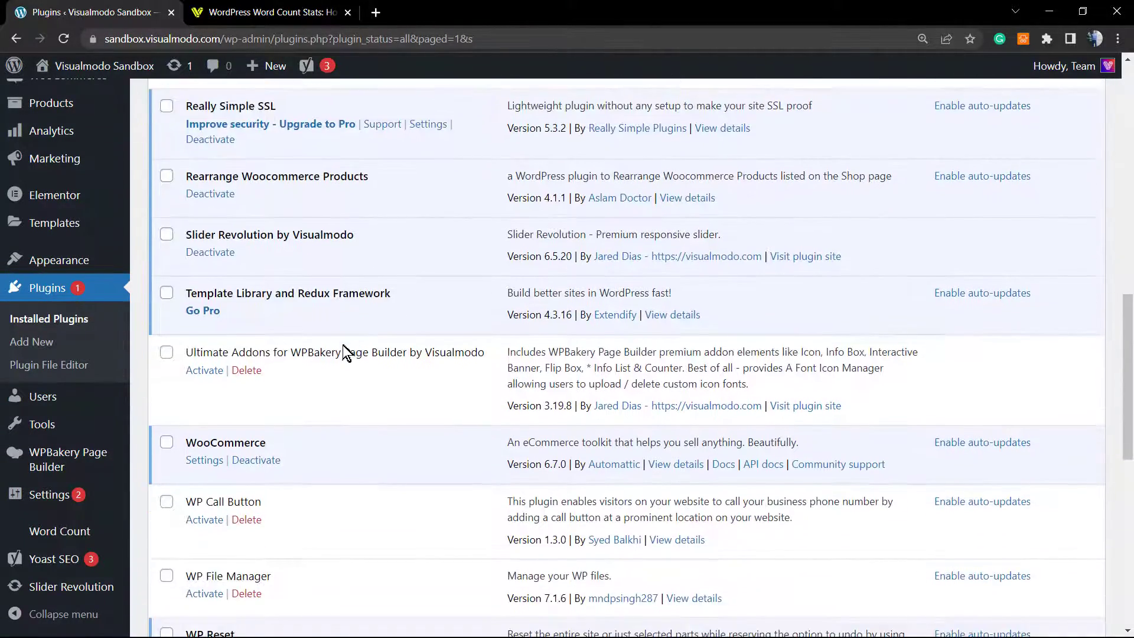
{"action": "scroll", "scroll_direction": "down", "scroll_amount": 3}
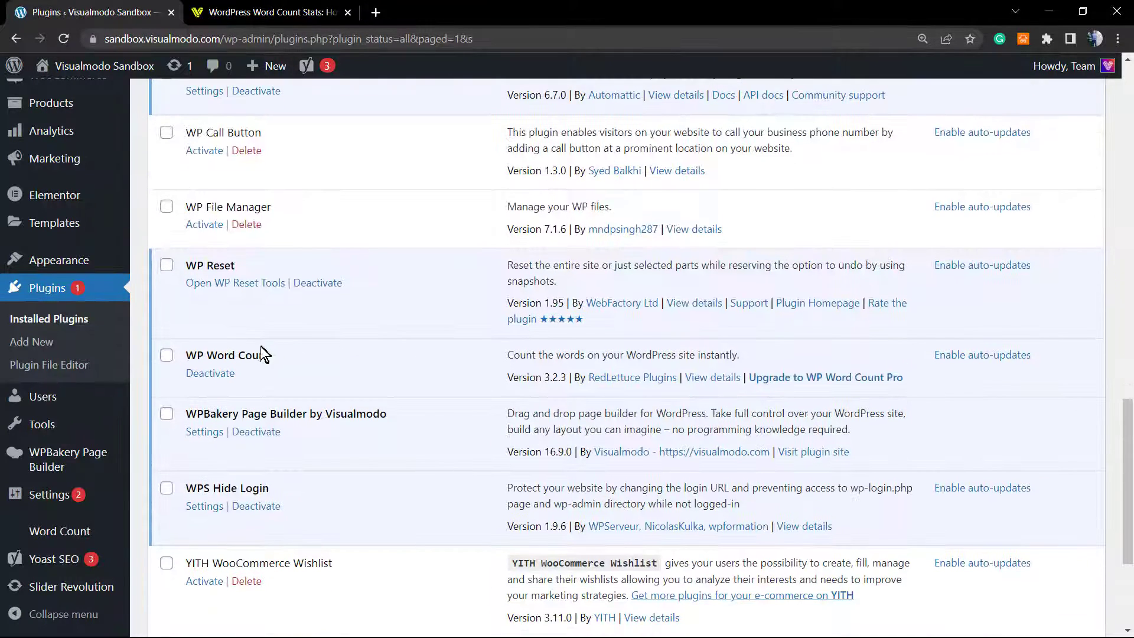
{"action": "double_click", "coordinate": [221, 355]}
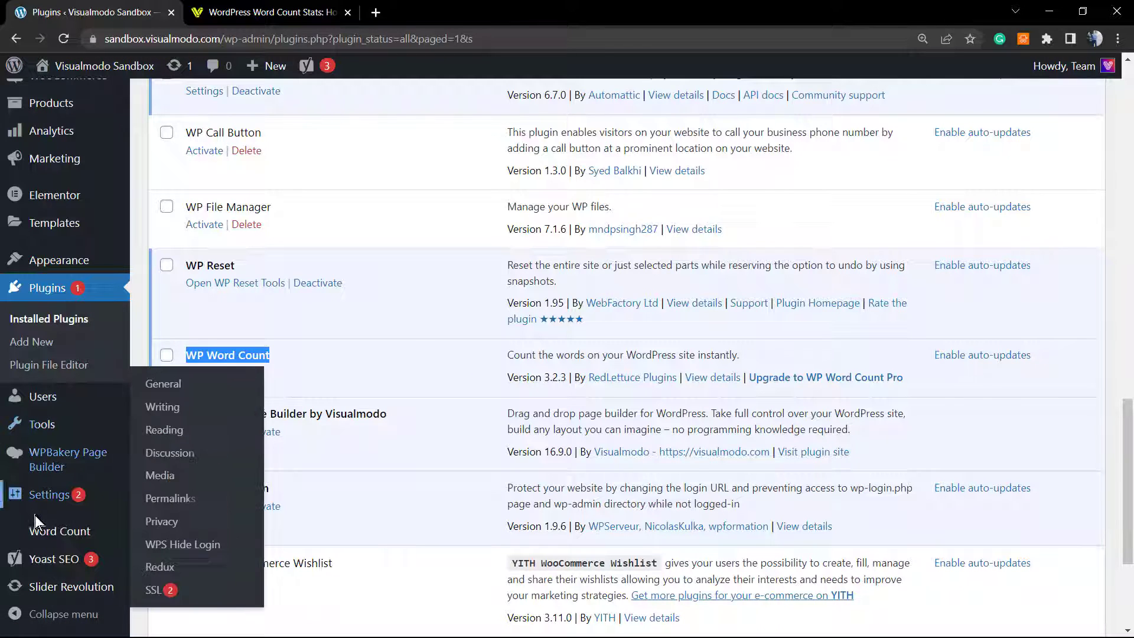
{"action": "mouse_move", "coordinate": [59, 531]}
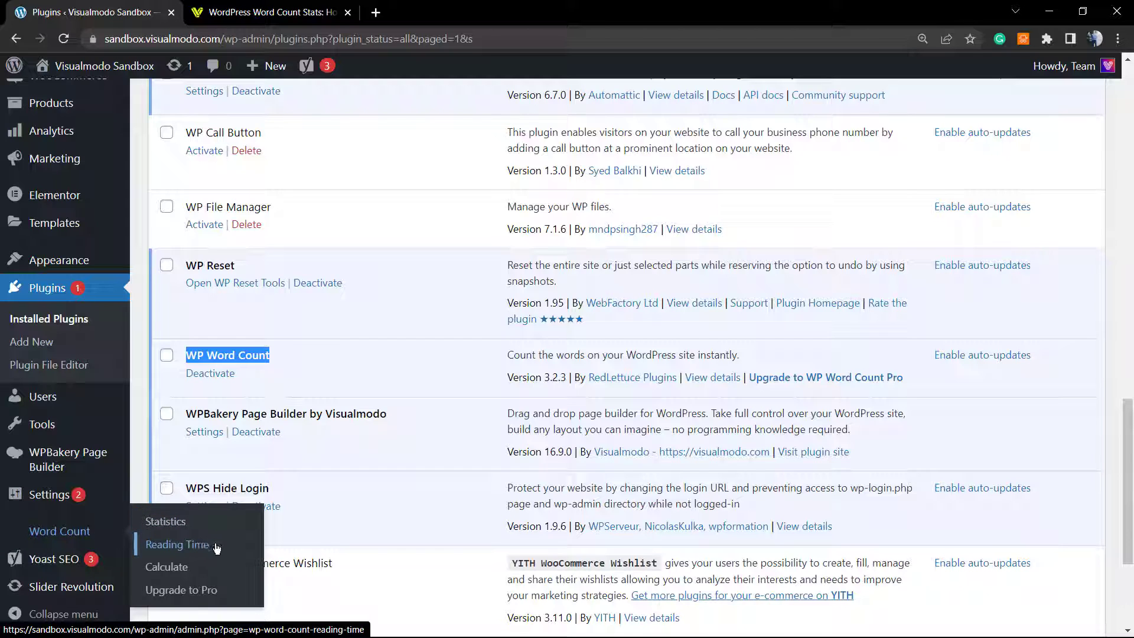
{"action": "mouse_move", "coordinate": [203, 606]}
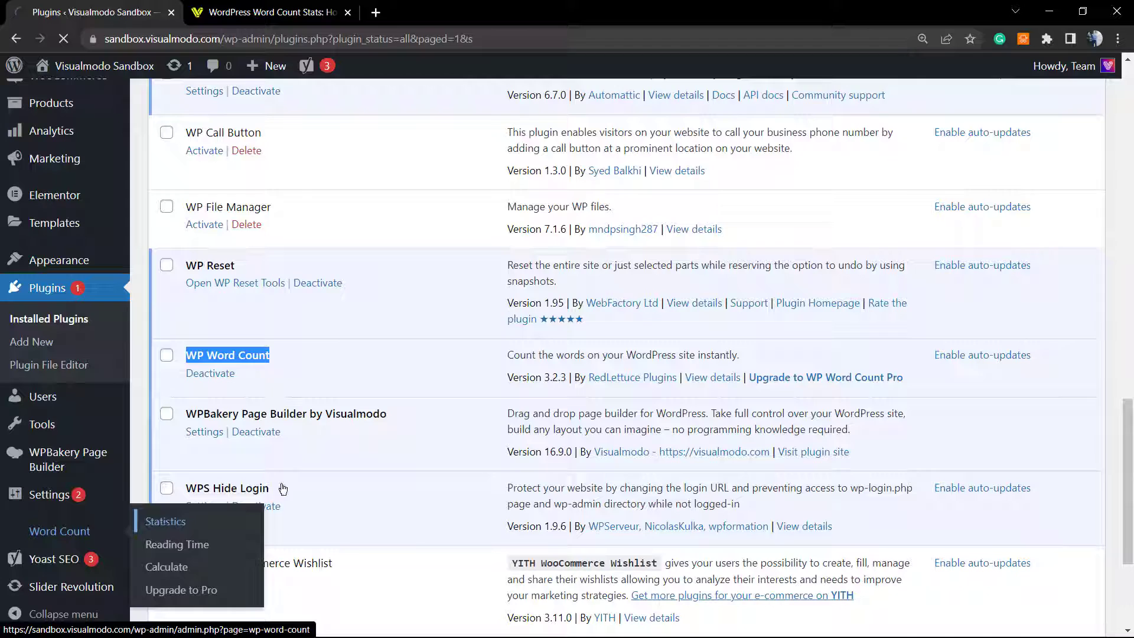
From Word Count Statistics, reach the Calculate page, keep all content selected and start Calculate Word Counts.
{"action": "left_click", "coordinate": [59, 531]}
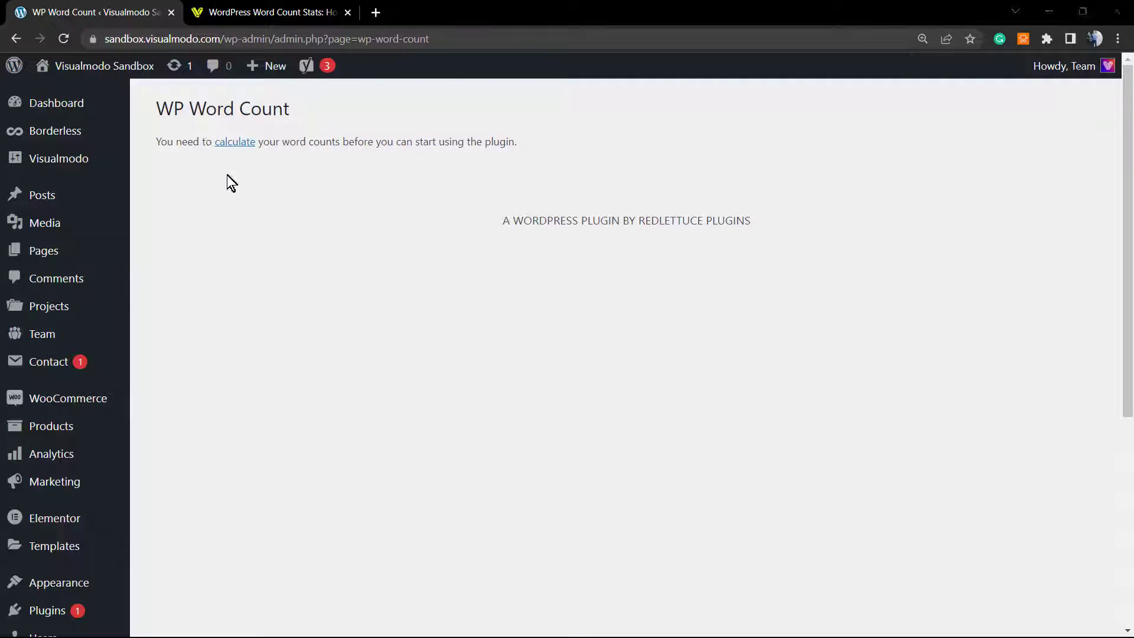
{"action": "mouse_move", "coordinate": [399, 301]}
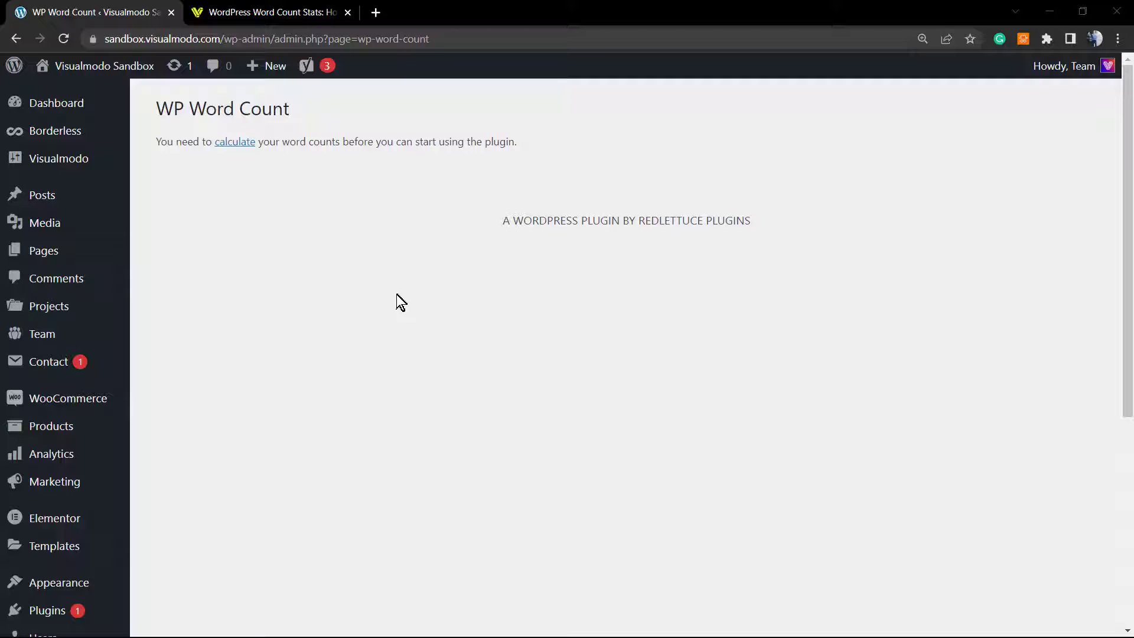
{"action": "mouse_move", "coordinate": [232, 184]}
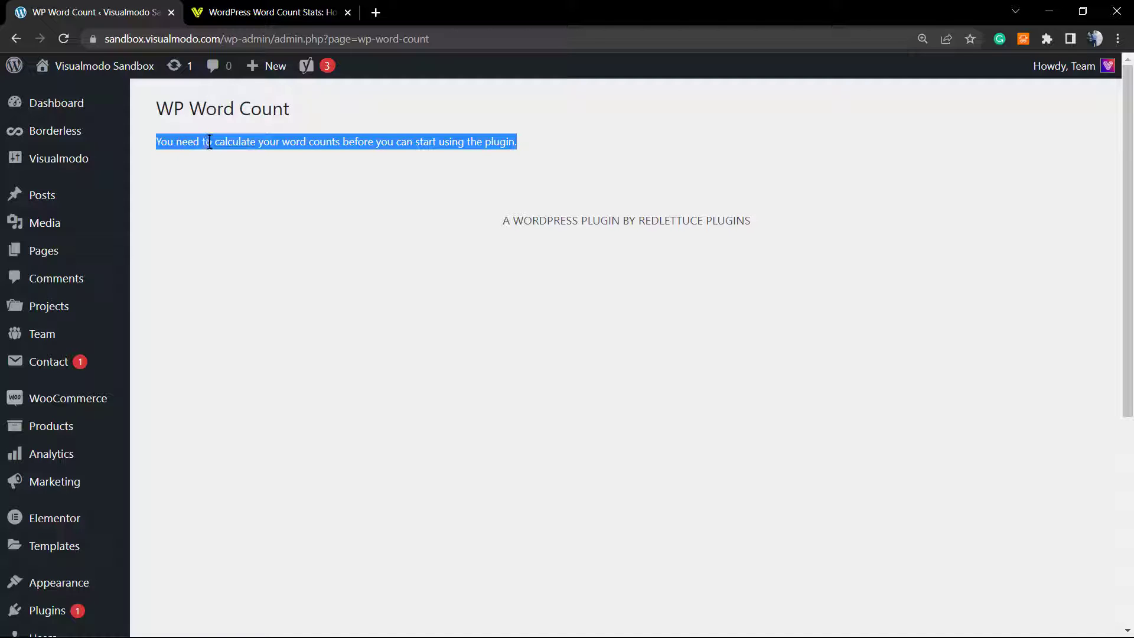
{"action": "left_click", "coordinate": [234, 142]}
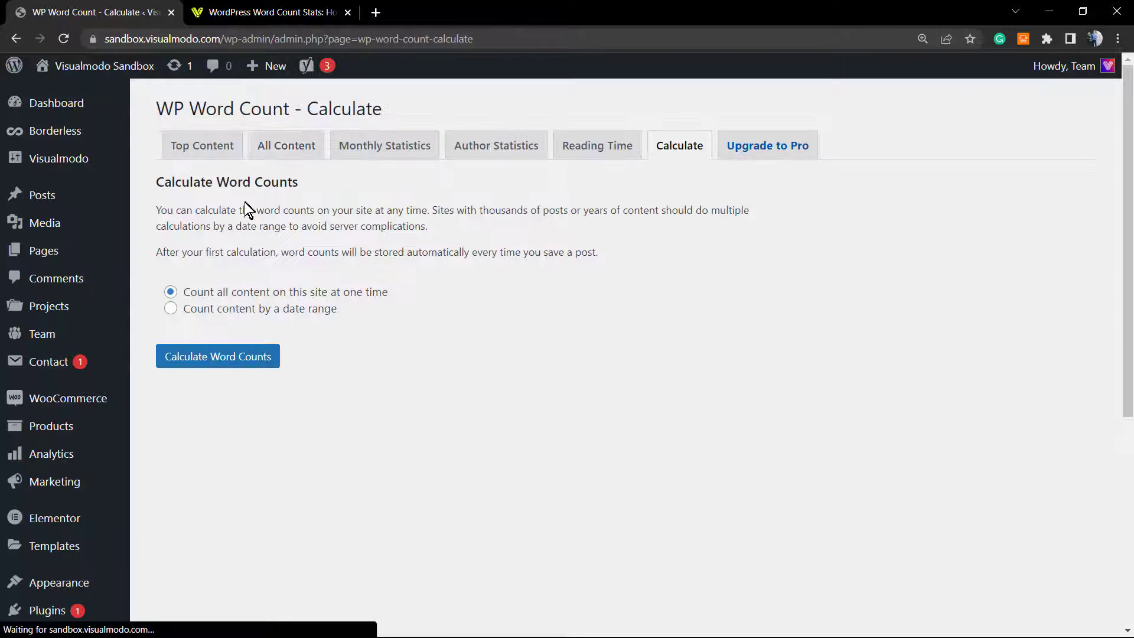
{"action": "mouse_move", "coordinate": [251, 323]}
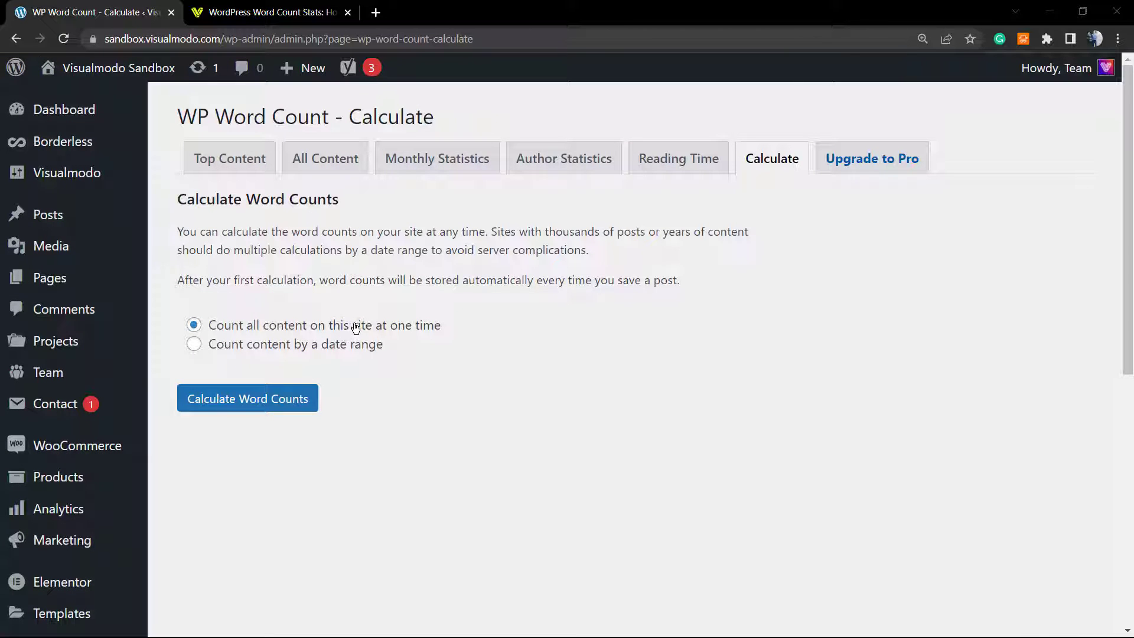
{"action": "mouse_move", "coordinate": [257, 349]}
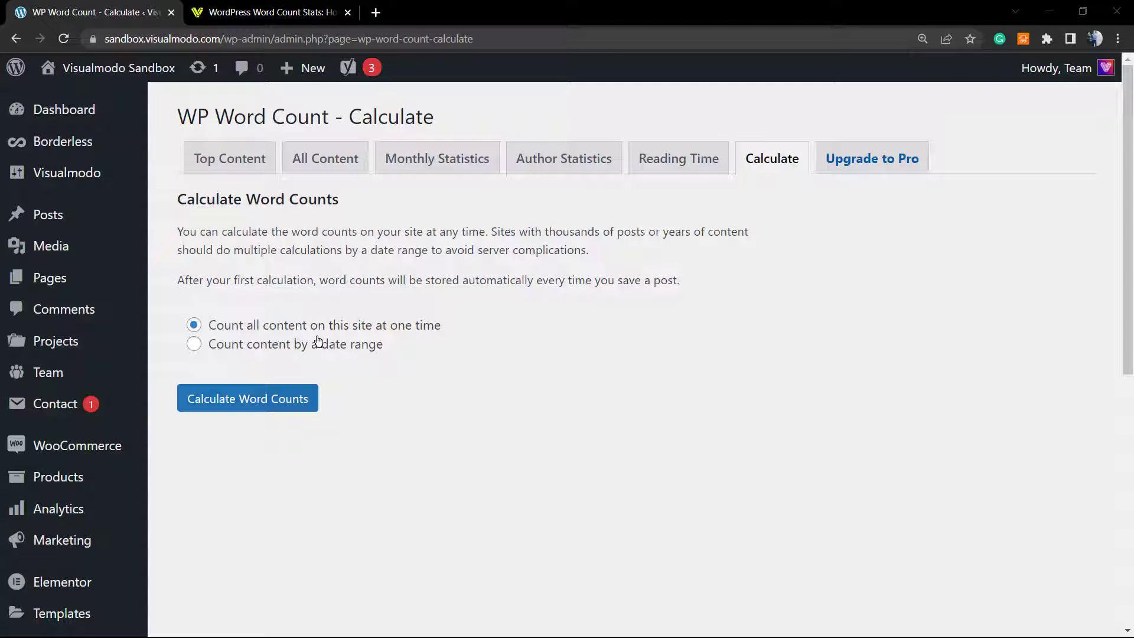
{"action": "left_click", "coordinate": [194, 343]}
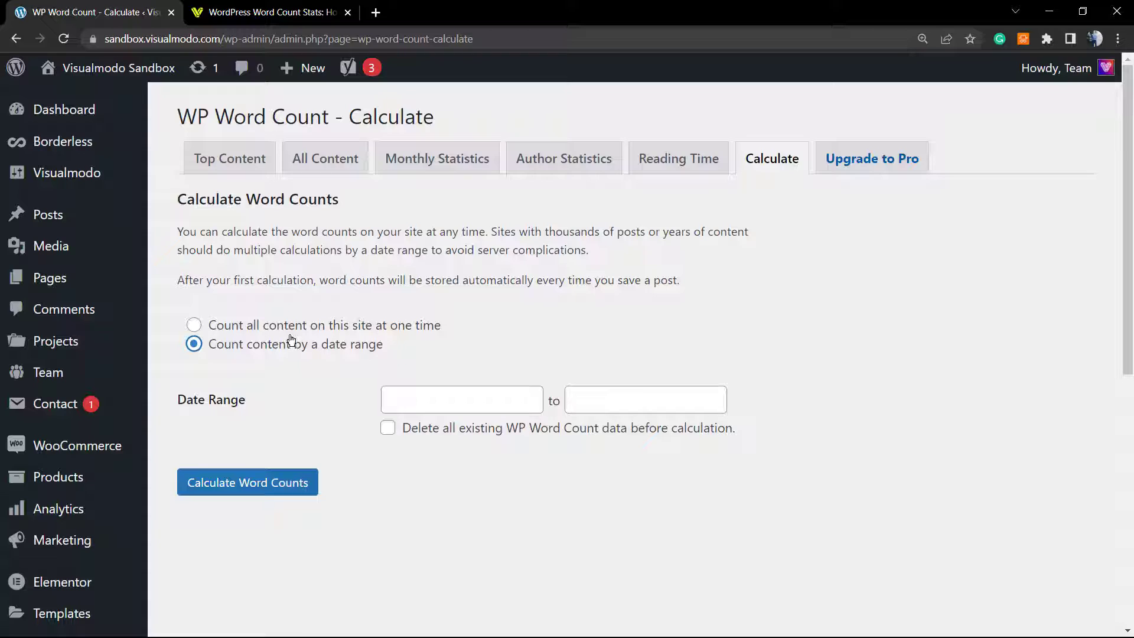
{"action": "mouse_move", "coordinate": [291, 337]}
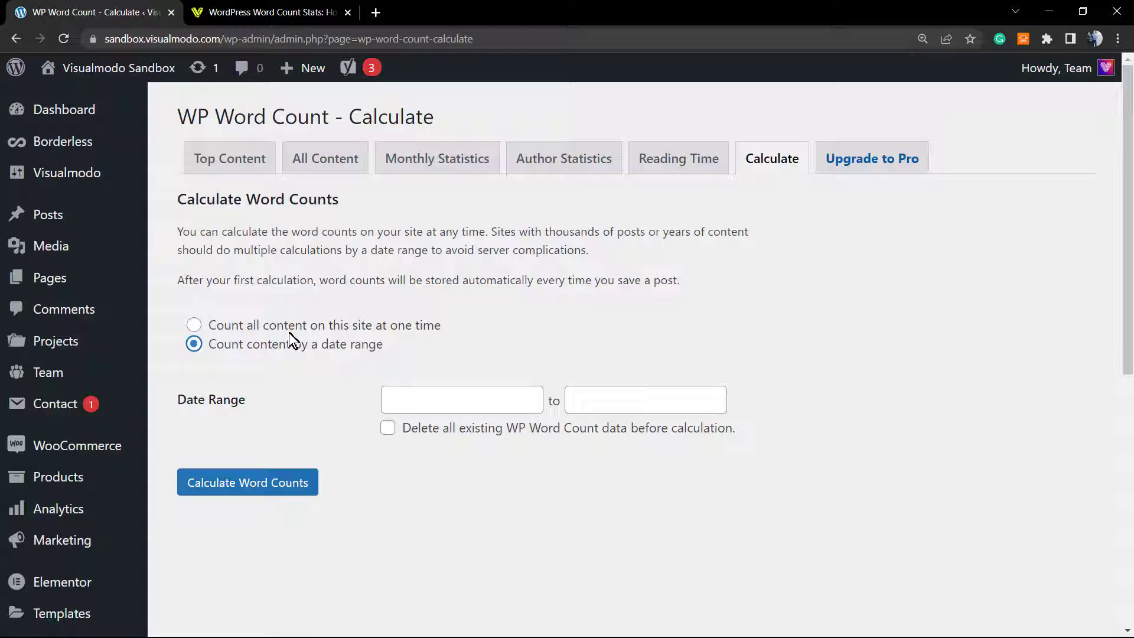
{"action": "left_click", "coordinate": [194, 324]}
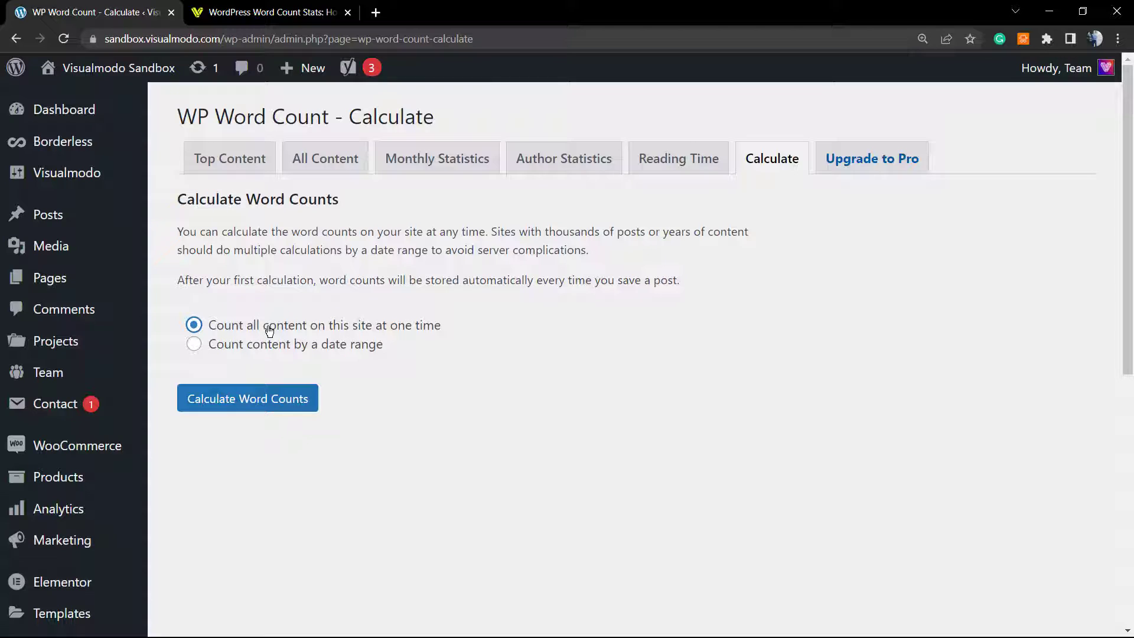
{"action": "mouse_move", "coordinate": [262, 377]}
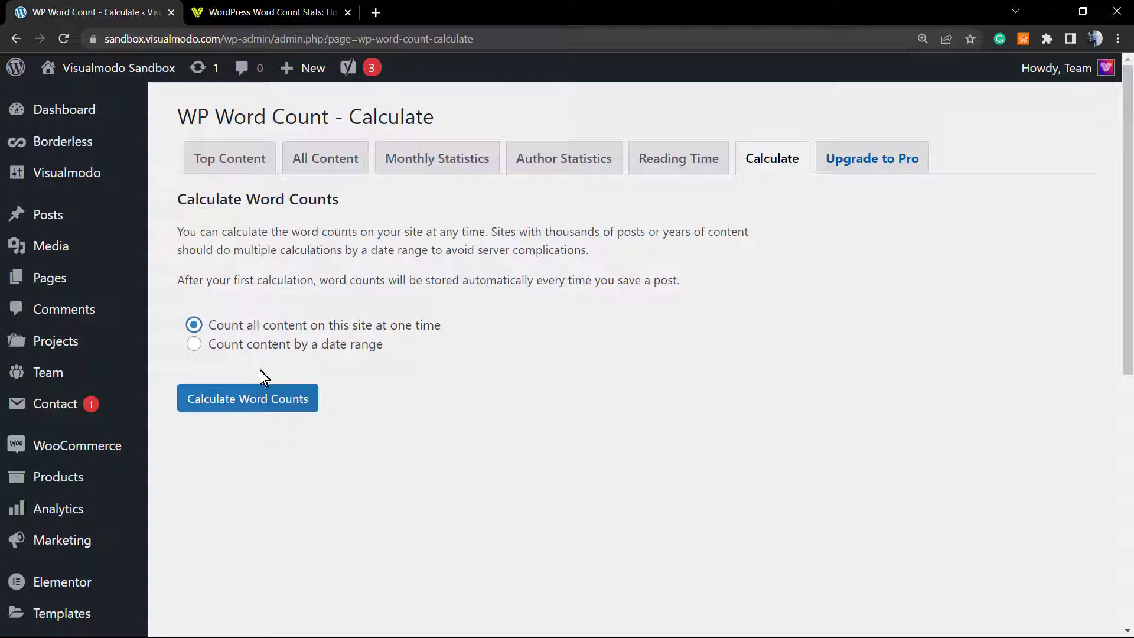
{"action": "mouse_move", "coordinate": [269, 398]}
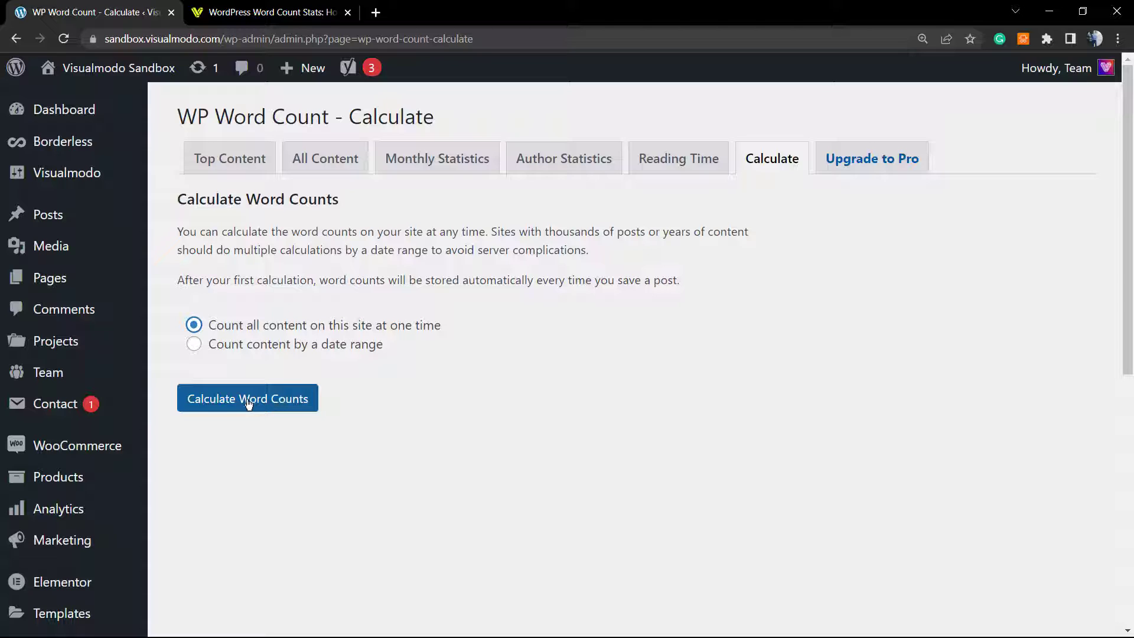
{"action": "left_click", "coordinate": [248, 398]}
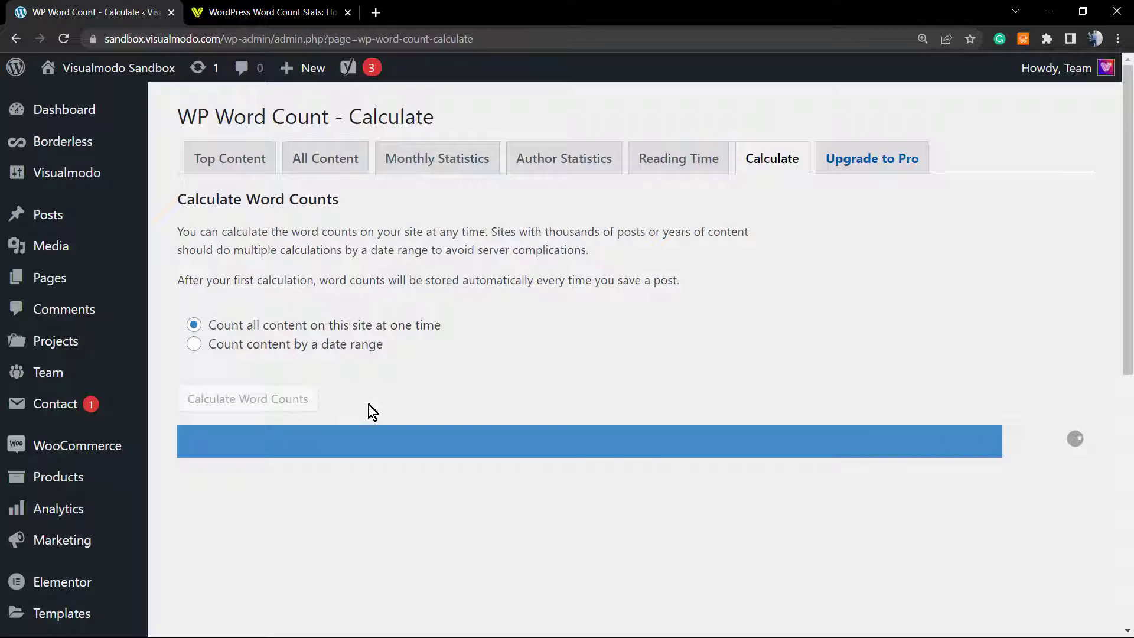
Let the calculation finish and follow the success message's link to the statistics page.
{"action": "left_click", "coordinate": [247, 398]}
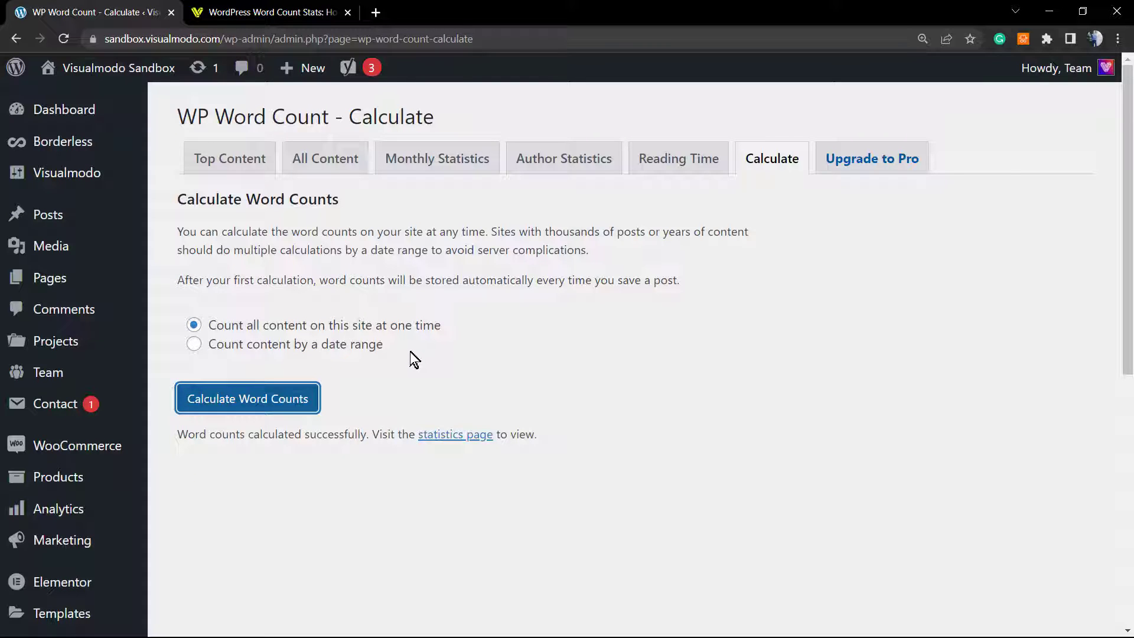
{"action": "mouse_move", "coordinate": [402, 360]}
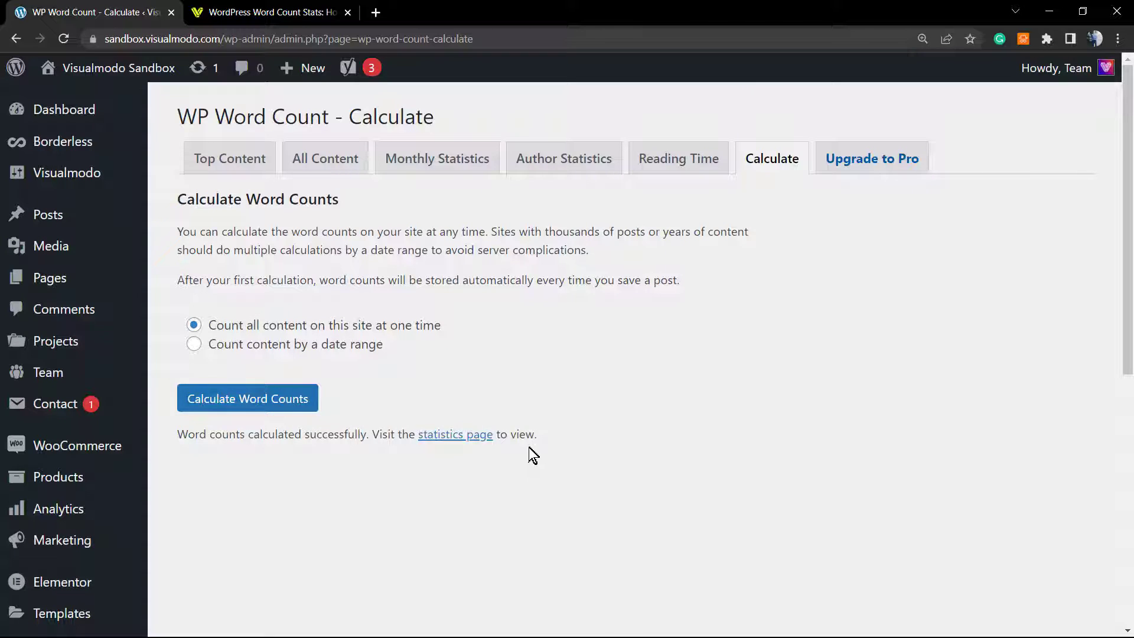
{"action": "mouse_move", "coordinate": [527, 456]}
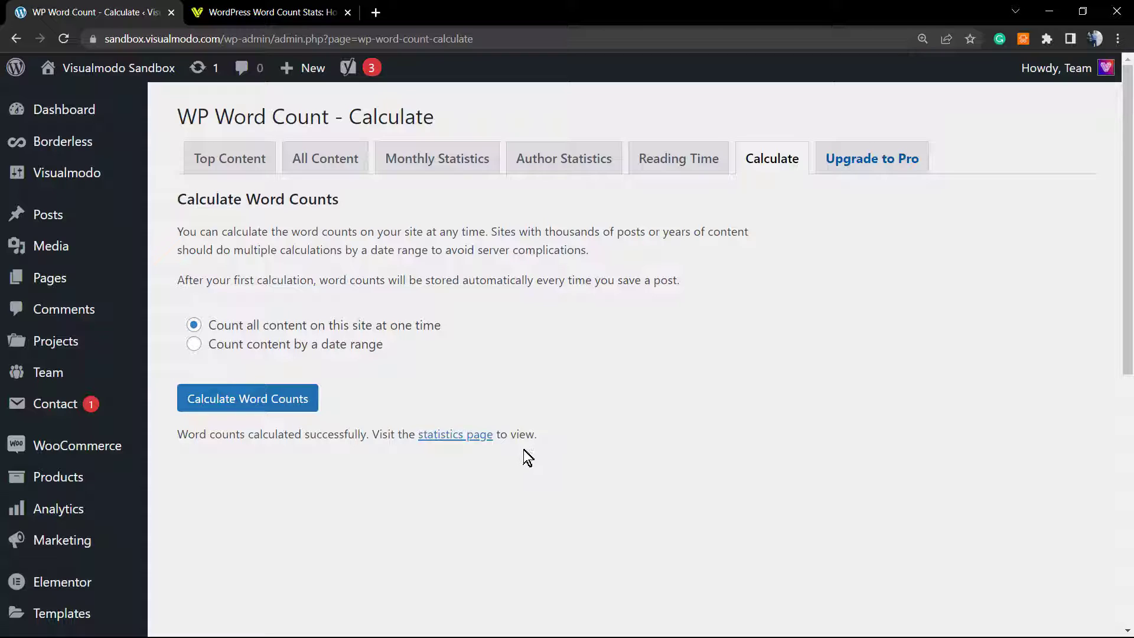
{"action": "mouse_move", "coordinate": [519, 456]}
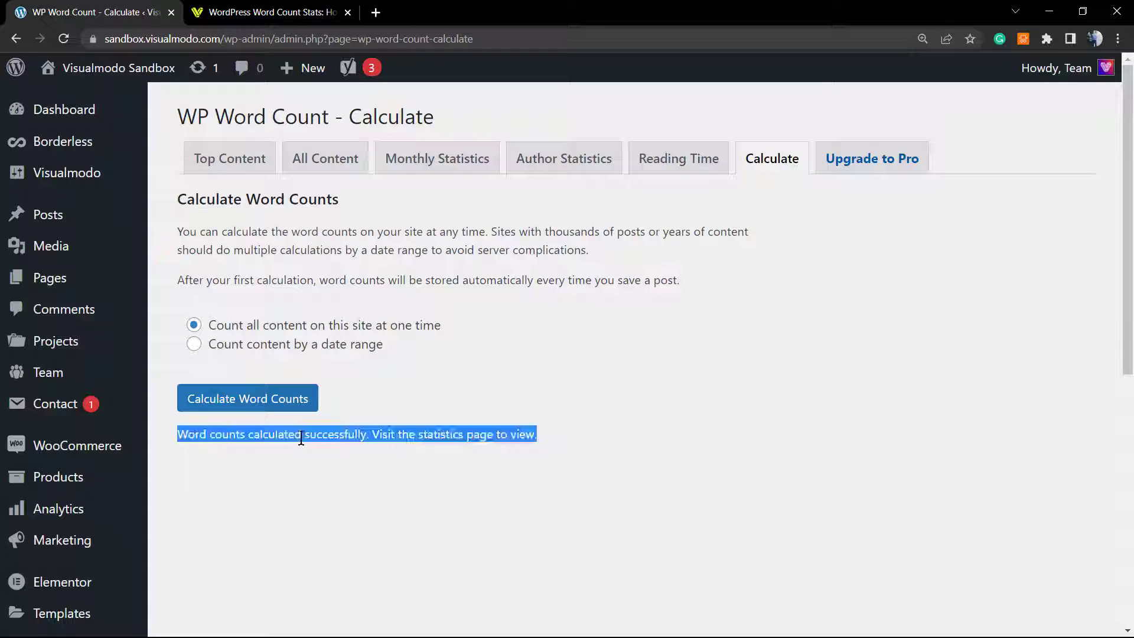
{"action": "left_click", "coordinate": [436, 434]}
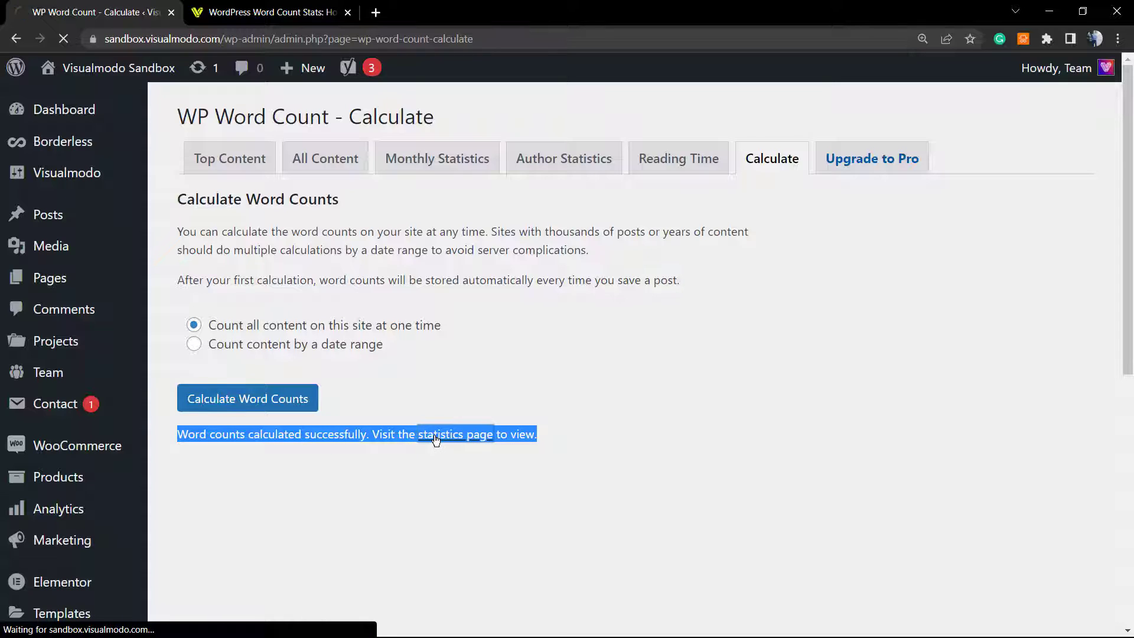
{"action": "left_click", "coordinate": [456, 434]}
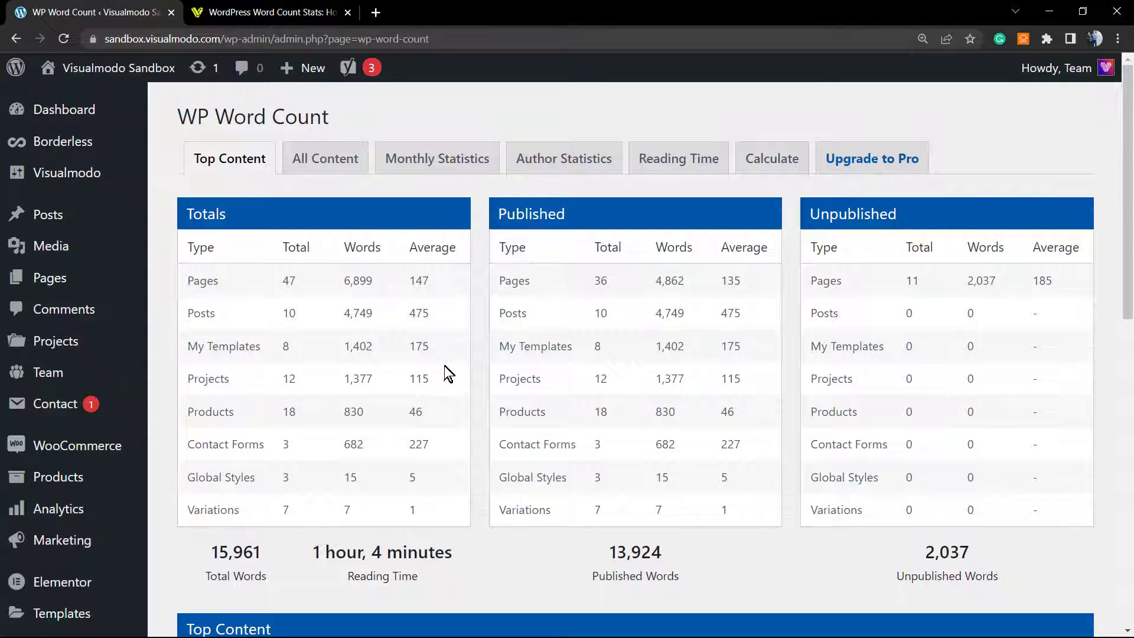
{"action": "scroll", "scroll_direction": "down", "scroll_amount": 3}
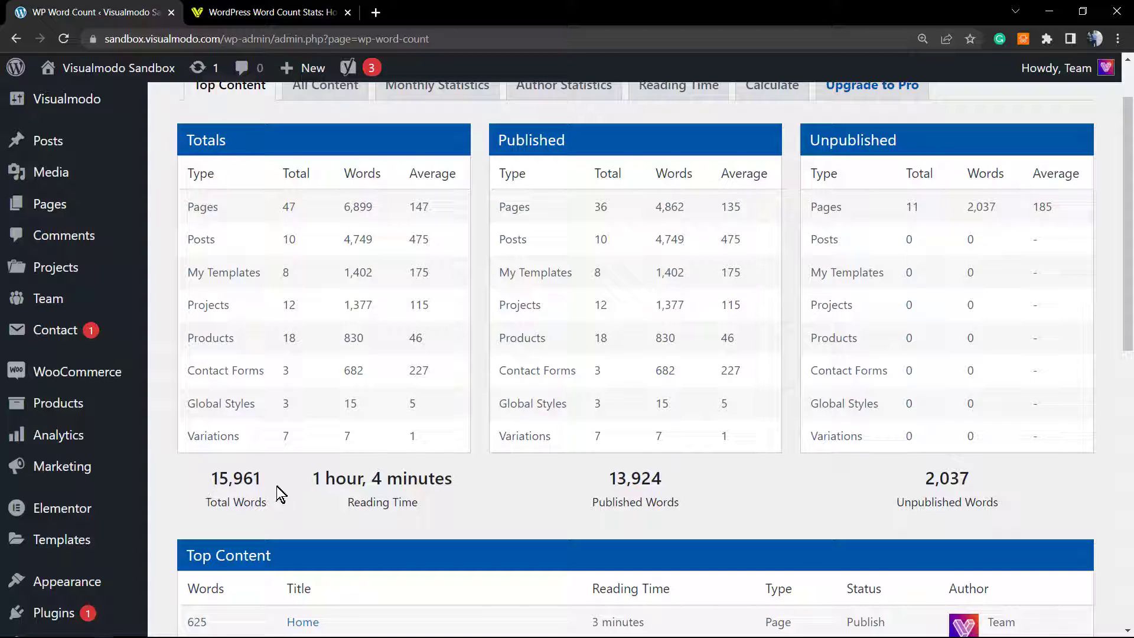
{"action": "mouse_move", "coordinate": [566, 522]}
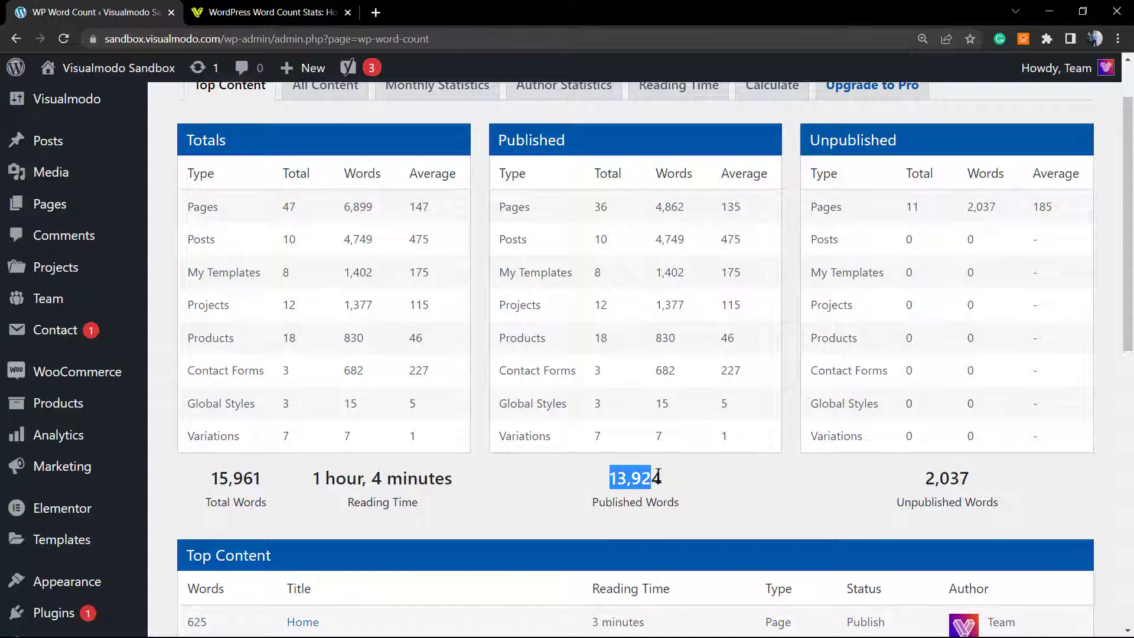
{"action": "left_click", "coordinate": [862, 491]}
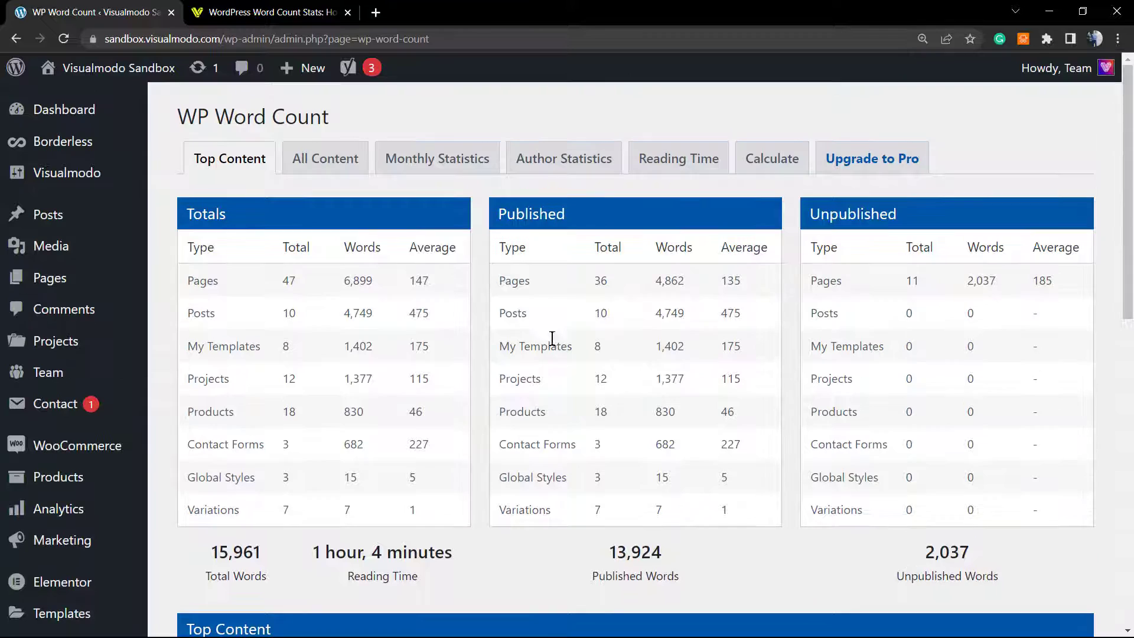
{"action": "mouse_move", "coordinate": [224, 252]}
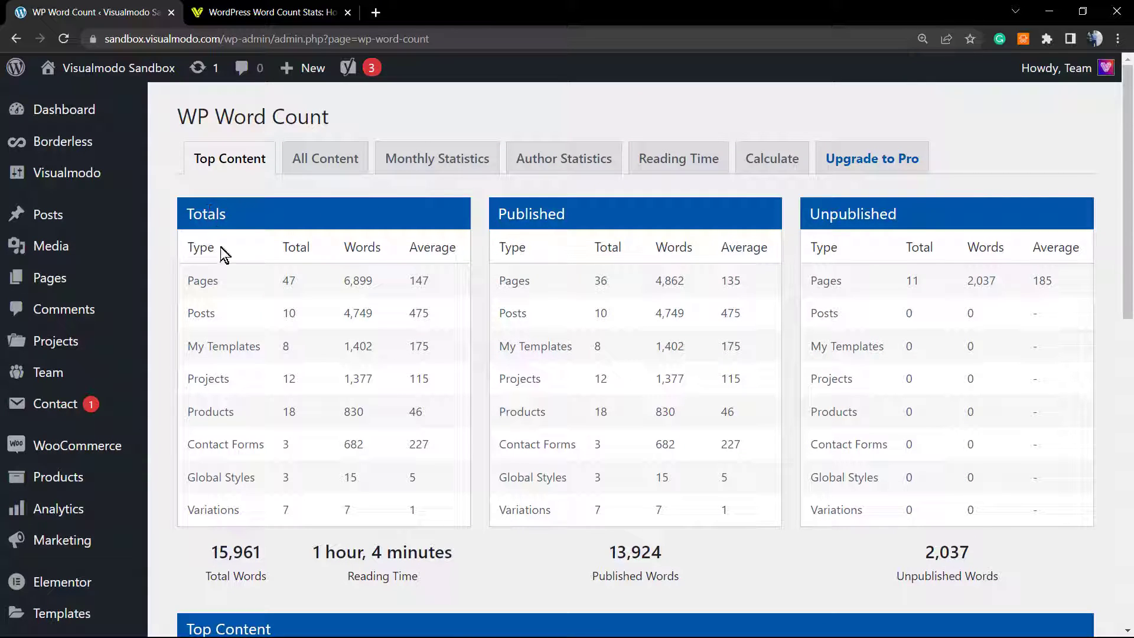
{"action": "double_click", "coordinate": [288, 280]}
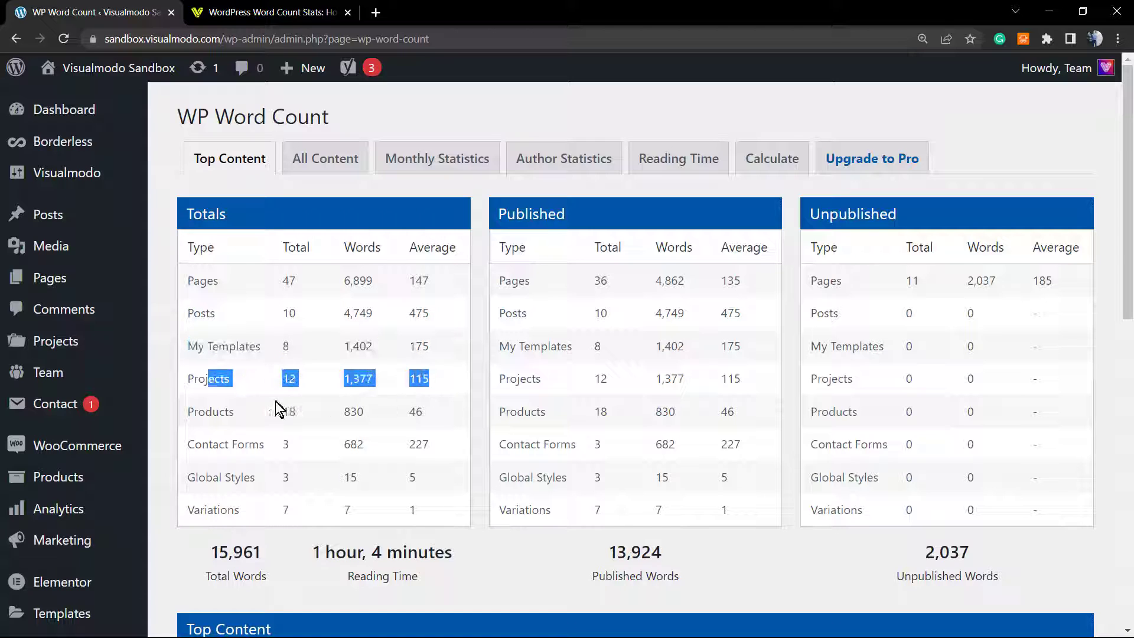
{"action": "mouse_move", "coordinate": [192, 412]}
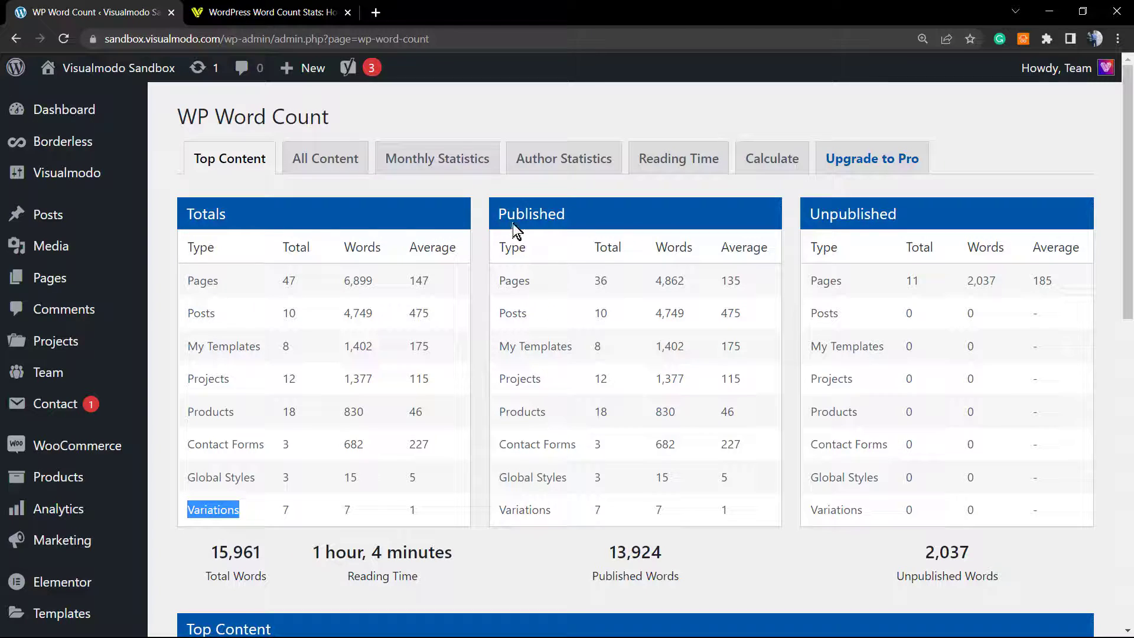
{"action": "mouse_move", "coordinate": [707, 243]}
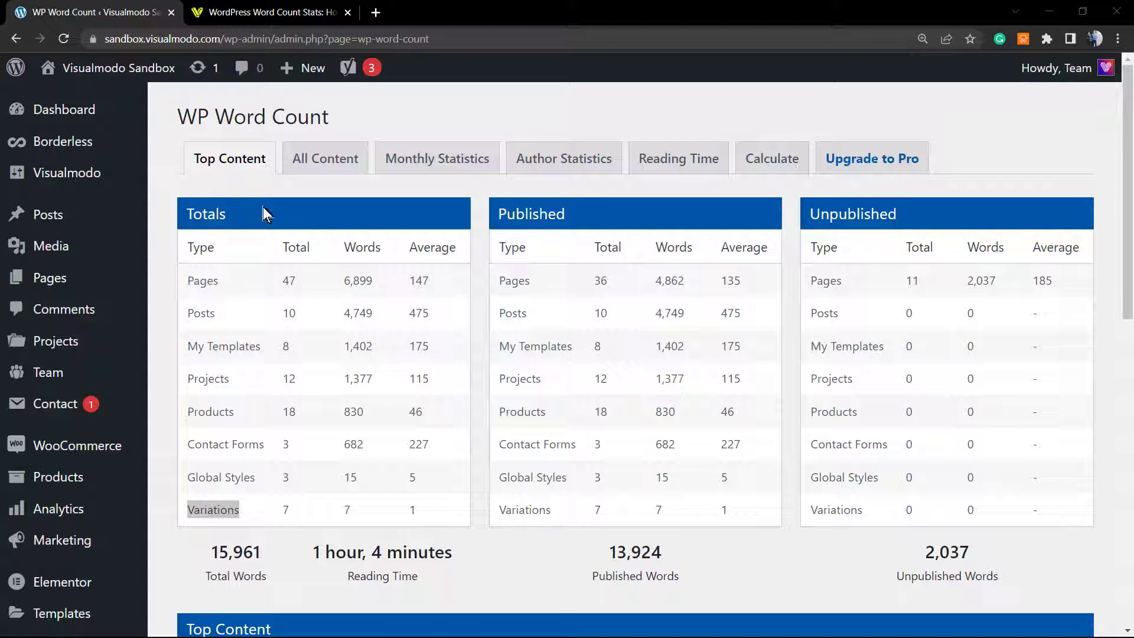
{"action": "scroll", "scroll_direction": "down", "scroll_amount": 3}
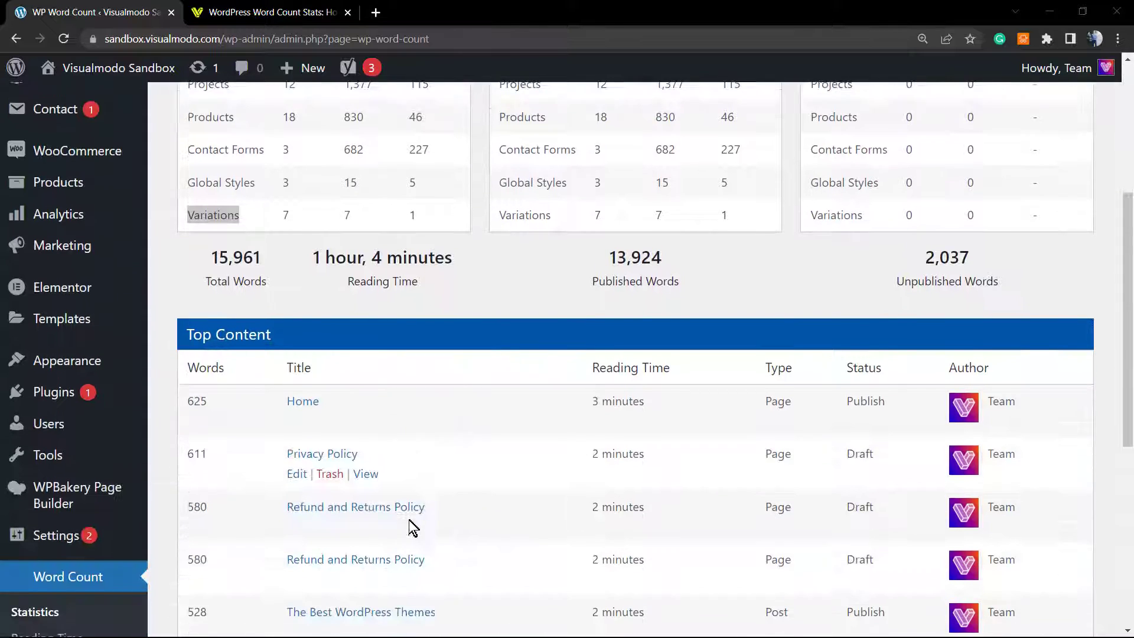
{"action": "scroll", "scroll_direction": "down", "scroll_amount": 3}
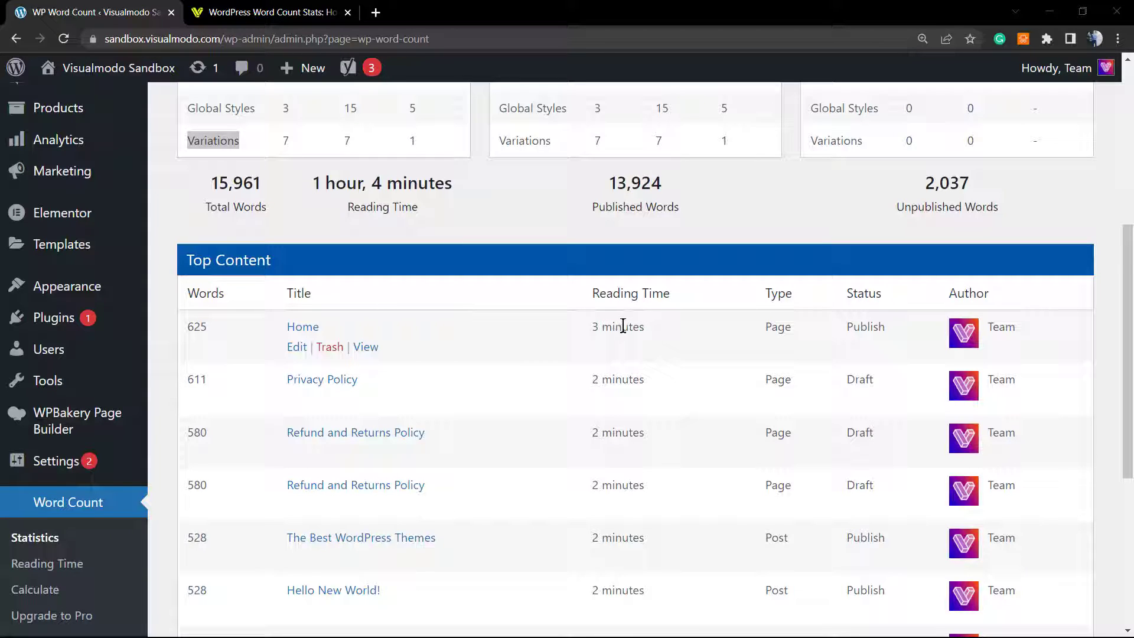
{"action": "mouse_move", "coordinate": [762, 320]}
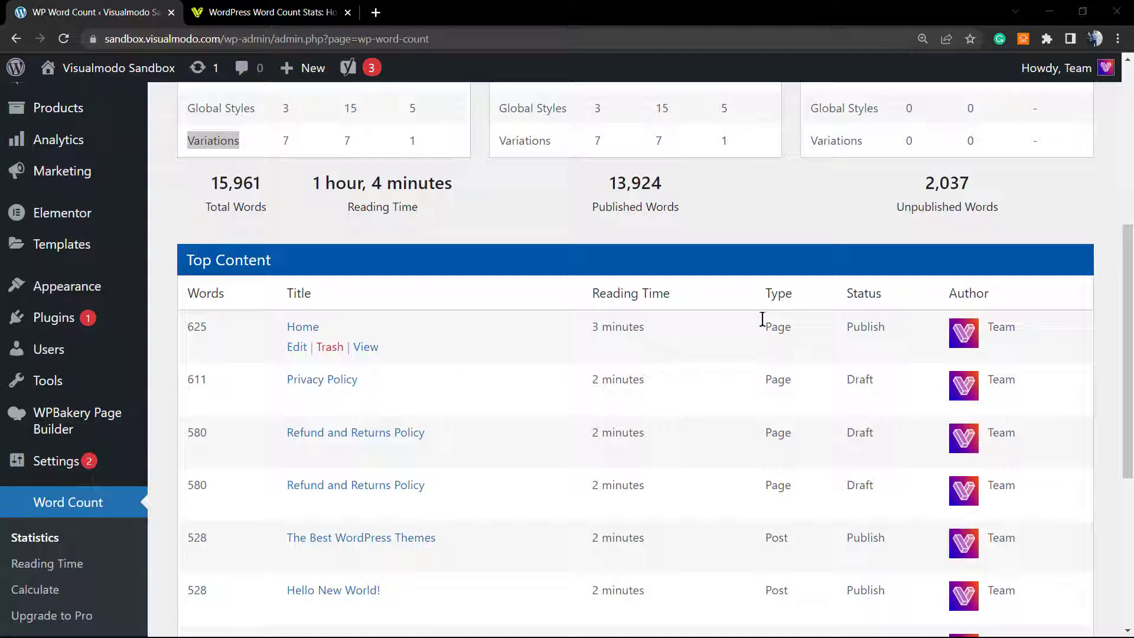
{"action": "scroll", "scroll_direction": "down", "scroll_amount": 3}
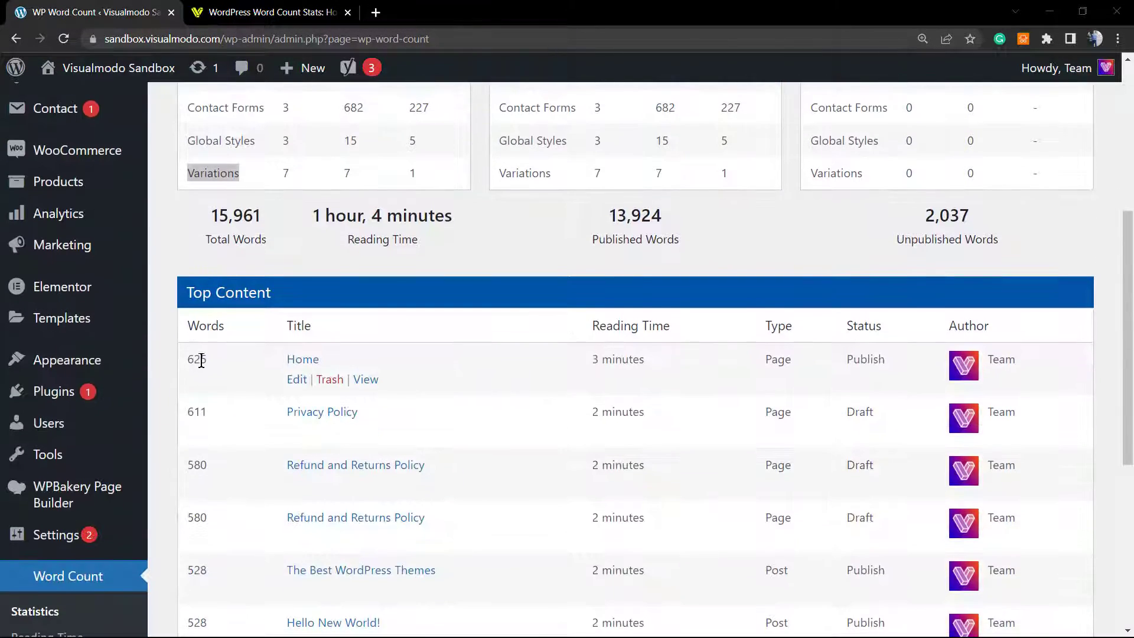
{"action": "scroll", "scroll_direction": "down", "scroll_amount": 3}
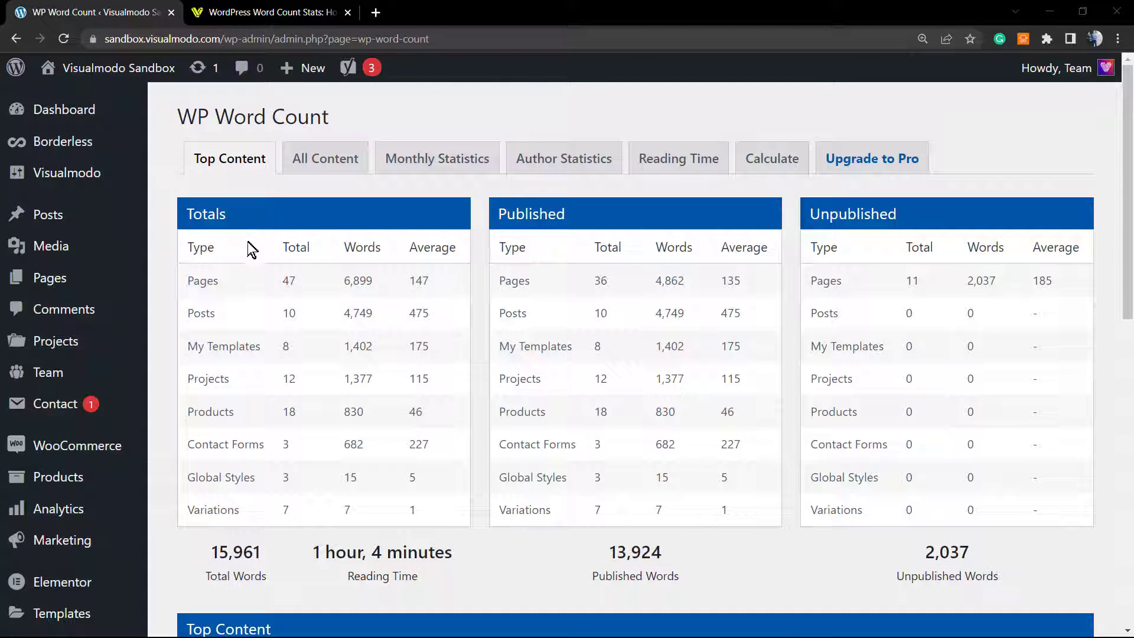
Review the All Content, Monthly and Author statistics, ending on author Team's 15,961-word breakdown.
{"action": "left_click", "coordinate": [325, 158]}
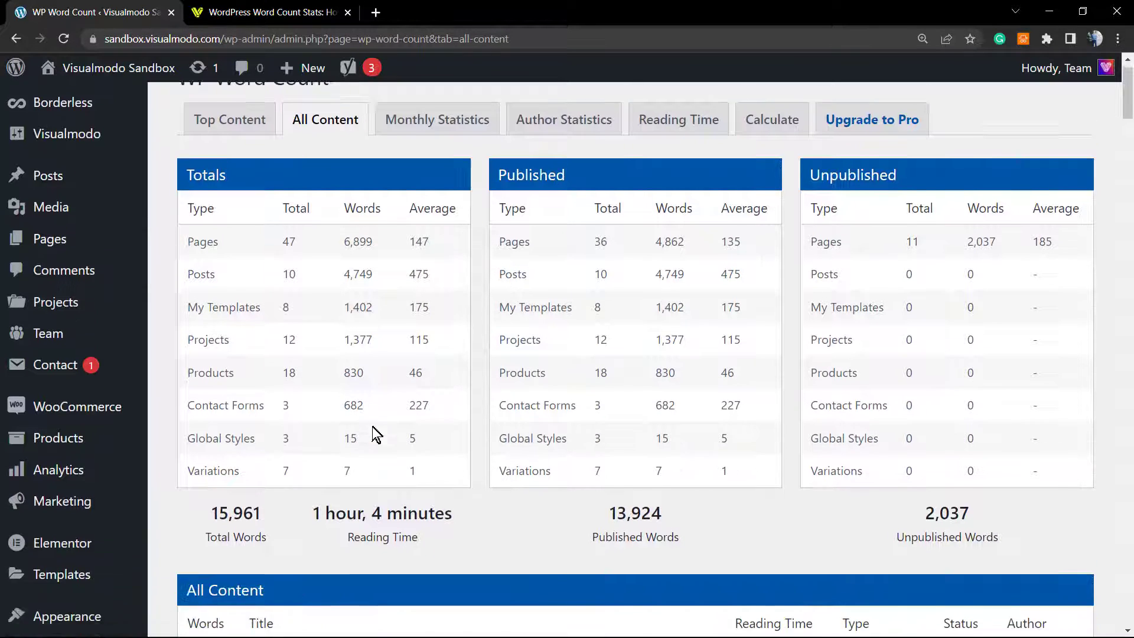
{"action": "scroll", "scroll_direction": "down", "scroll_amount": 3}
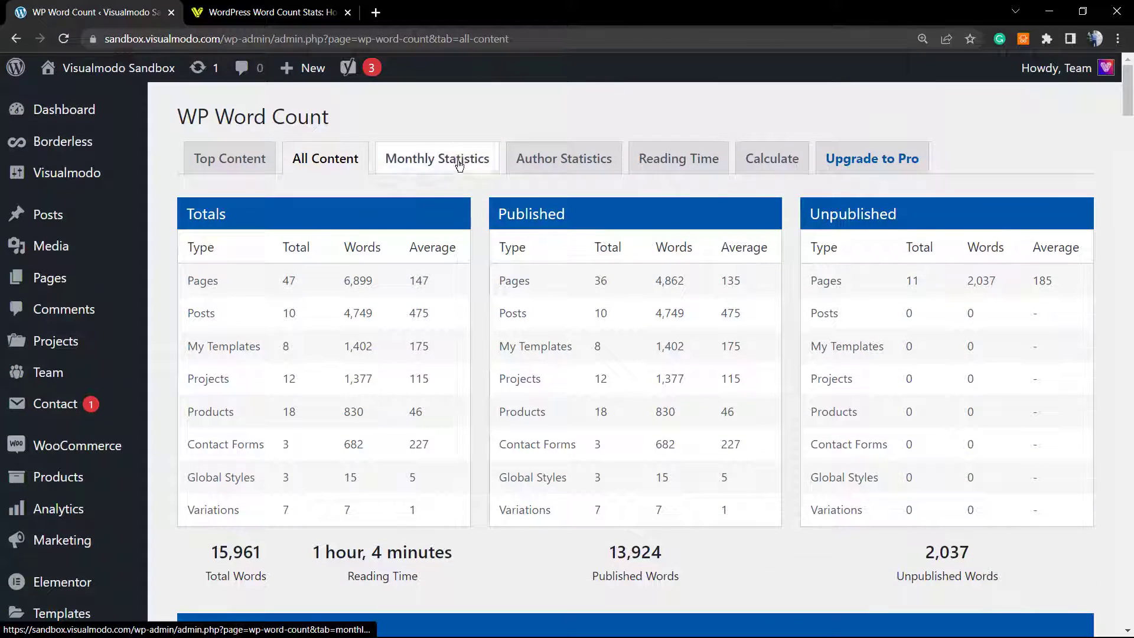
{"action": "left_click", "coordinate": [458, 164]}
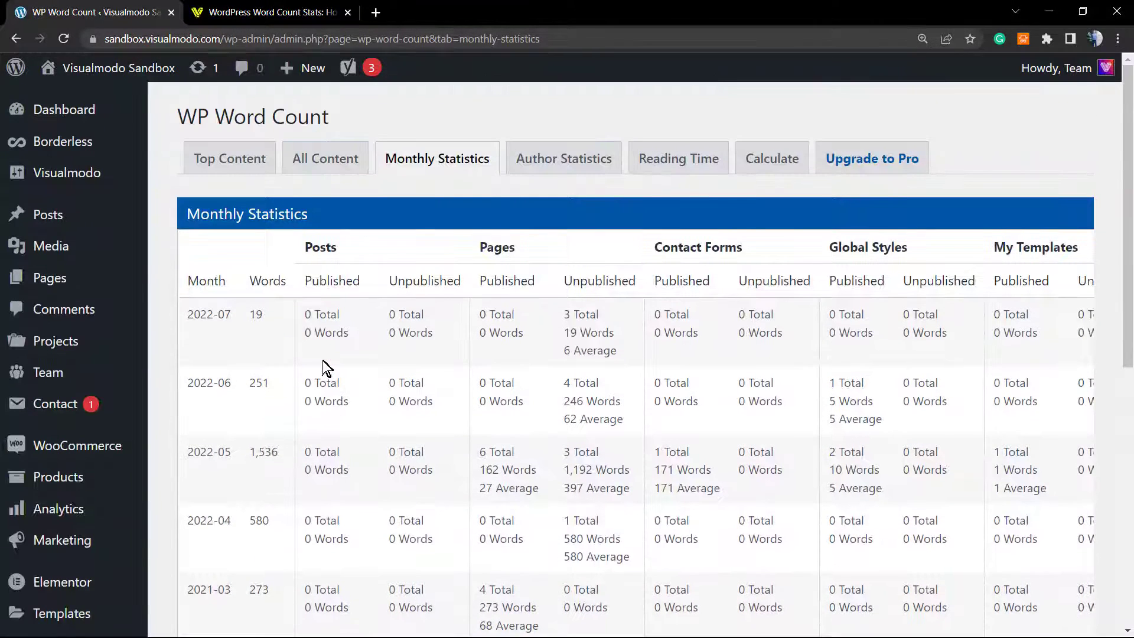
{"action": "left_click", "coordinate": [563, 158]}
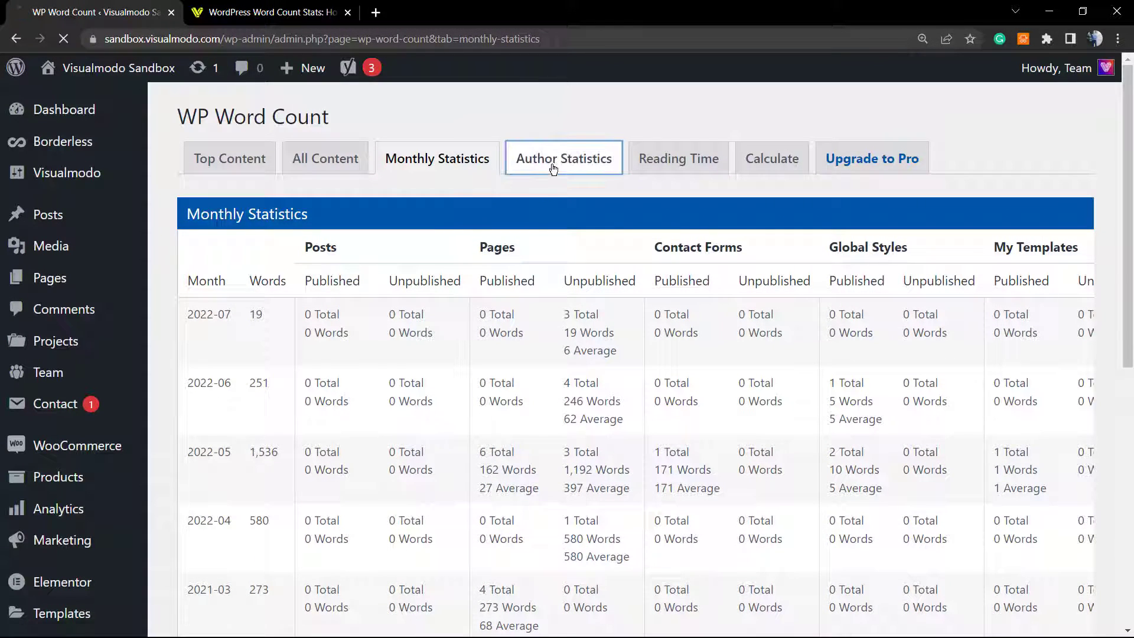
{"action": "left_click", "coordinate": [564, 158]}
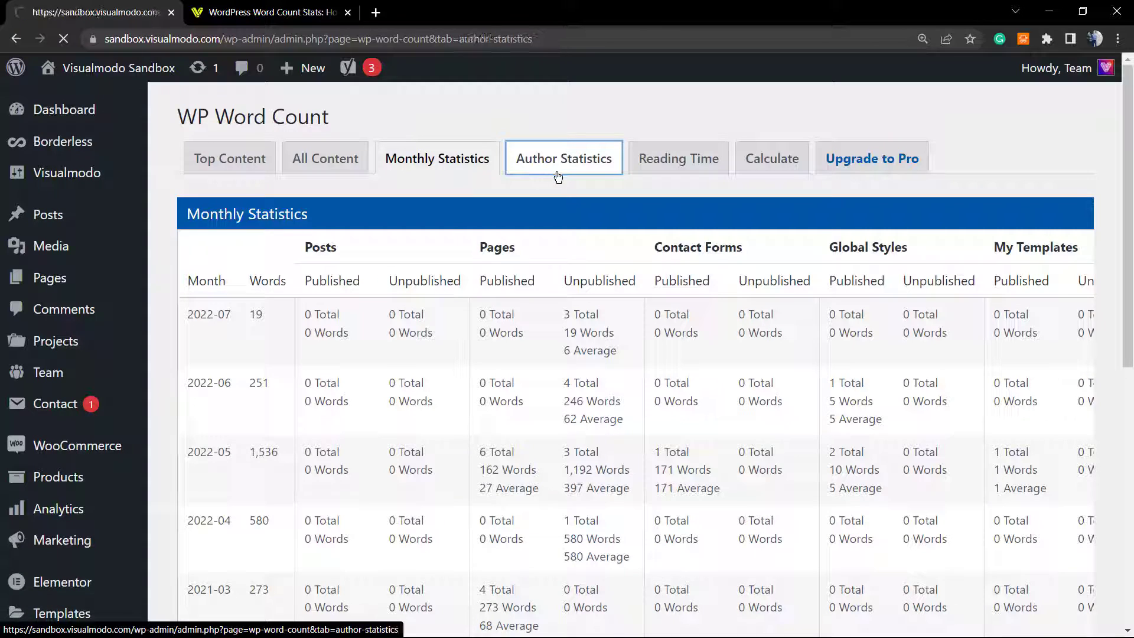
{"action": "left_click", "coordinate": [564, 157]}
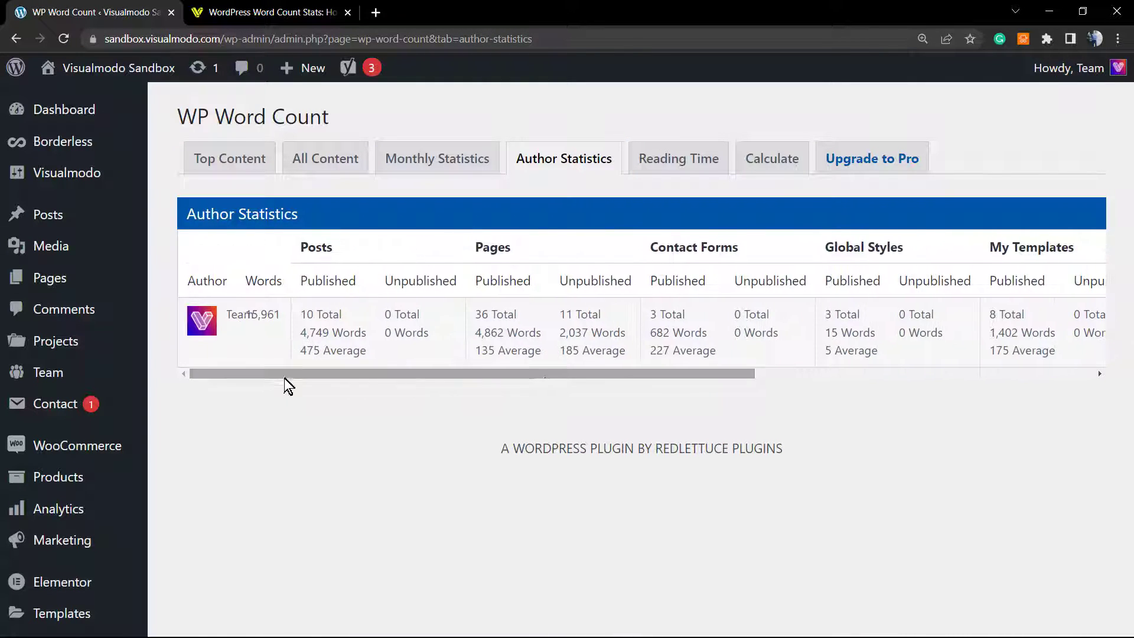
{"action": "mouse_move", "coordinate": [657, 172]}
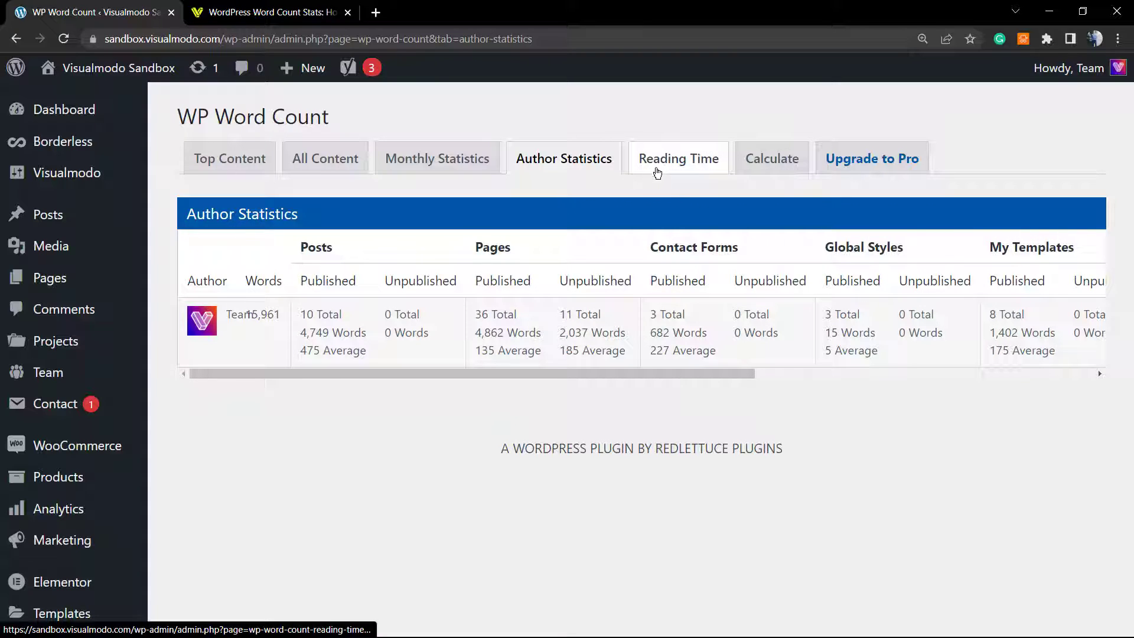
{"action": "mouse_move", "coordinate": [679, 175]}
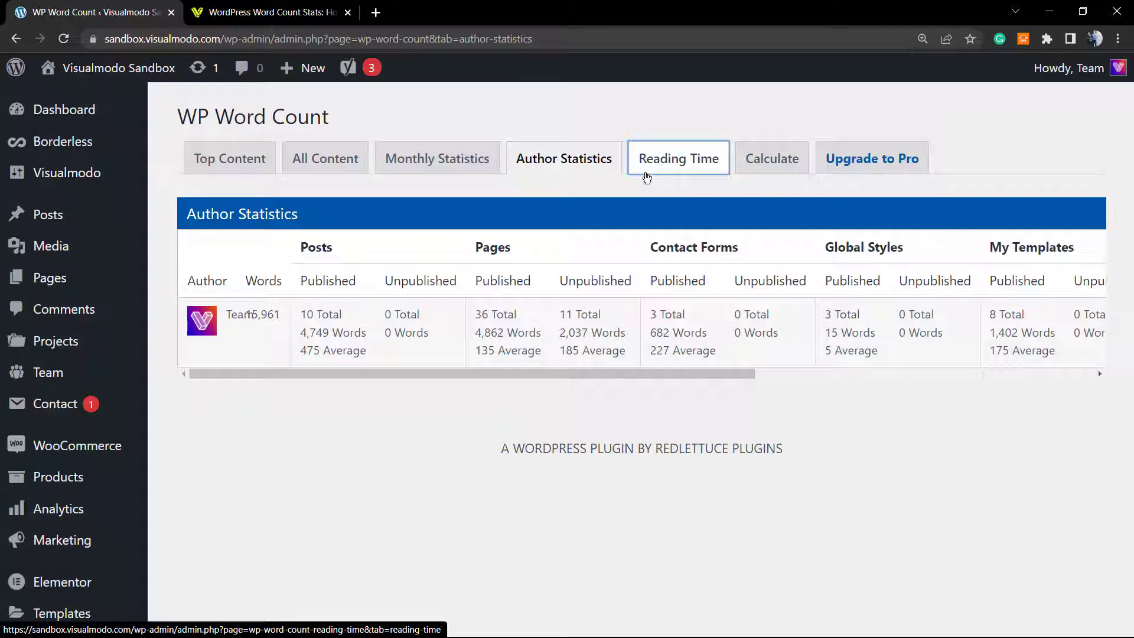
{"action": "mouse_move", "coordinate": [644, 183]}
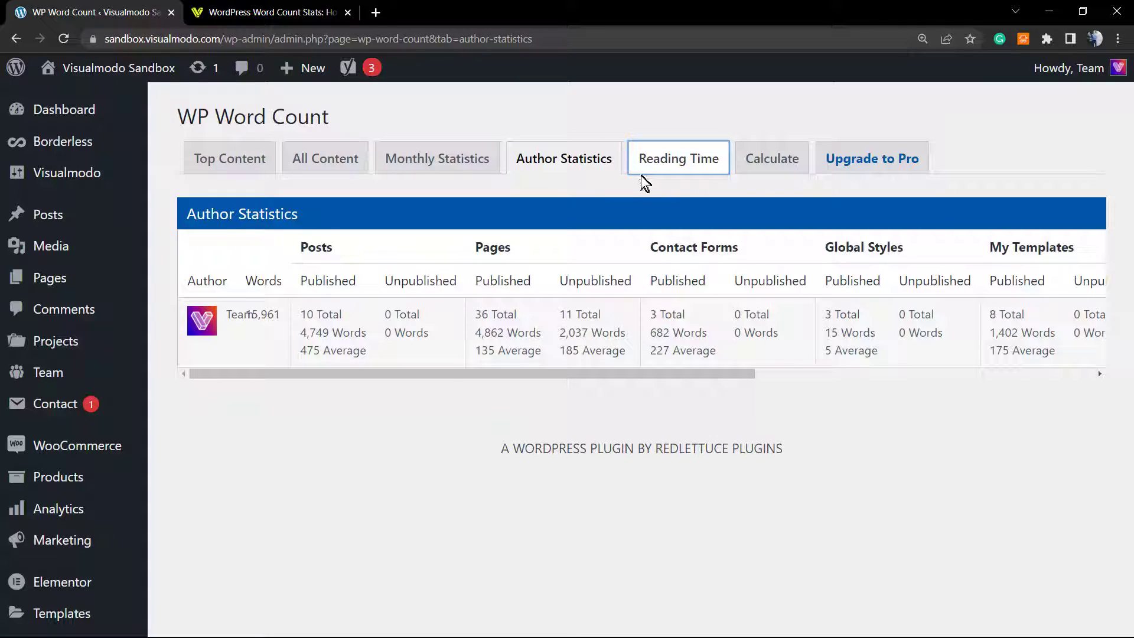
Go to the Reading Time settings of WP Word Count.
{"action": "left_click", "coordinate": [678, 159]}
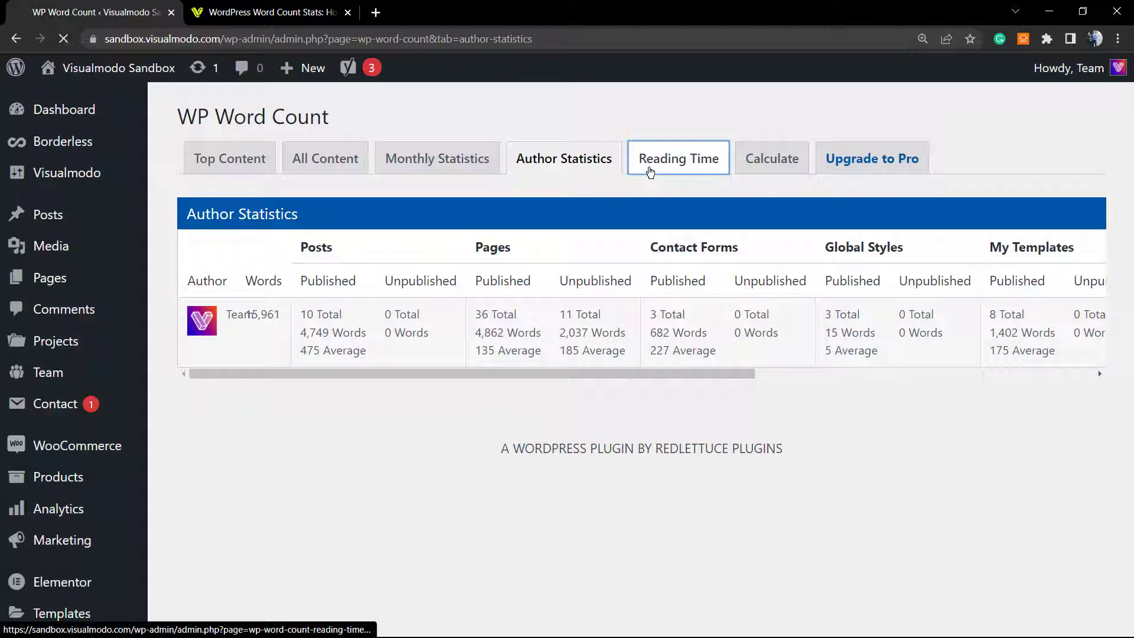
{"action": "left_click", "coordinate": [678, 158]}
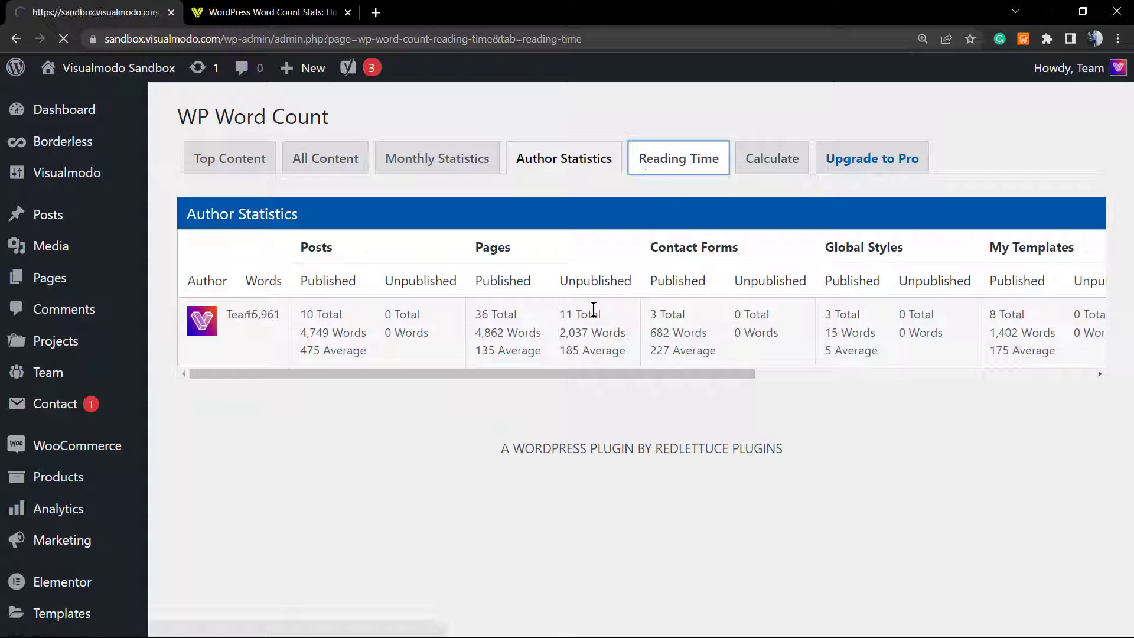
Enable 'Insert before post content?' for reading time, save changes and open the live site homepage.
{"action": "left_click", "coordinate": [678, 158]}
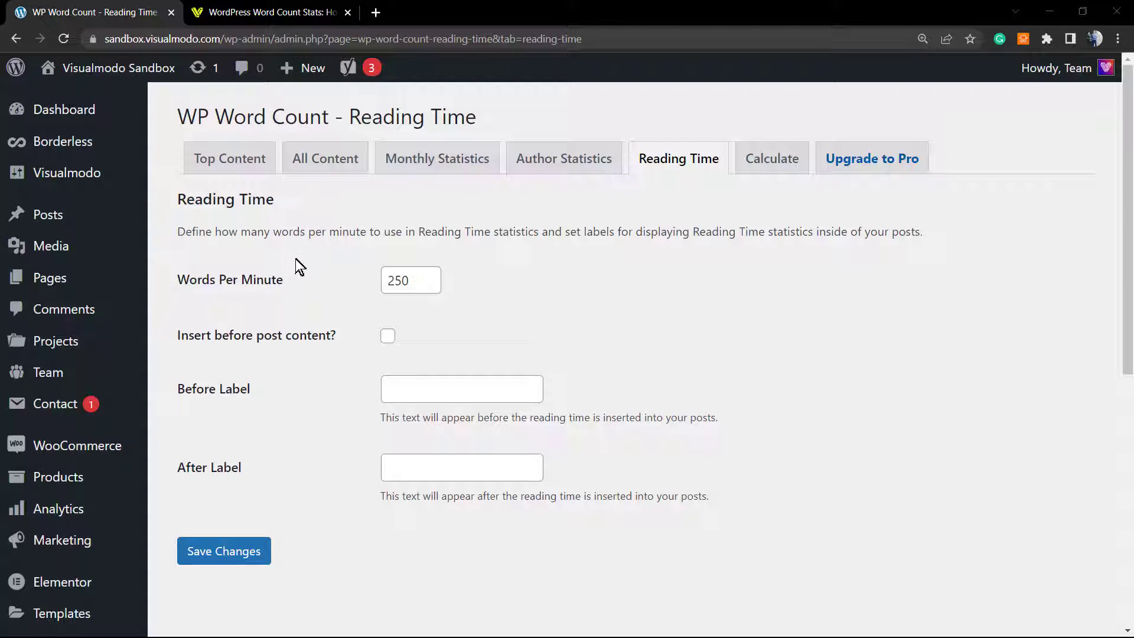
{"action": "mouse_move", "coordinate": [423, 313]}
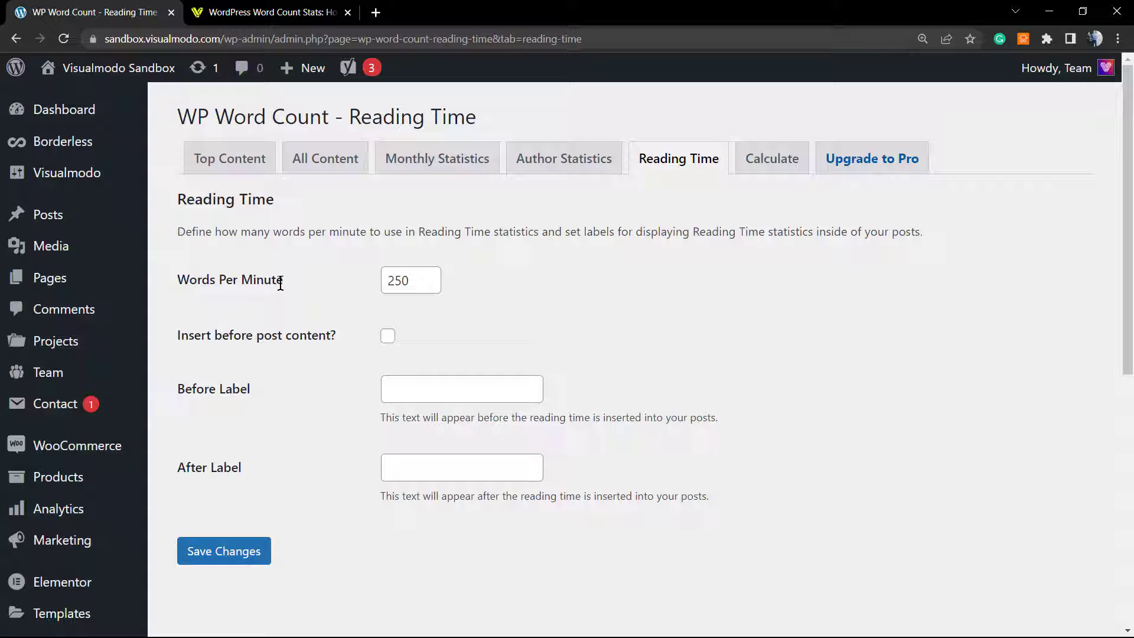
{"action": "mouse_move", "coordinate": [352, 301]}
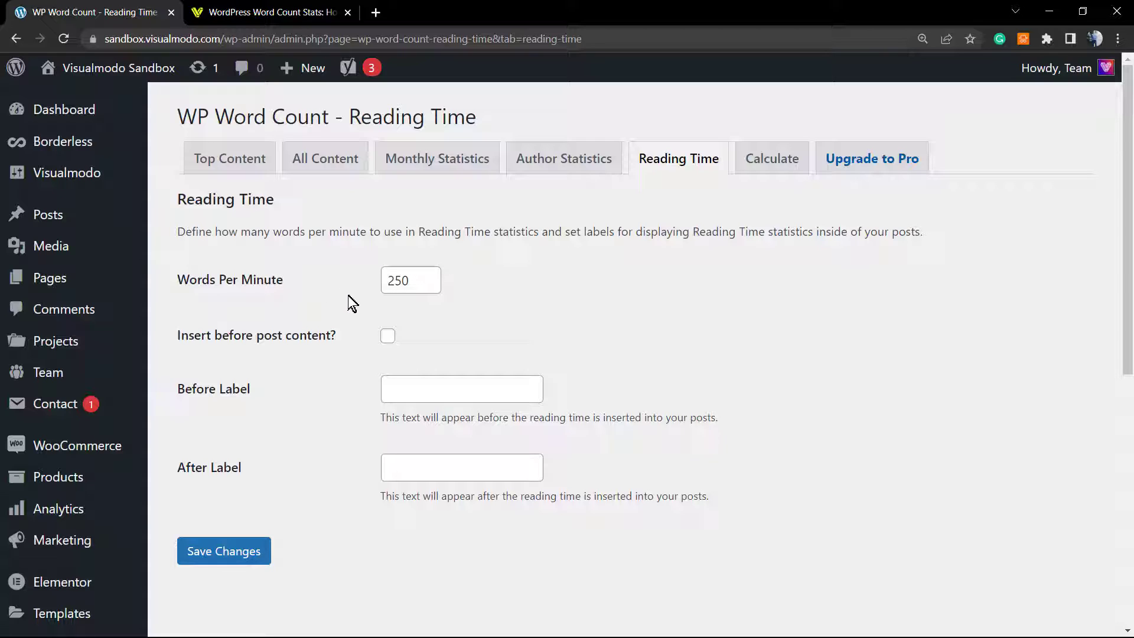
{"action": "mouse_move", "coordinate": [251, 342]}
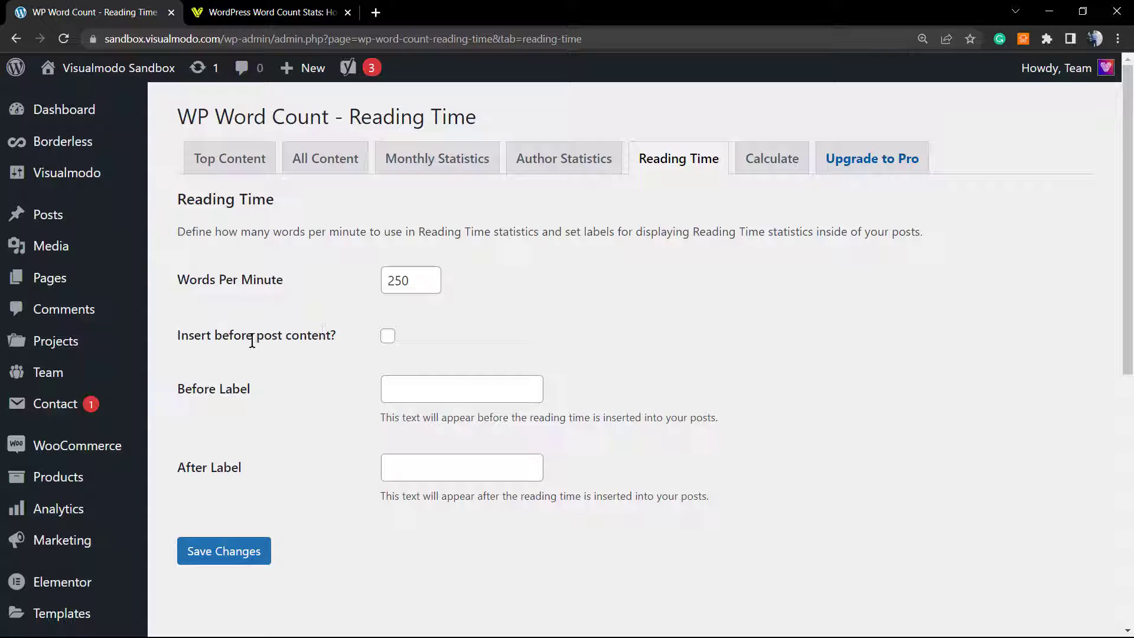
{"action": "mouse_move", "coordinate": [248, 342]}
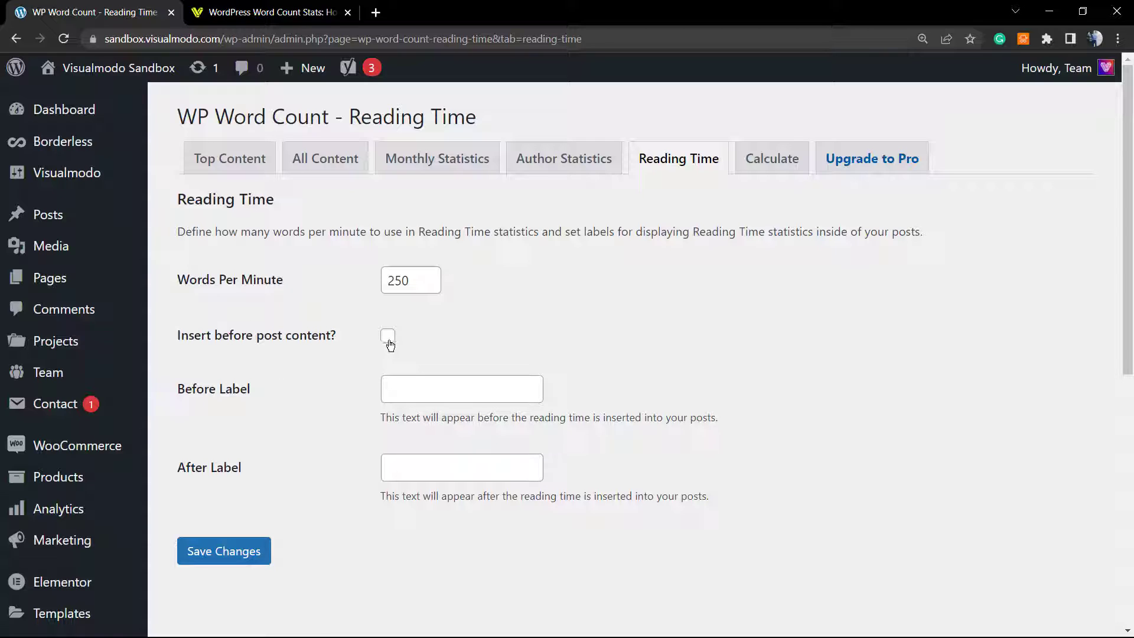
{"action": "left_click", "coordinate": [387, 336]}
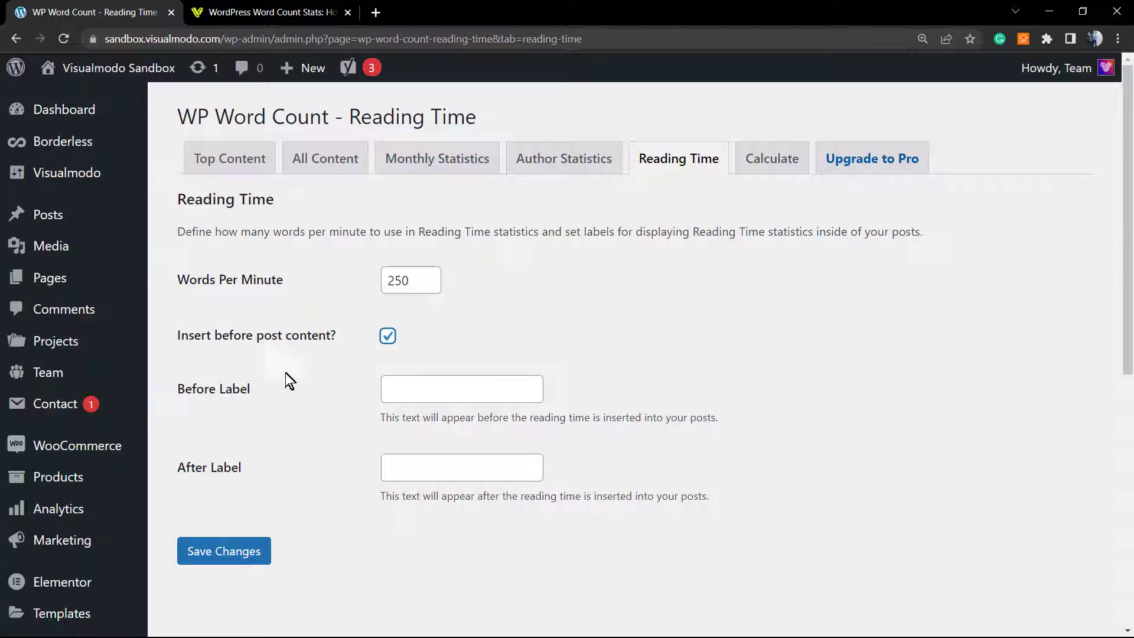
{"action": "left_click", "coordinate": [224, 550]}
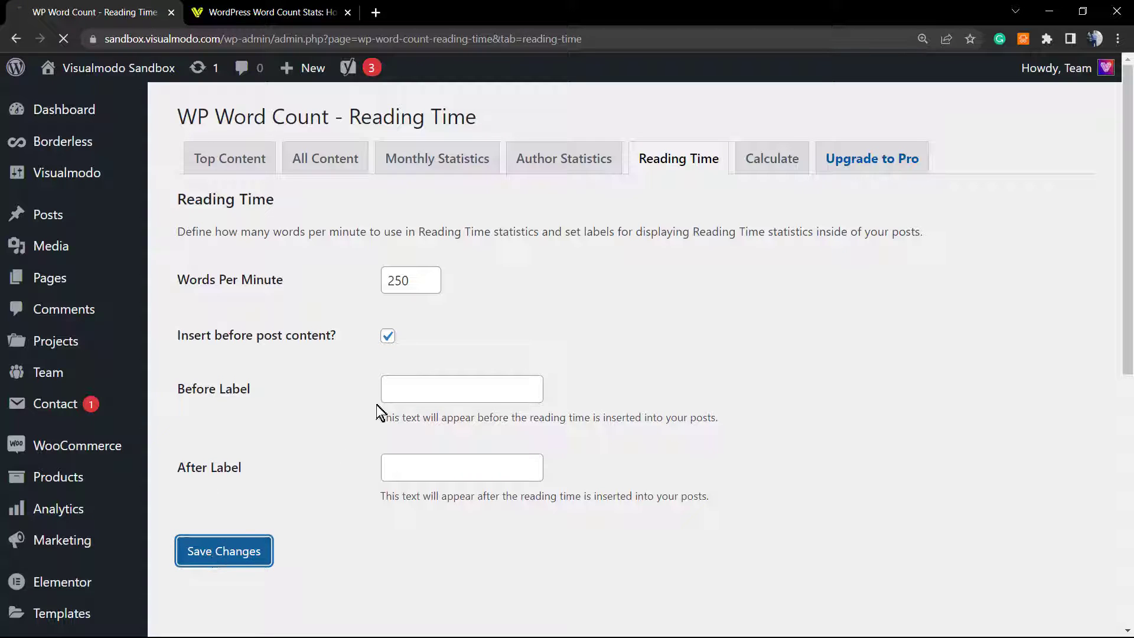
{"action": "left_click", "coordinate": [224, 551]}
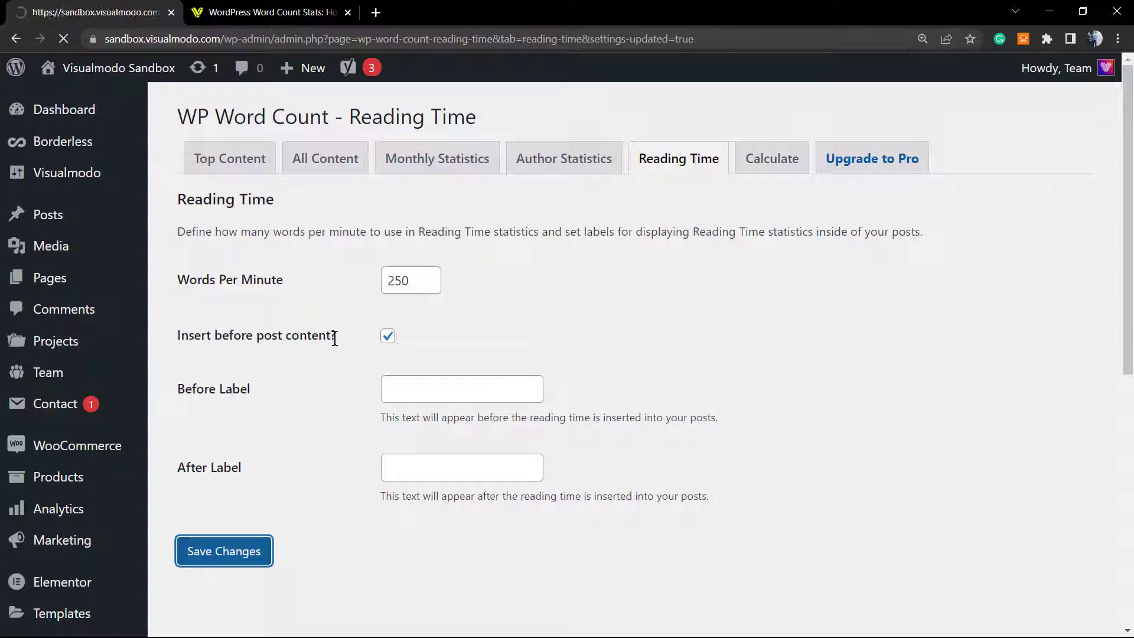
{"action": "left_click", "coordinate": [224, 551]}
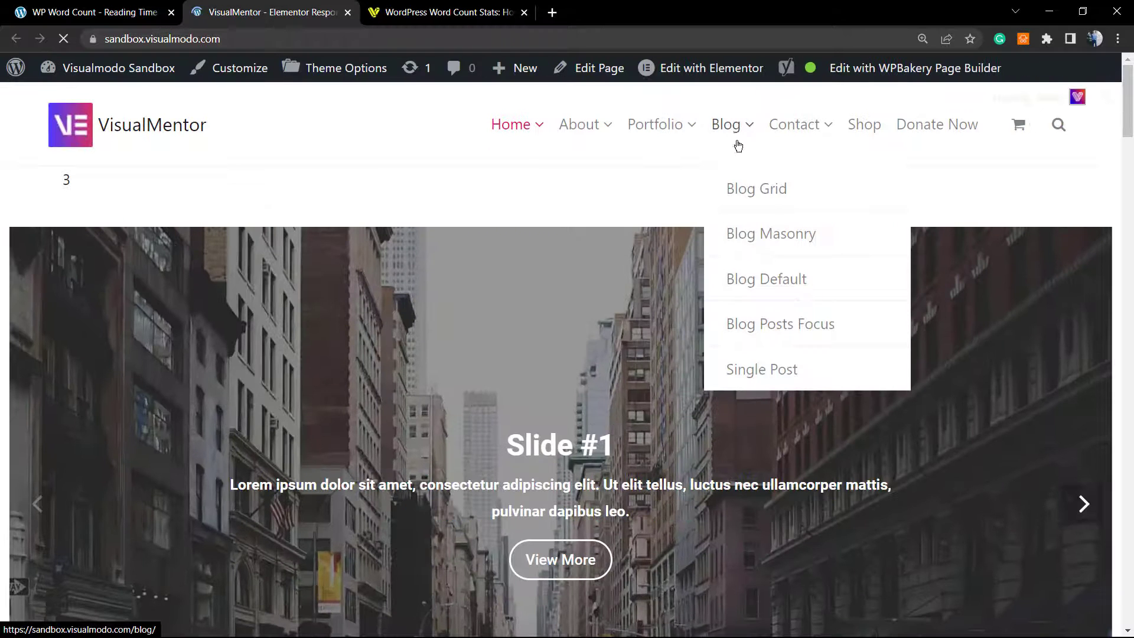
View the post 'Your Online Blog Made Easy' showing its reading time, then return to the Reading Time settings.
{"action": "left_click", "coordinate": [761, 369]}
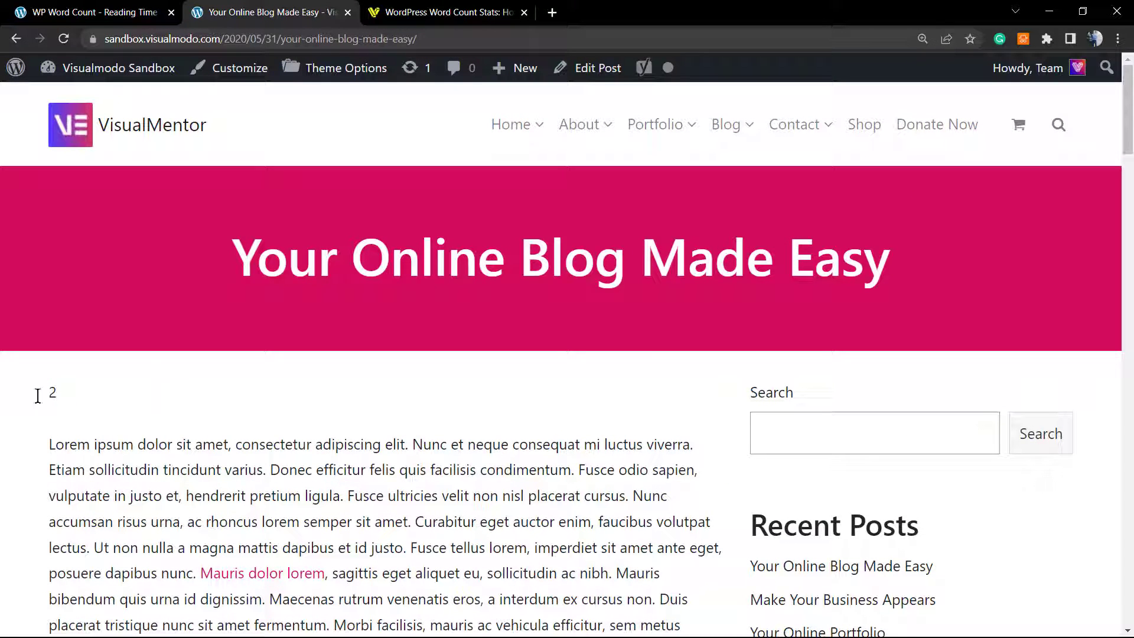
{"action": "left_click", "coordinate": [453, 12]}
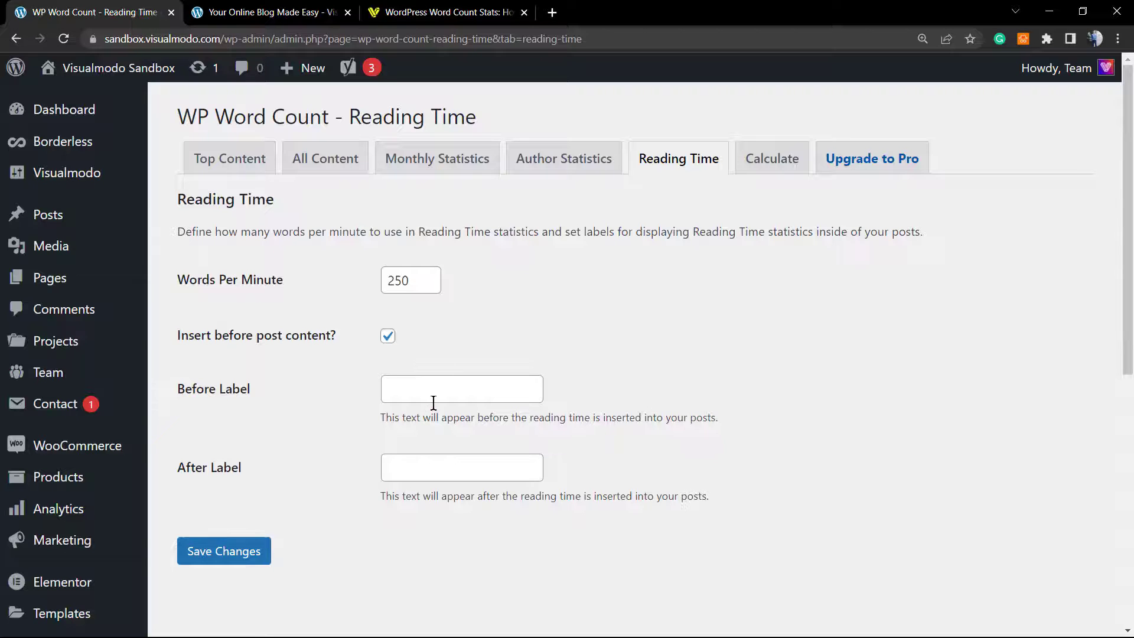
Set the Before Label to 'minutes read', save it and check the post now shows 'minutes read 2'.
{"action": "left_click", "coordinate": [462, 388]}
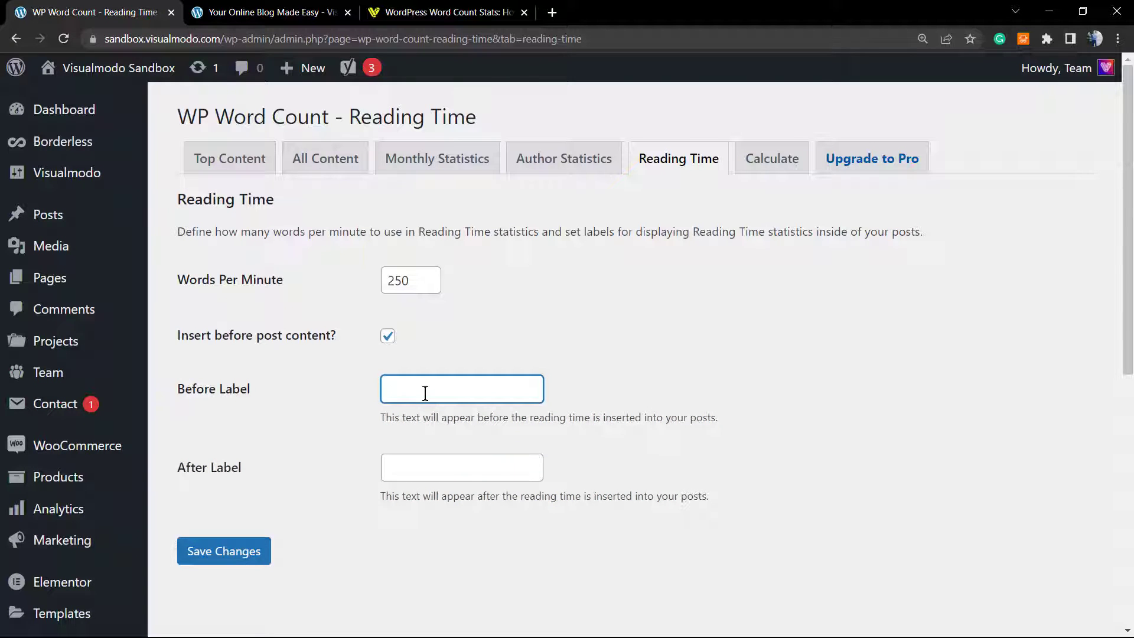
{"action": "type", "text": "minutes"}
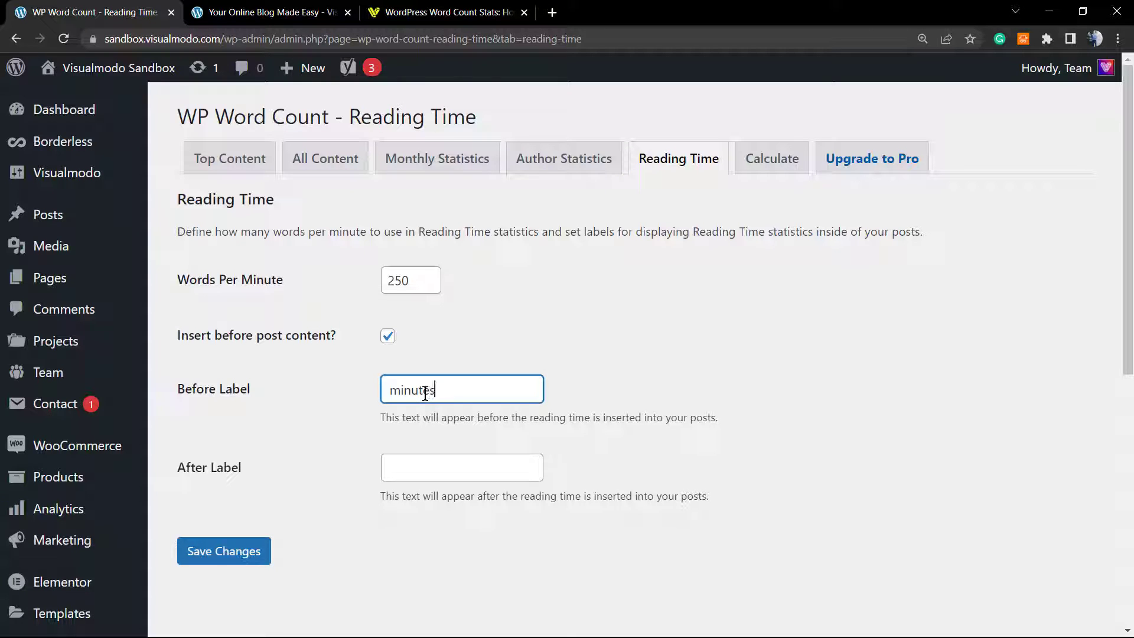
{"action": "type", "text": "read"}
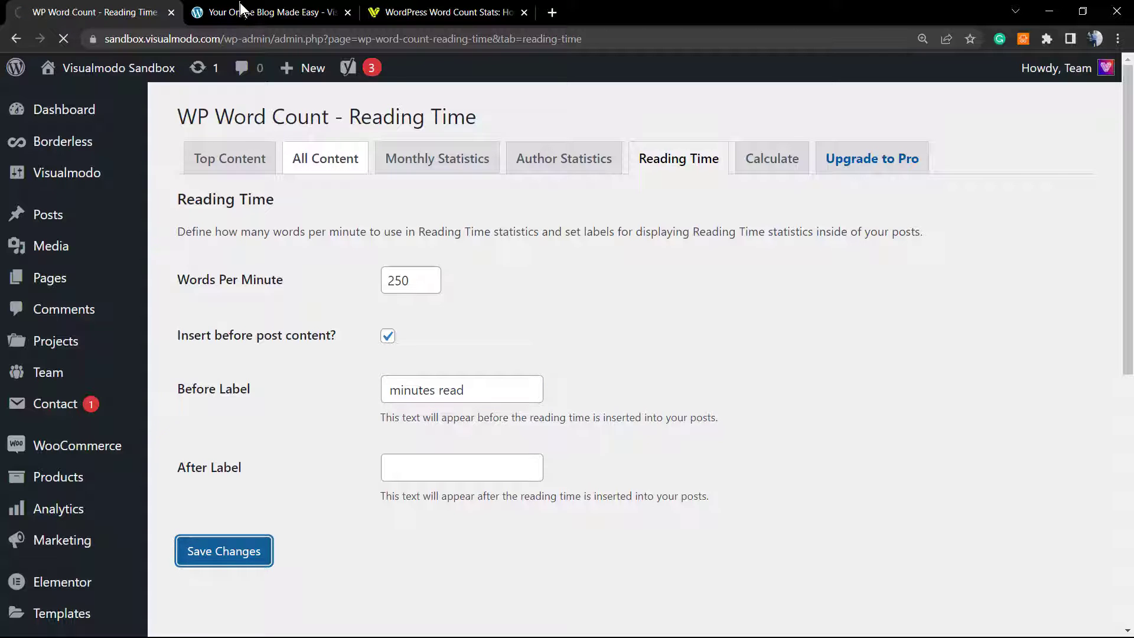
{"action": "left_click", "coordinate": [268, 12]}
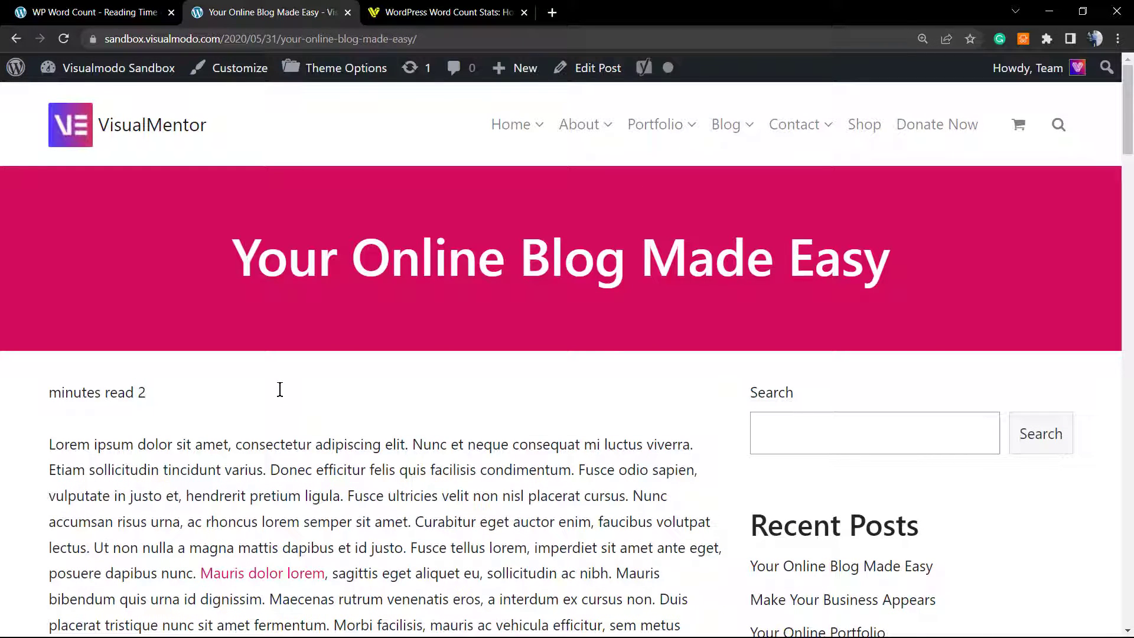
Scroll the Reading Time settings with 'Insert before post content?' switched off.
{"action": "scroll", "scroll_direction": "down", "scroll_amount": 3}
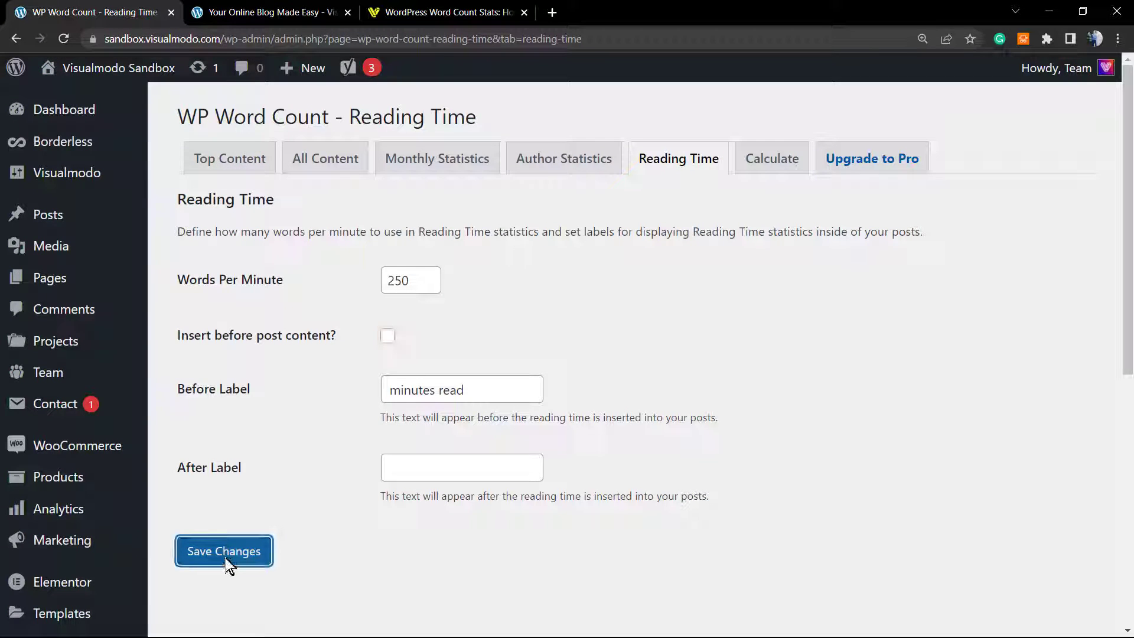
Save the disabled reading-time insertion and go to the Calculate word counts page.
{"action": "left_click", "coordinate": [224, 550]}
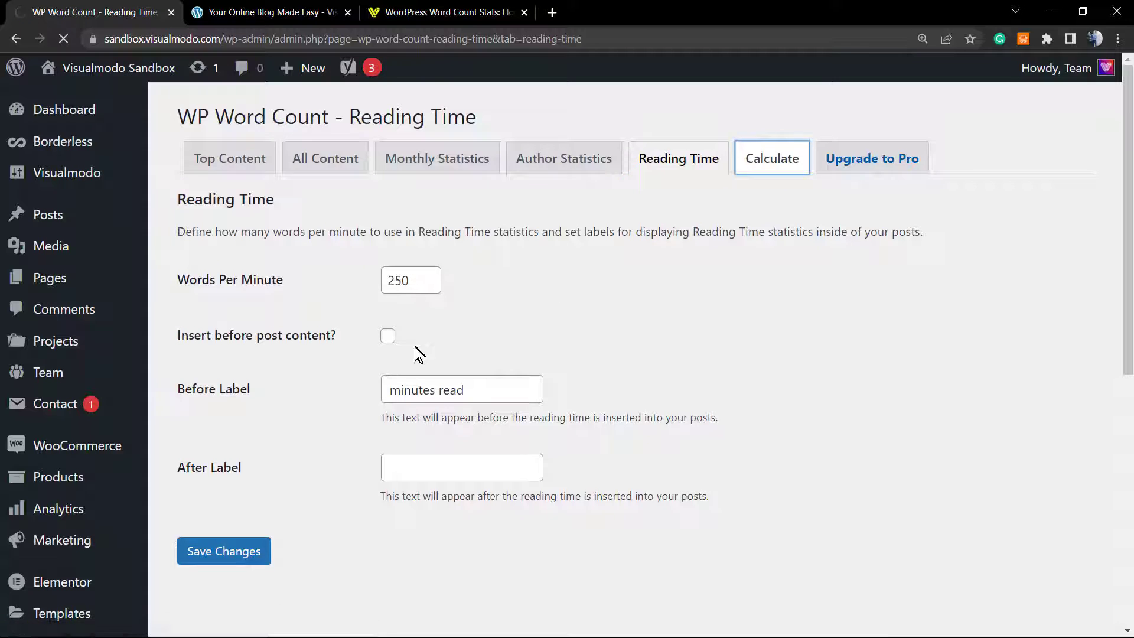
{"action": "left_click", "coordinate": [771, 158]}
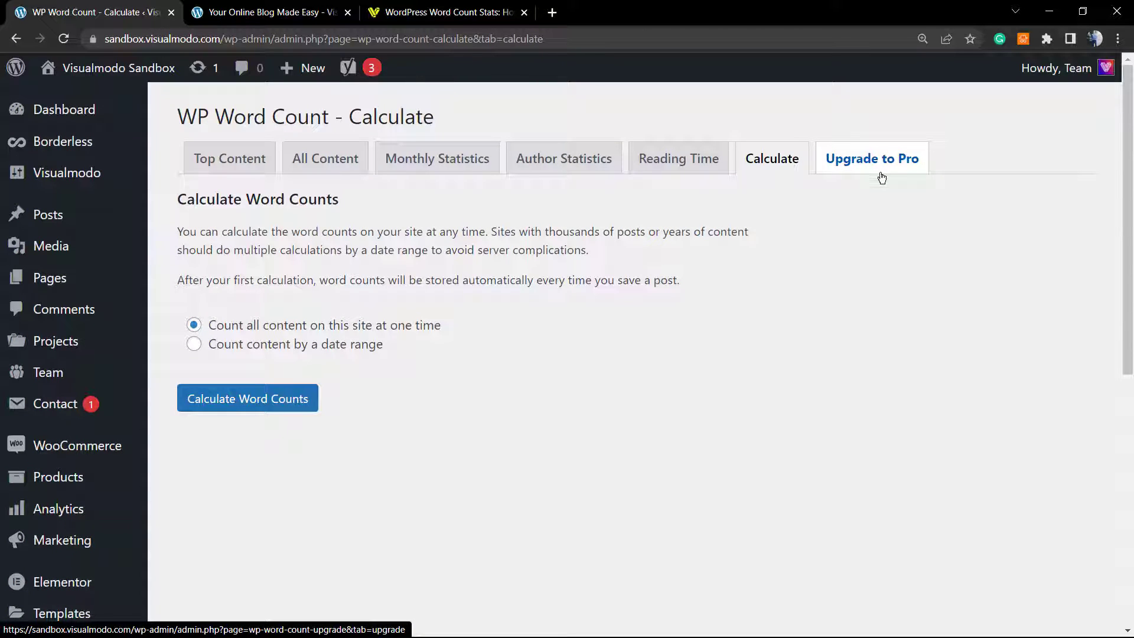
{"action": "mouse_move", "coordinate": [829, 195]}
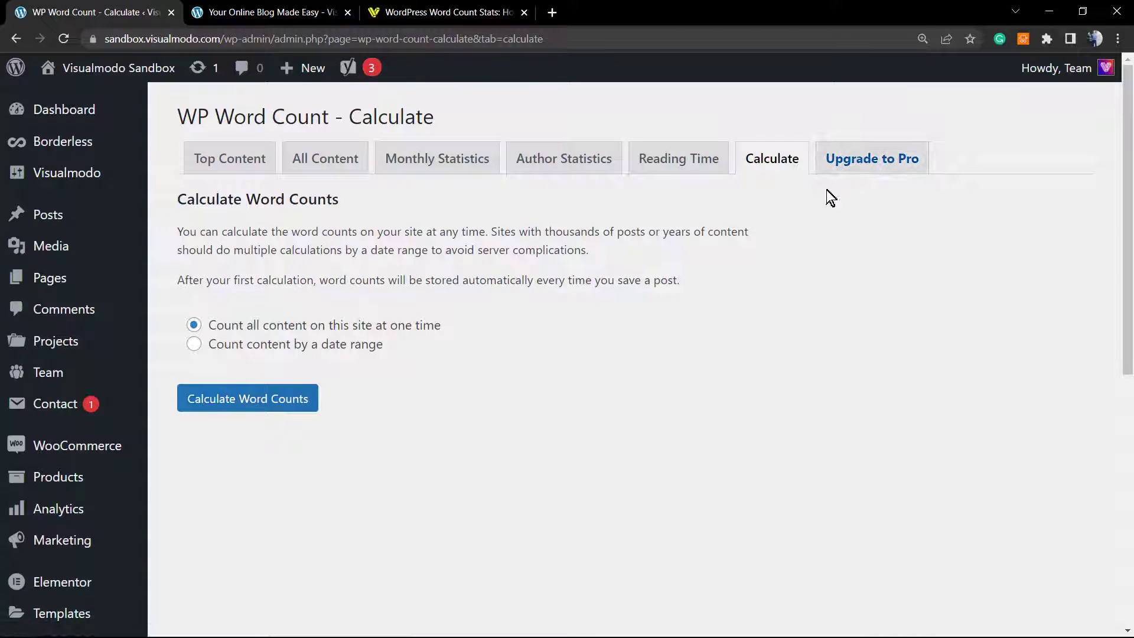
From the Visualmodo word count tutorial, browse down through the Blog post listing.
{"action": "left_click", "coordinate": [452, 12]}
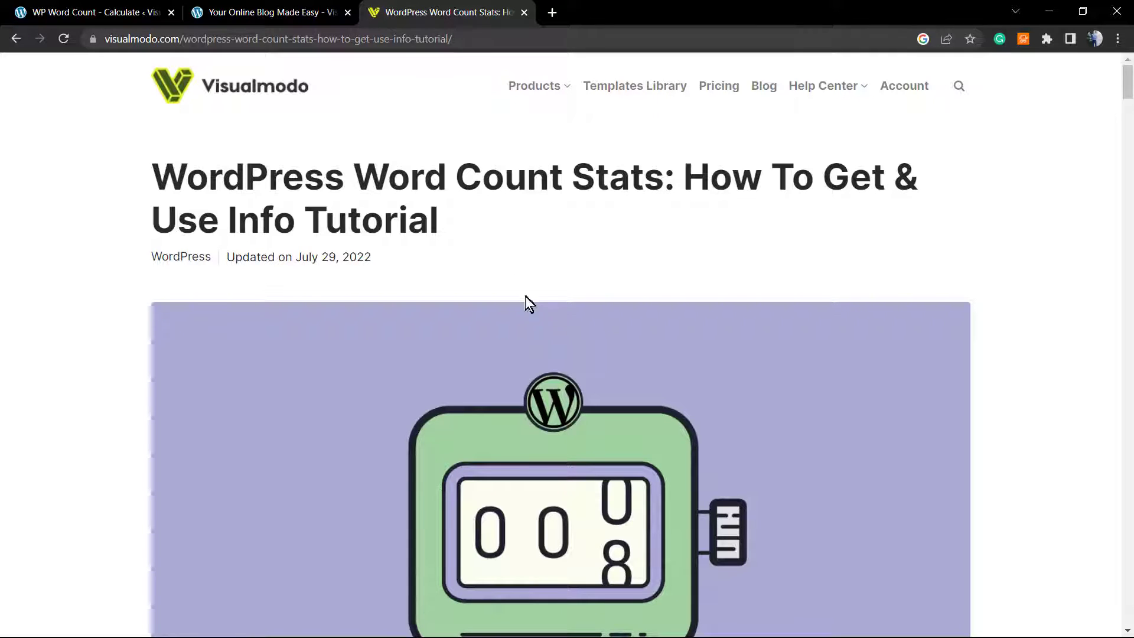
{"action": "mouse_move", "coordinate": [760, 93]}
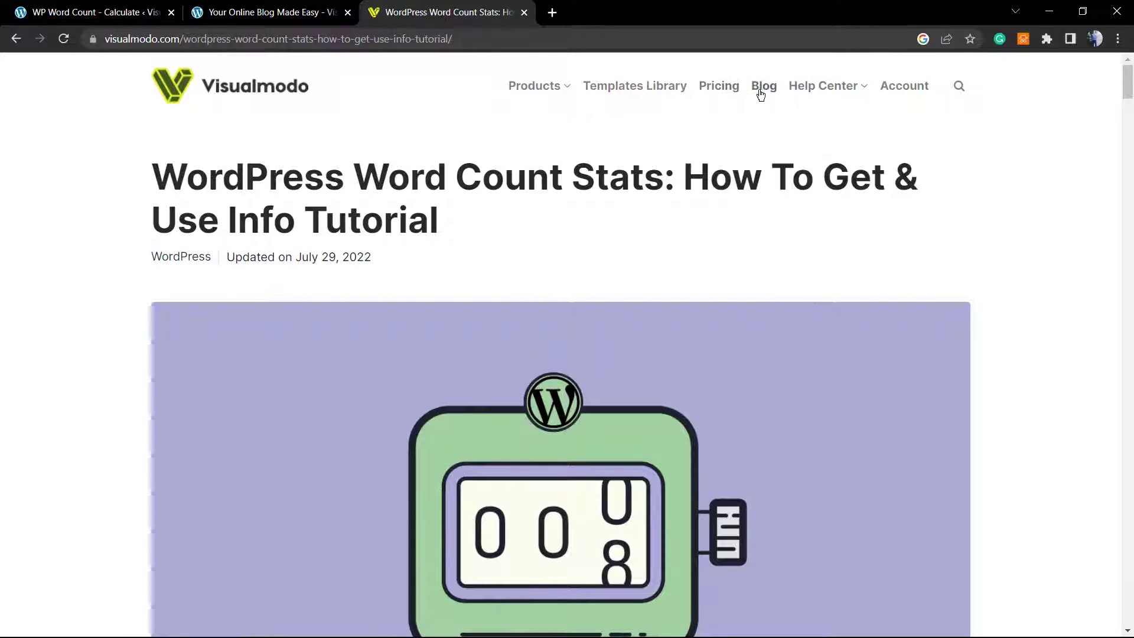
{"action": "left_click", "coordinate": [763, 86]}
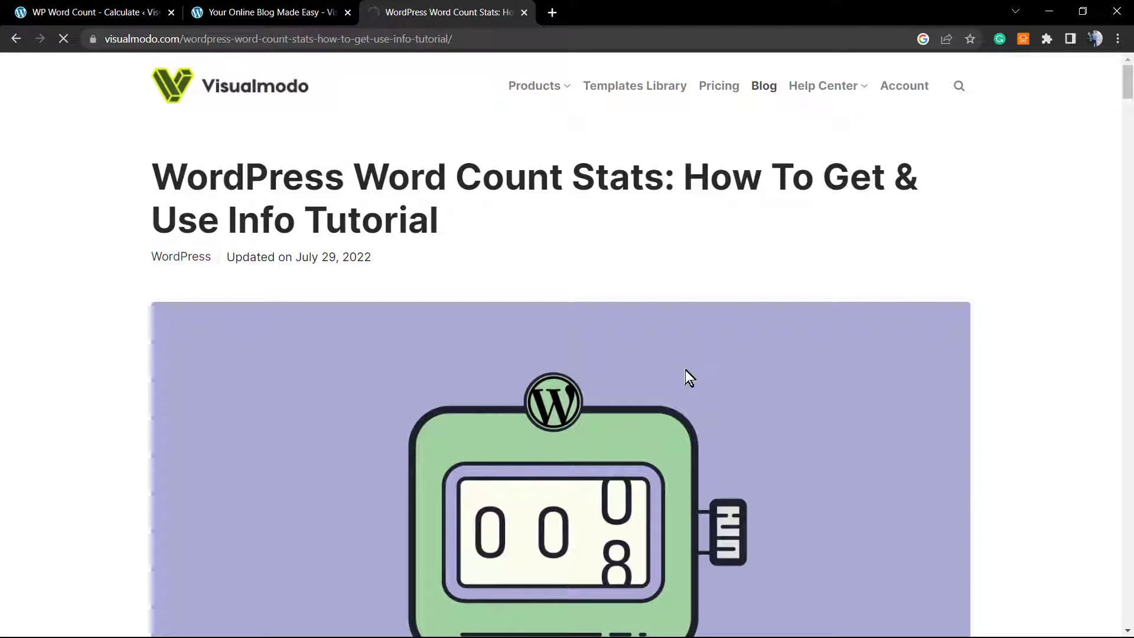
{"action": "left_click", "coordinate": [764, 85]}
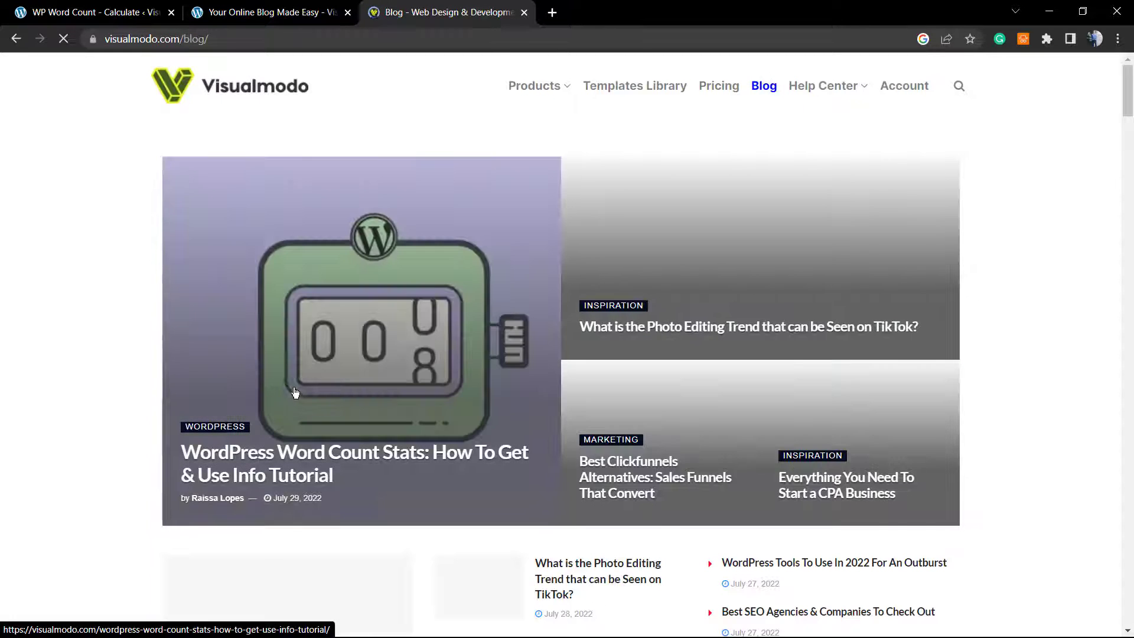
{"action": "scroll", "scroll_direction": "down", "scroll_amount": 3}
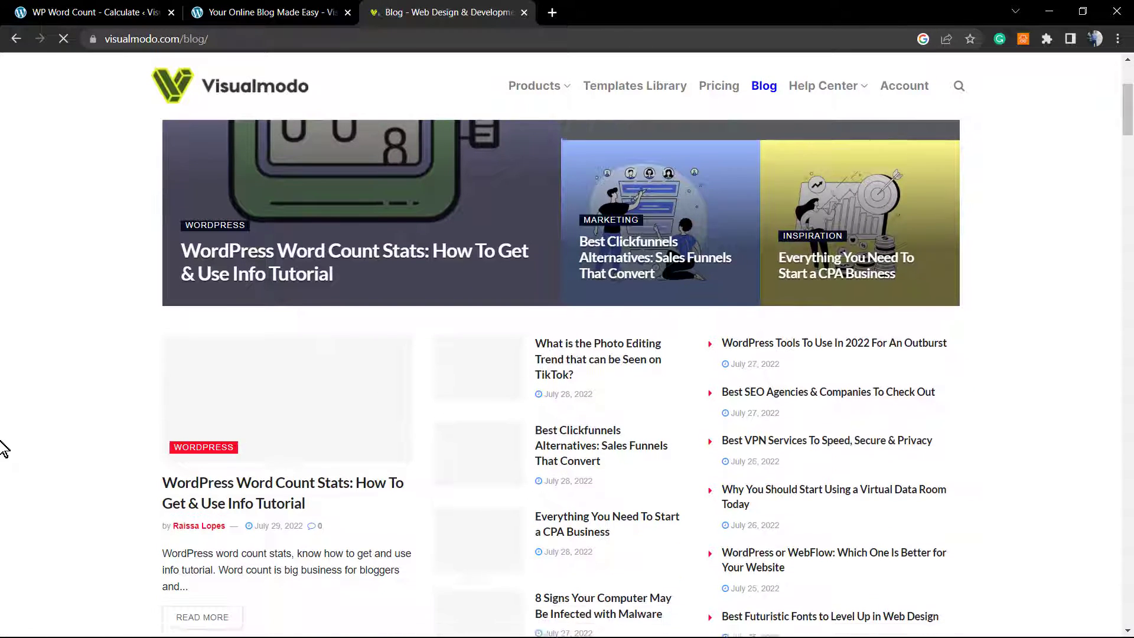
{"action": "scroll", "scroll_direction": "down", "scroll_amount": 3}
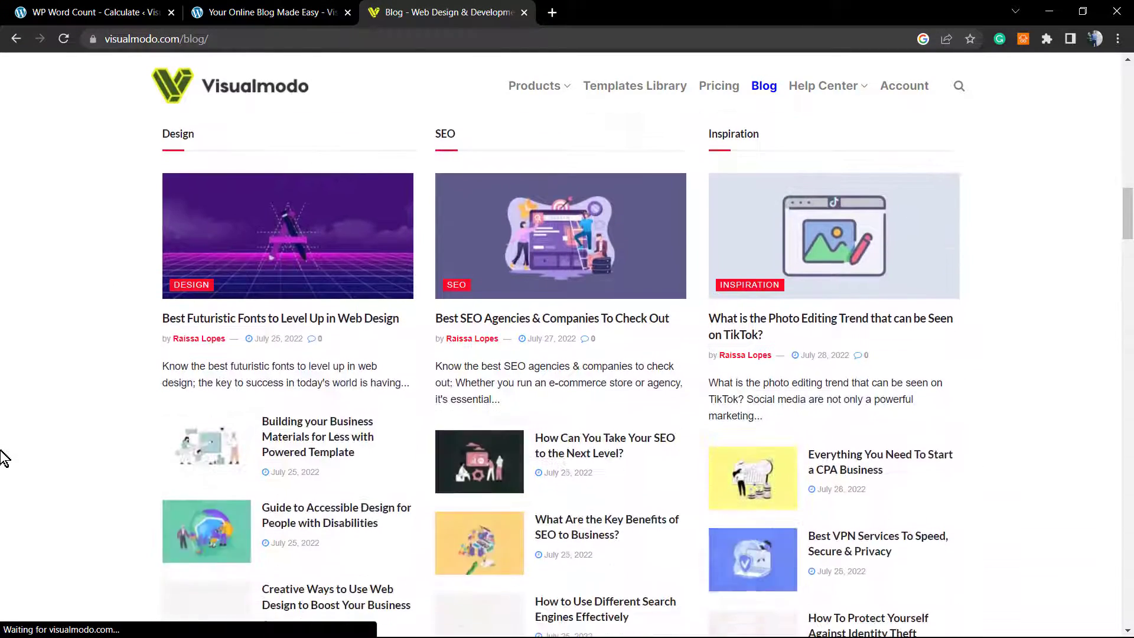
{"action": "scroll", "scroll_direction": "down", "scroll_amount": 3}
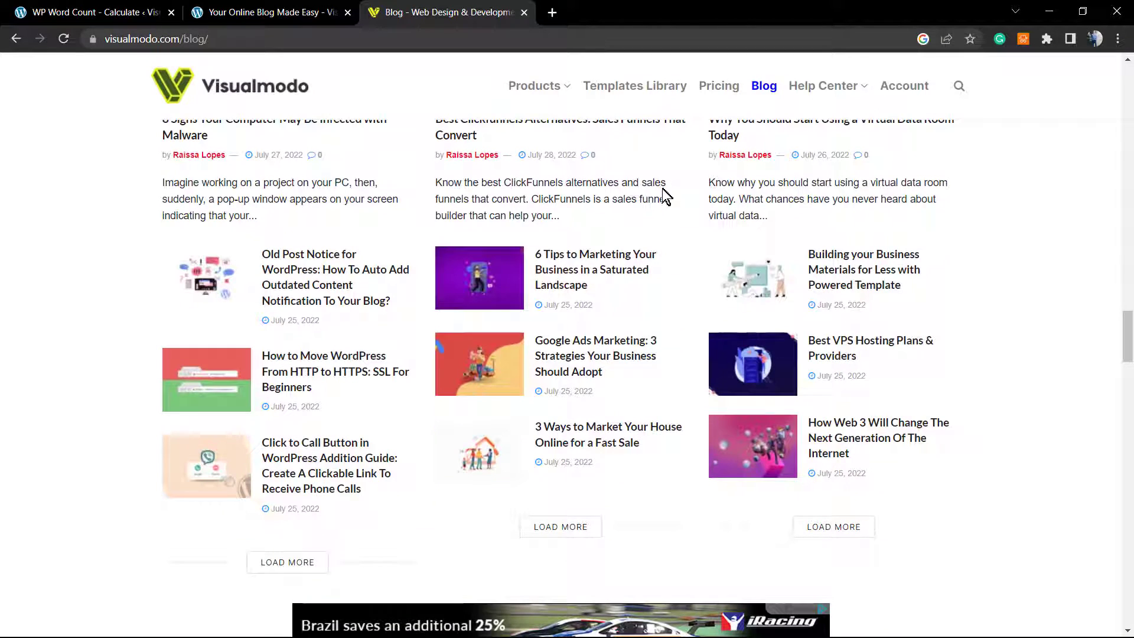
Head to the Anzu Starter Templates Library from the blog header.
{"action": "left_click", "coordinate": [633, 95]}
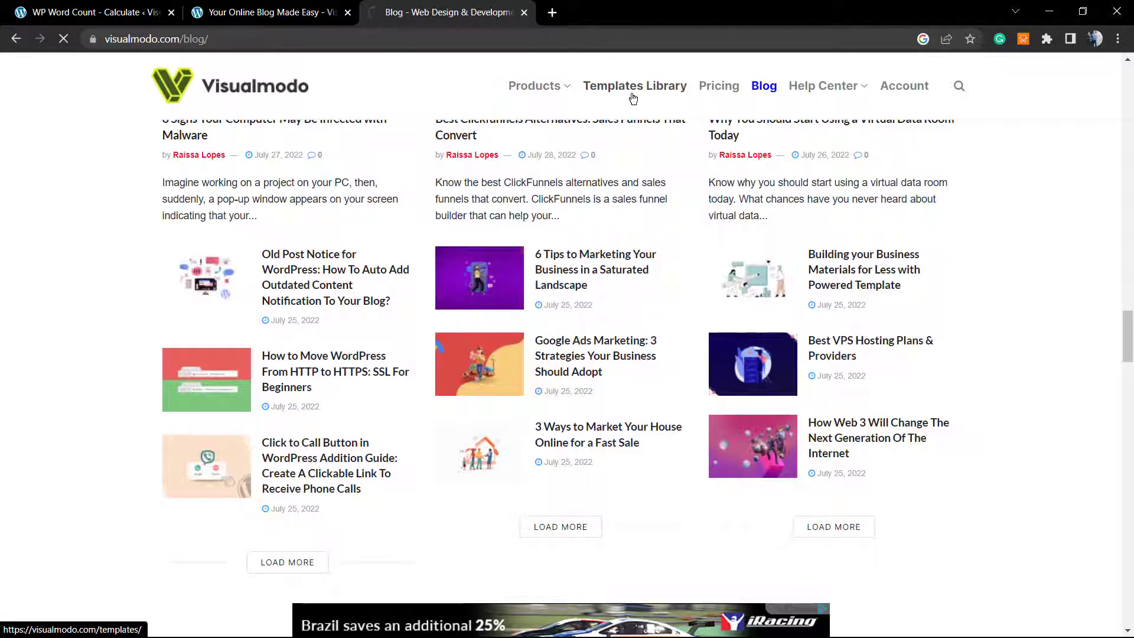
{"action": "left_click", "coordinate": [634, 85]}
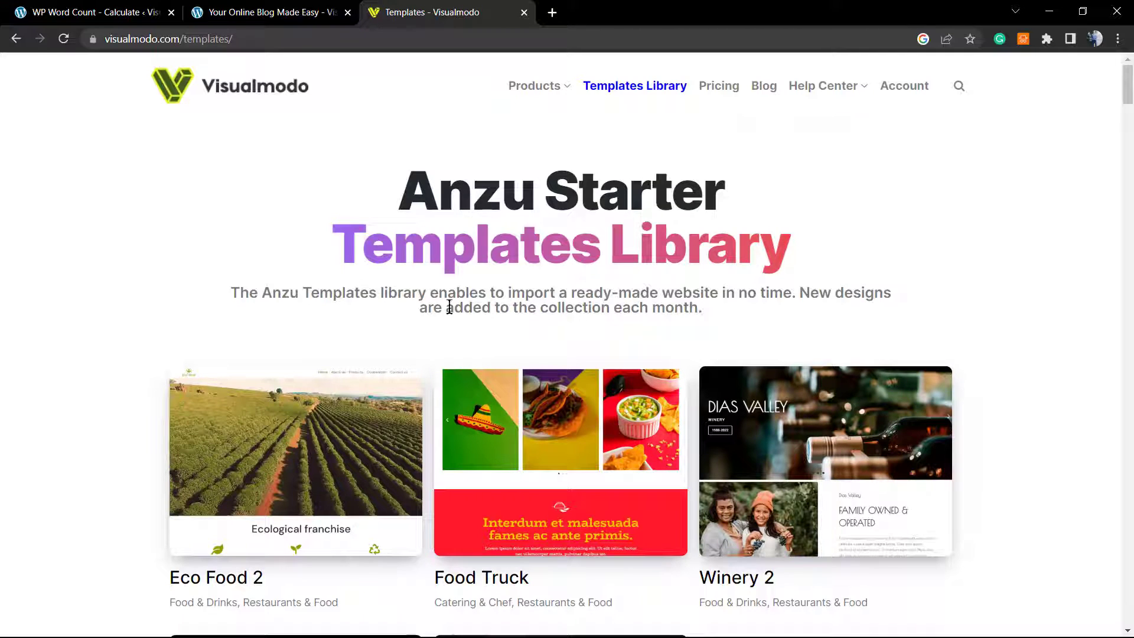
{"action": "mouse_move", "coordinate": [466, 302]}
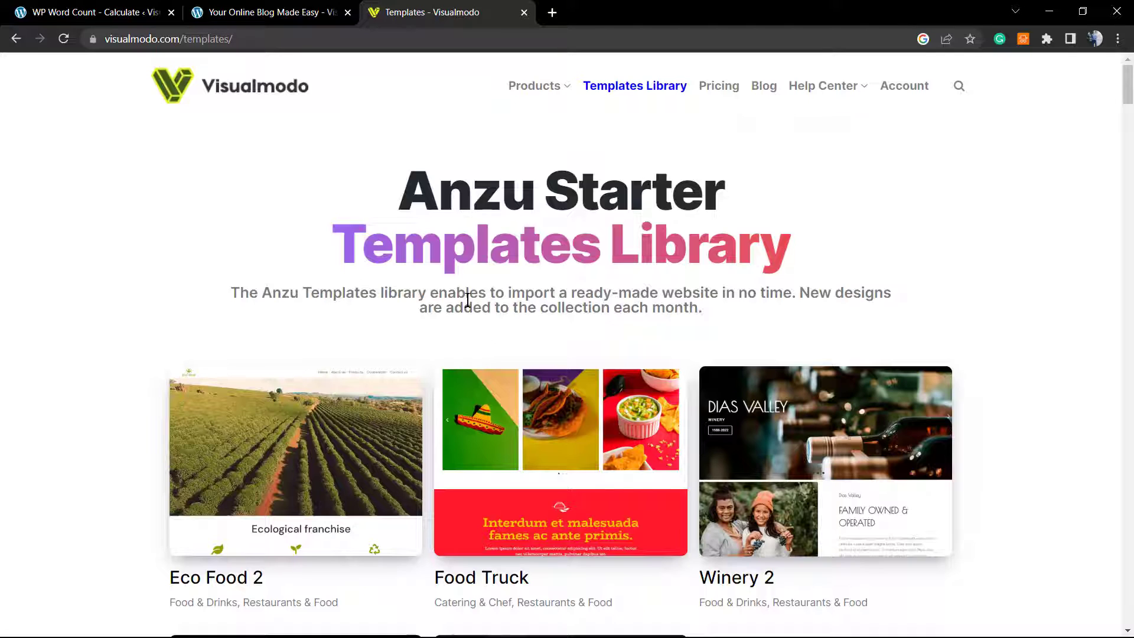
{"action": "mouse_move", "coordinate": [451, 302]}
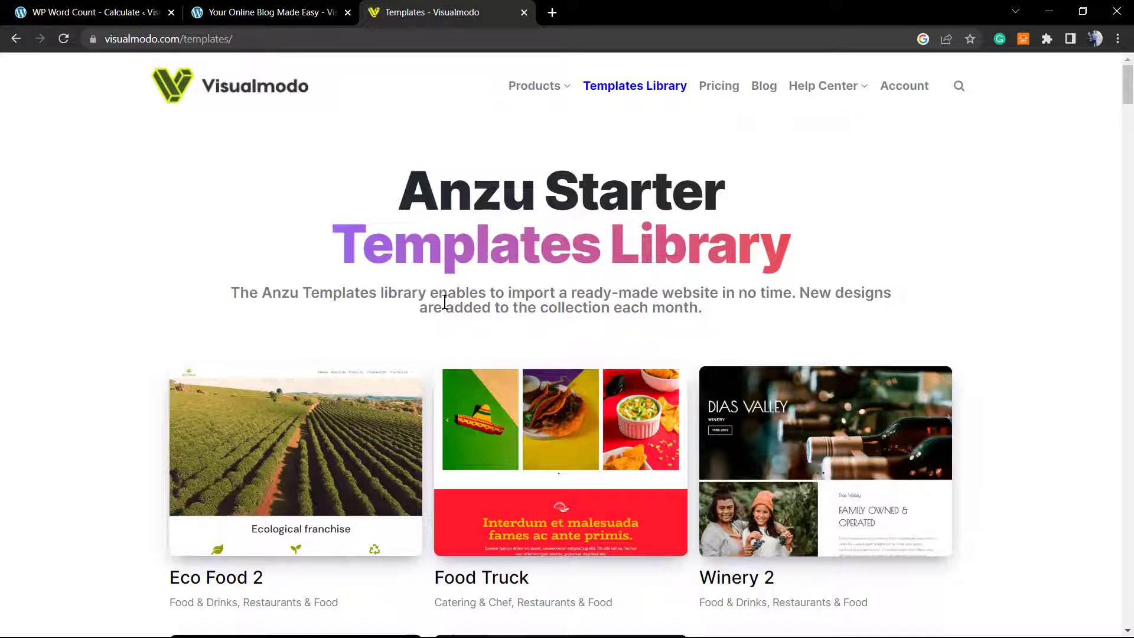
{"action": "scroll", "scroll_direction": "down", "scroll_amount": 3}
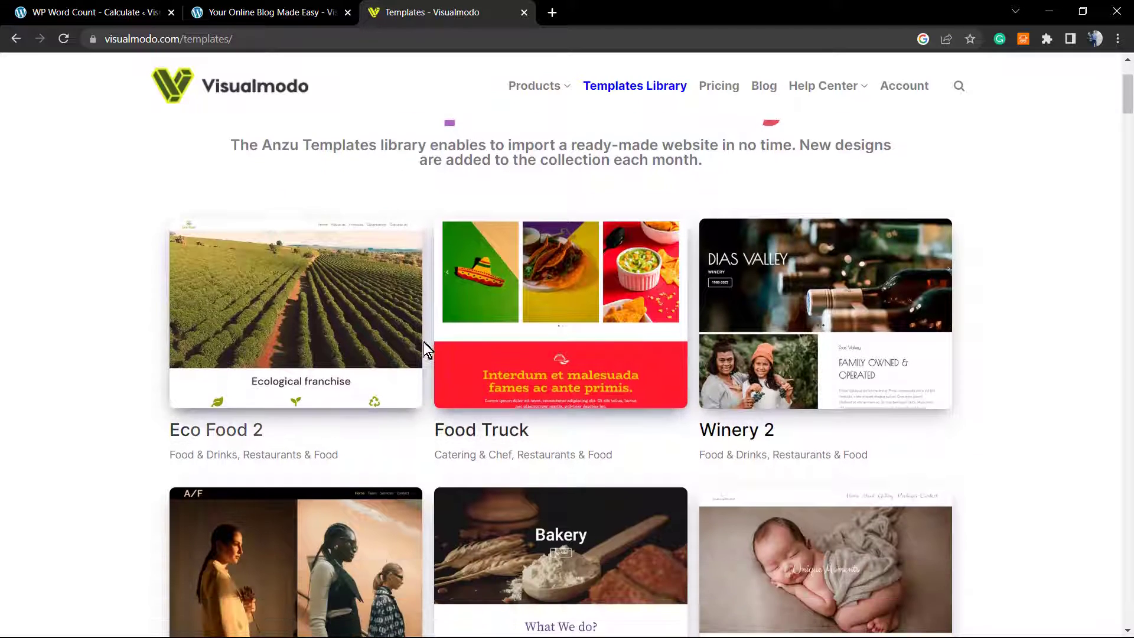
{"action": "scroll", "scroll_direction": "down", "scroll_amount": 3}
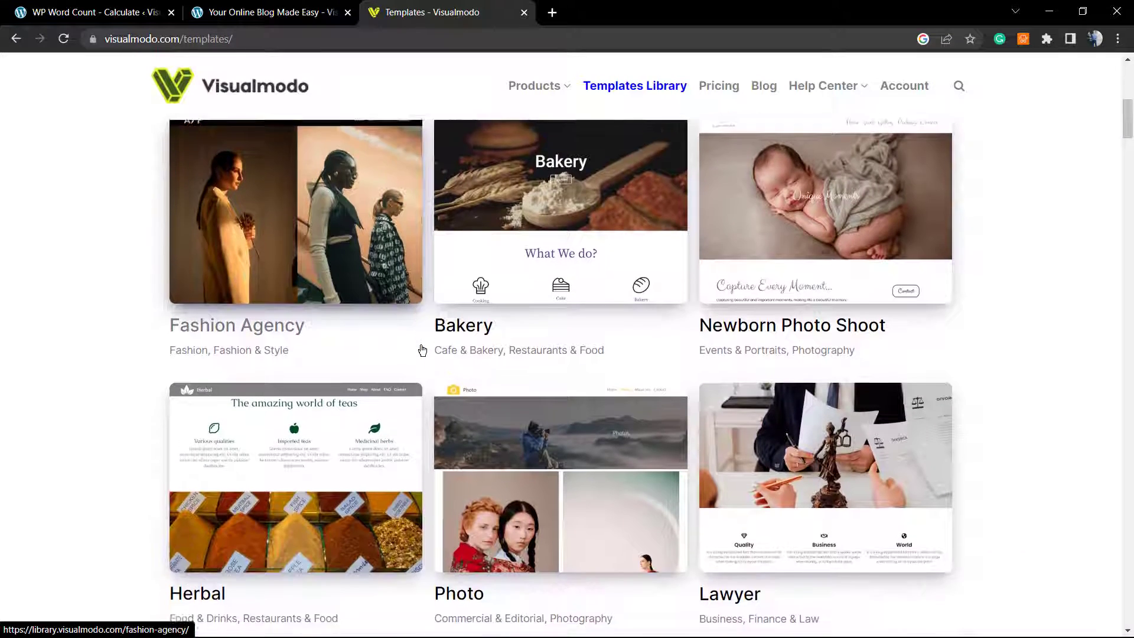
{"action": "scroll", "scroll_direction": "down", "scroll_amount": 3}
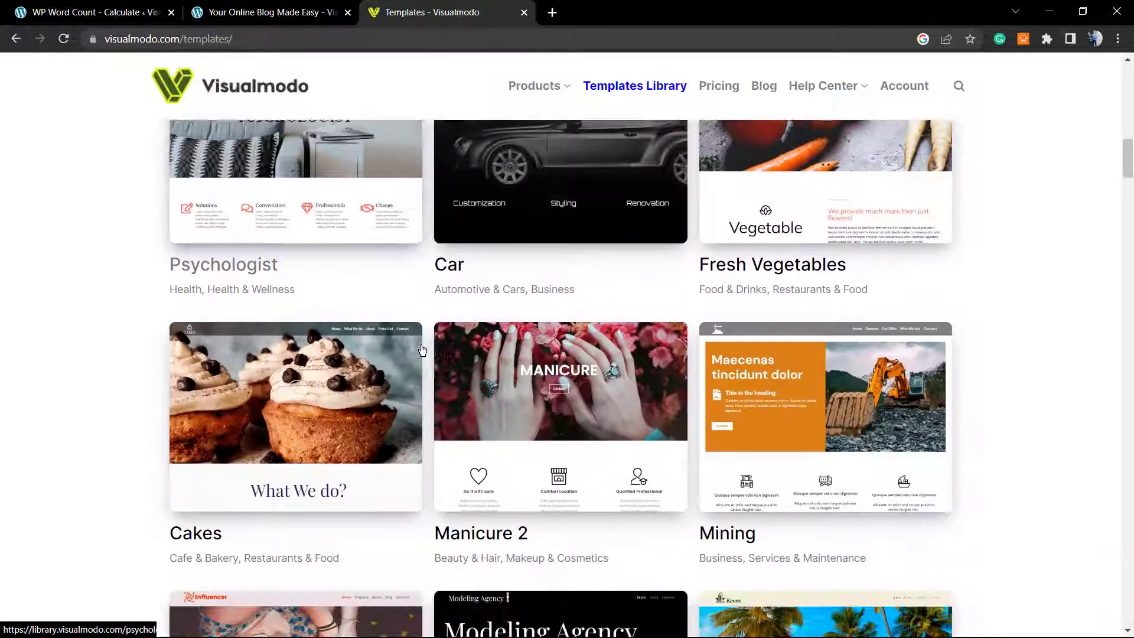
{"action": "scroll", "scroll_direction": "down", "scroll_amount": 3}
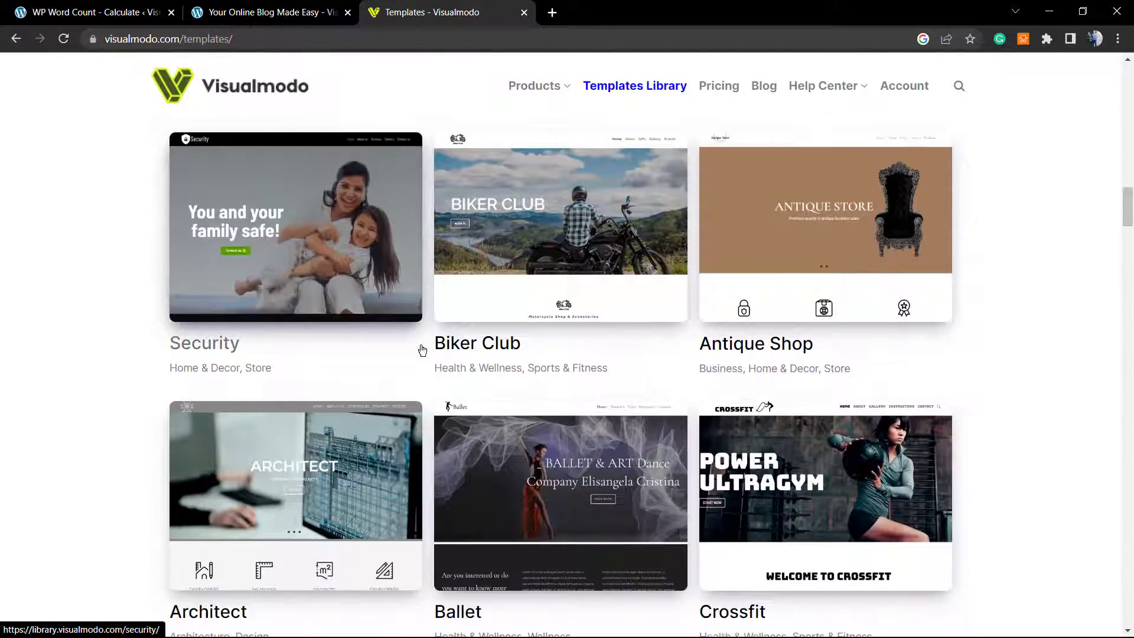
{"action": "scroll", "scroll_direction": "down", "scroll_amount": 3}
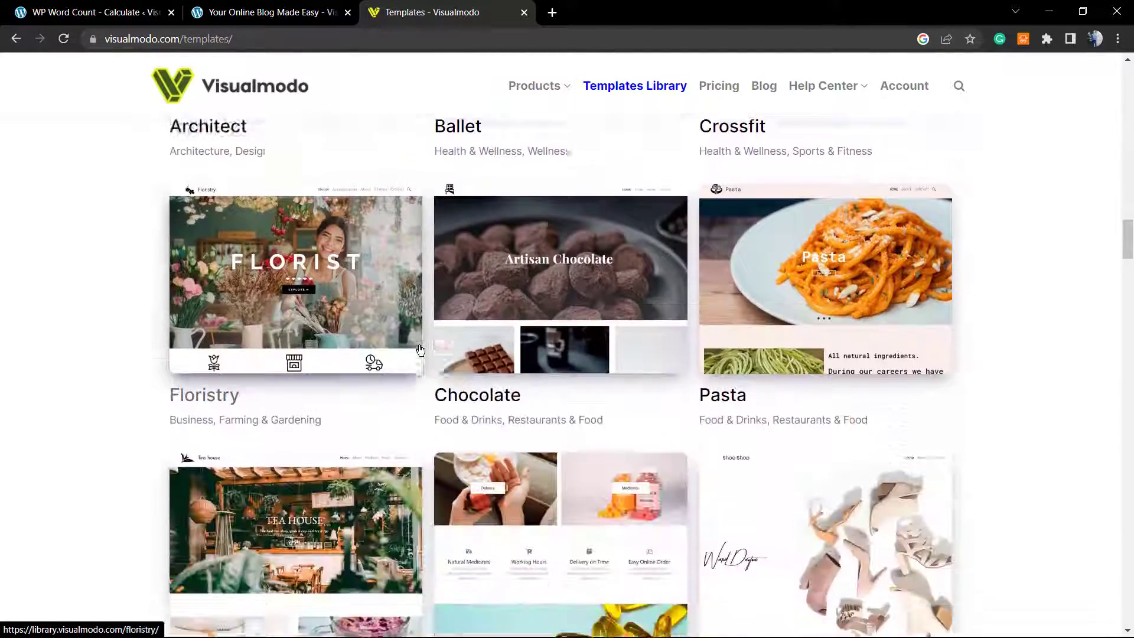
{"action": "scroll", "scroll_direction": "down", "scroll_amount": 3}
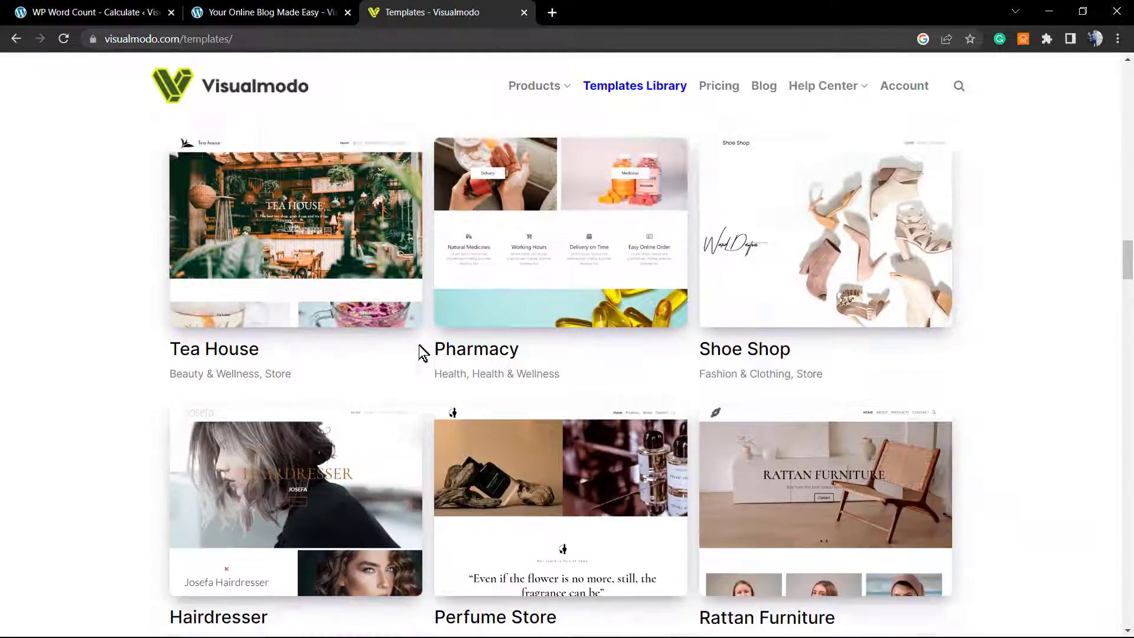
{"action": "scroll", "scroll_direction": "down", "scroll_amount": 3}
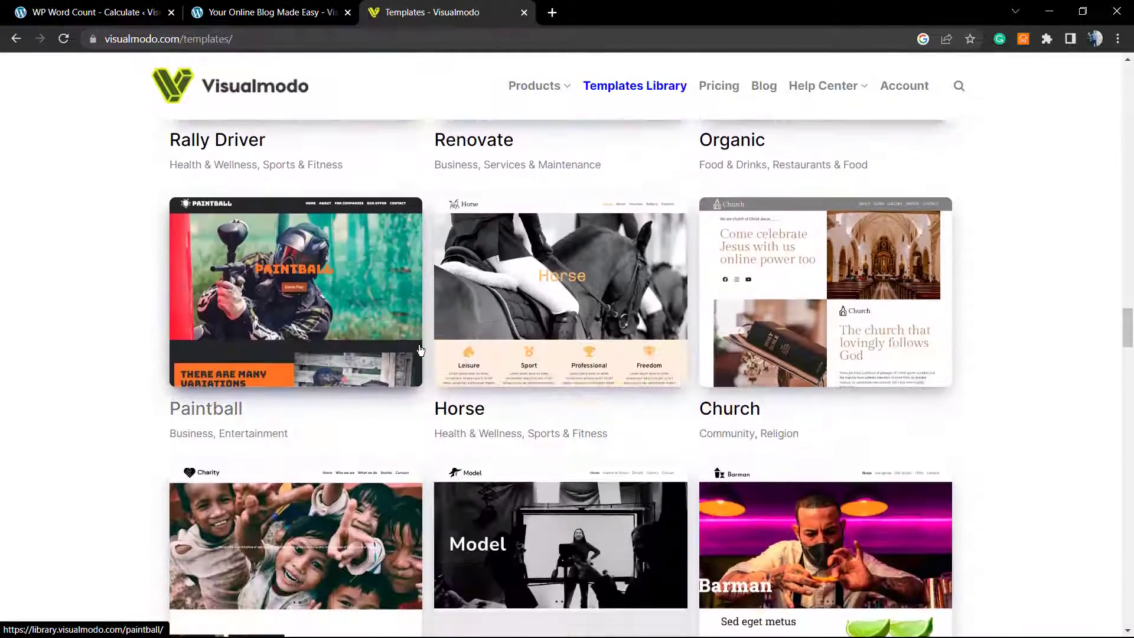
{"action": "scroll", "scroll_direction": "down", "scroll_amount": 3}
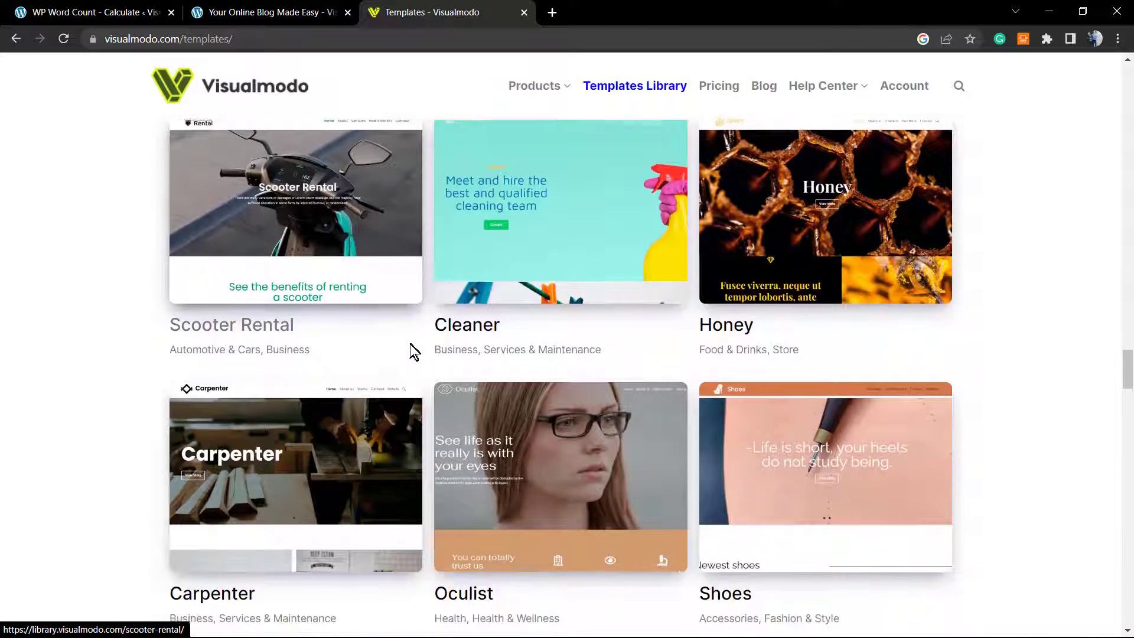
{"action": "scroll", "scroll_direction": "down", "scroll_amount": 3}
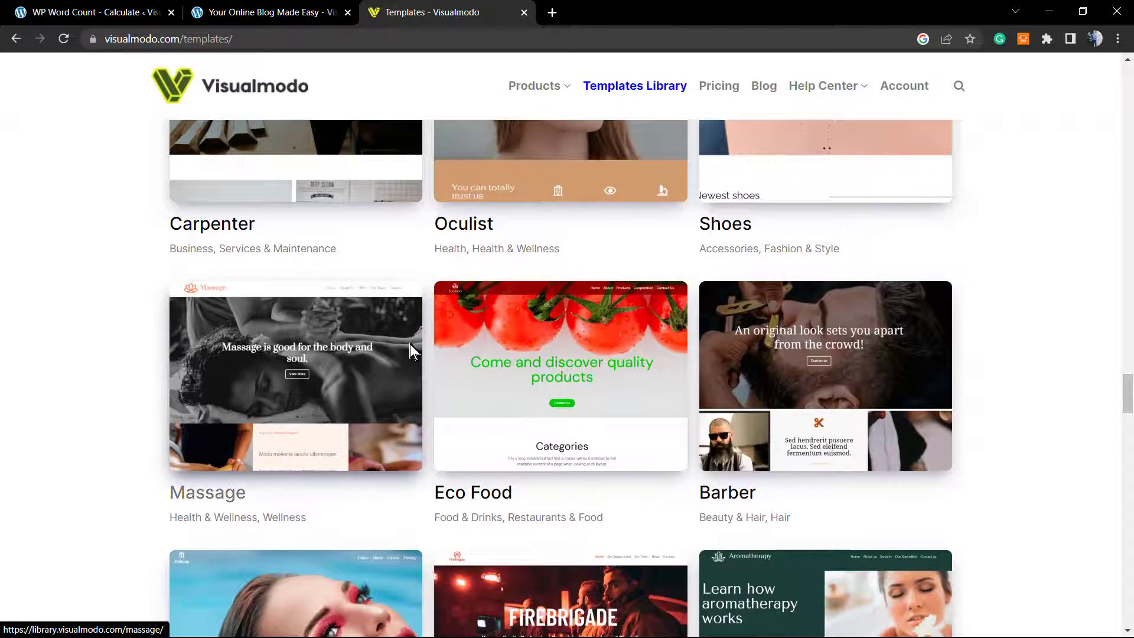
{"action": "scroll", "scroll_direction": "down", "scroll_amount": 3}
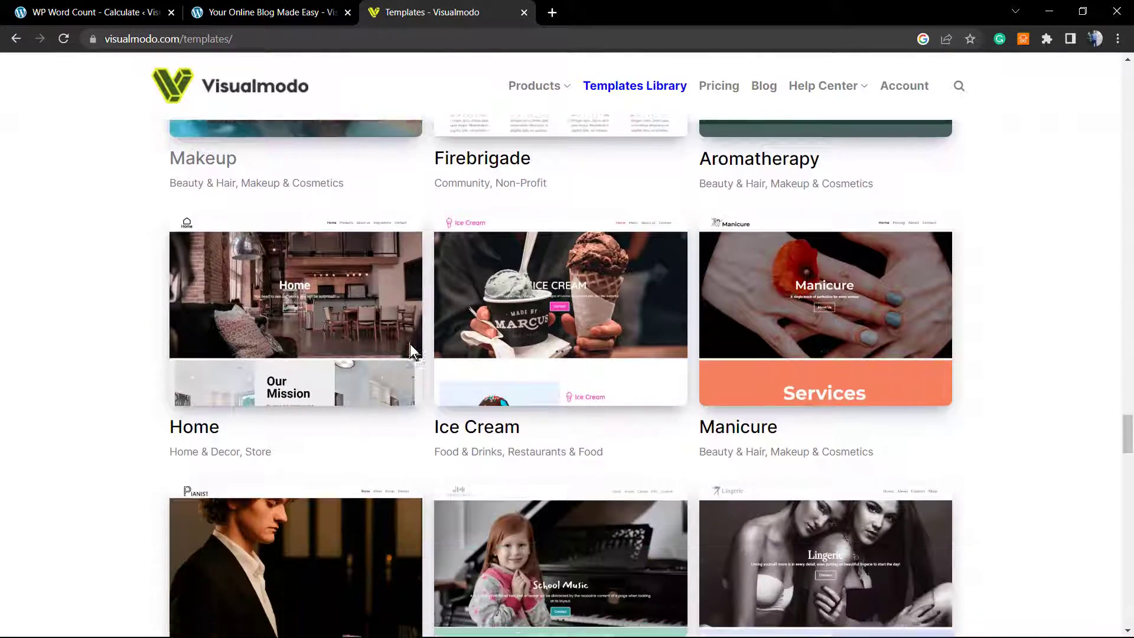
{"action": "scroll", "scroll_direction": "down", "scroll_amount": 3}
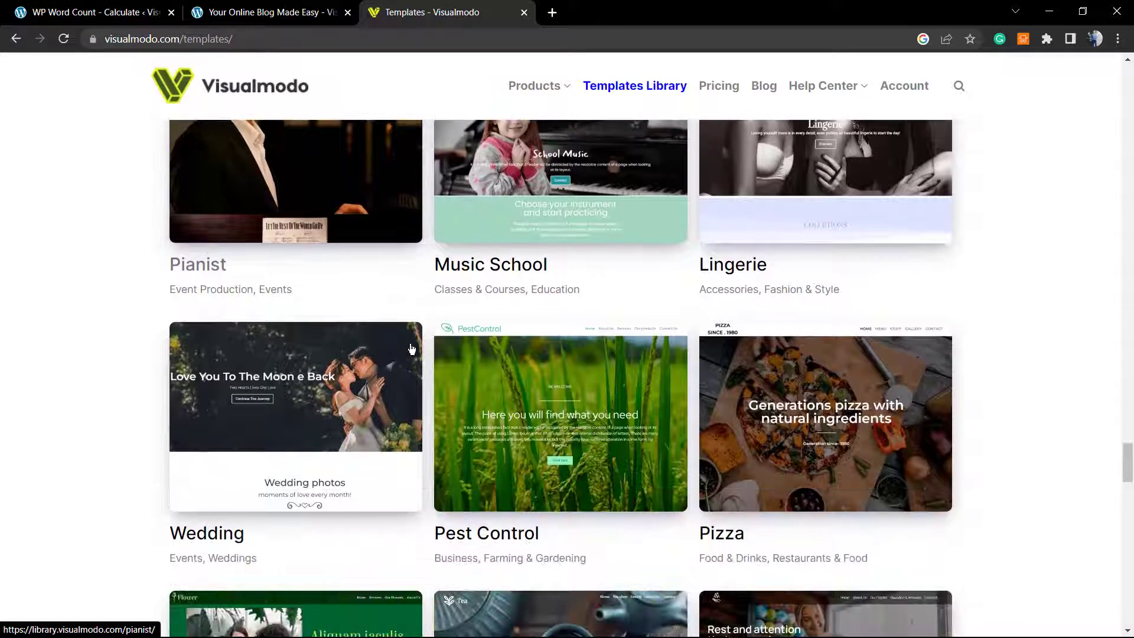
{"action": "scroll", "scroll_direction": "down", "scroll_amount": 3}
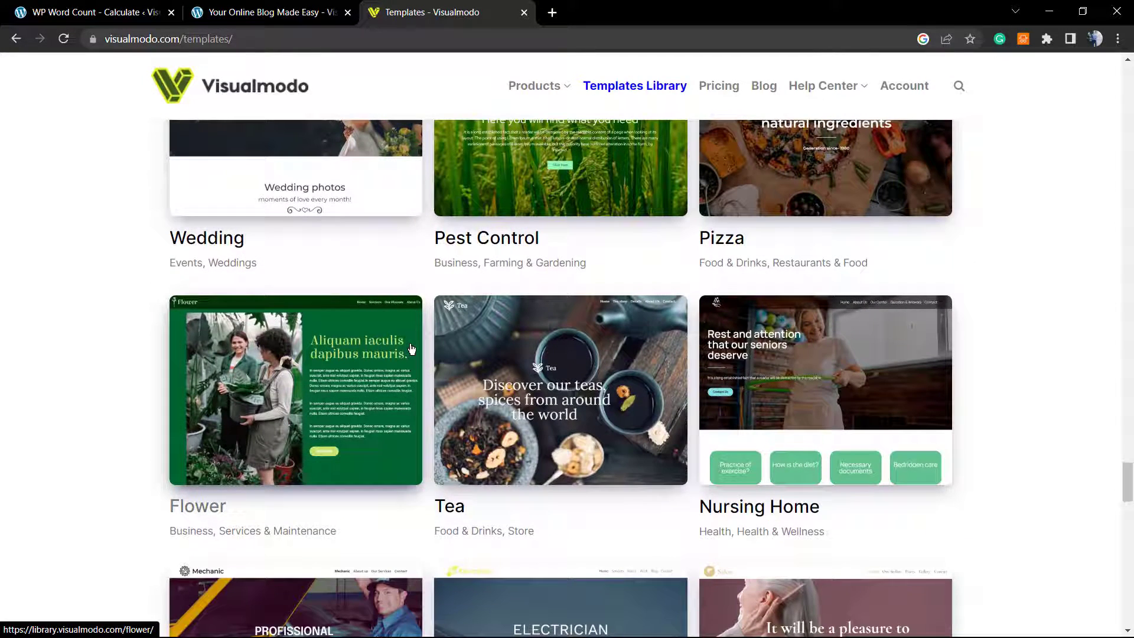
{"action": "mouse_move", "coordinate": [541, 259]}
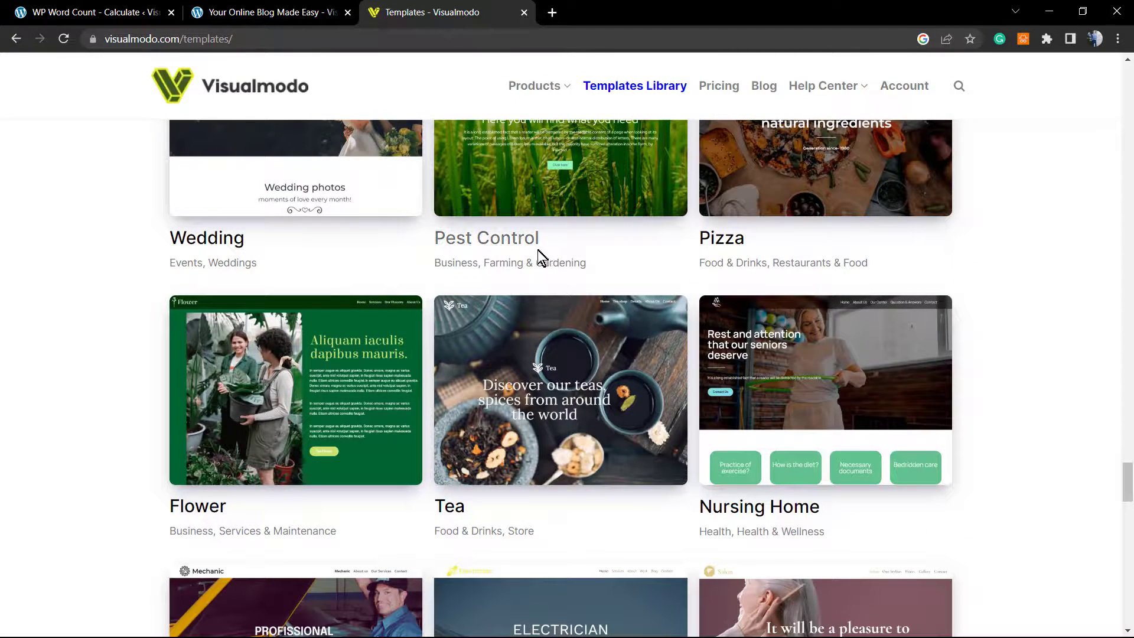